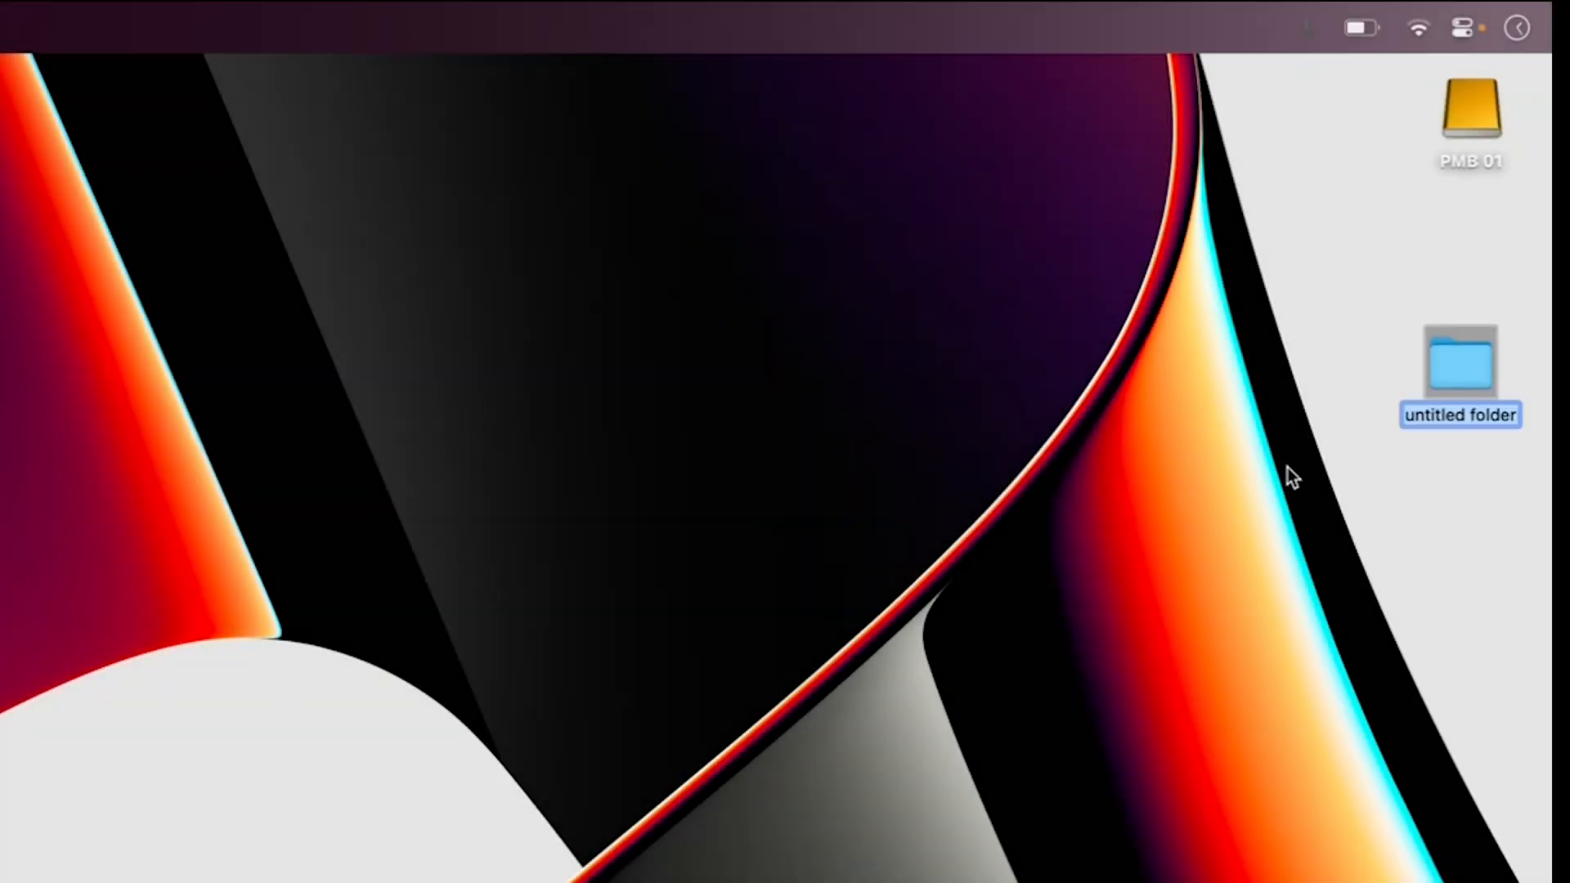
Name the new desktop folder TEXT ON A PATH and browse into the PMB 01 drive
text(TEXT ON A PATH)
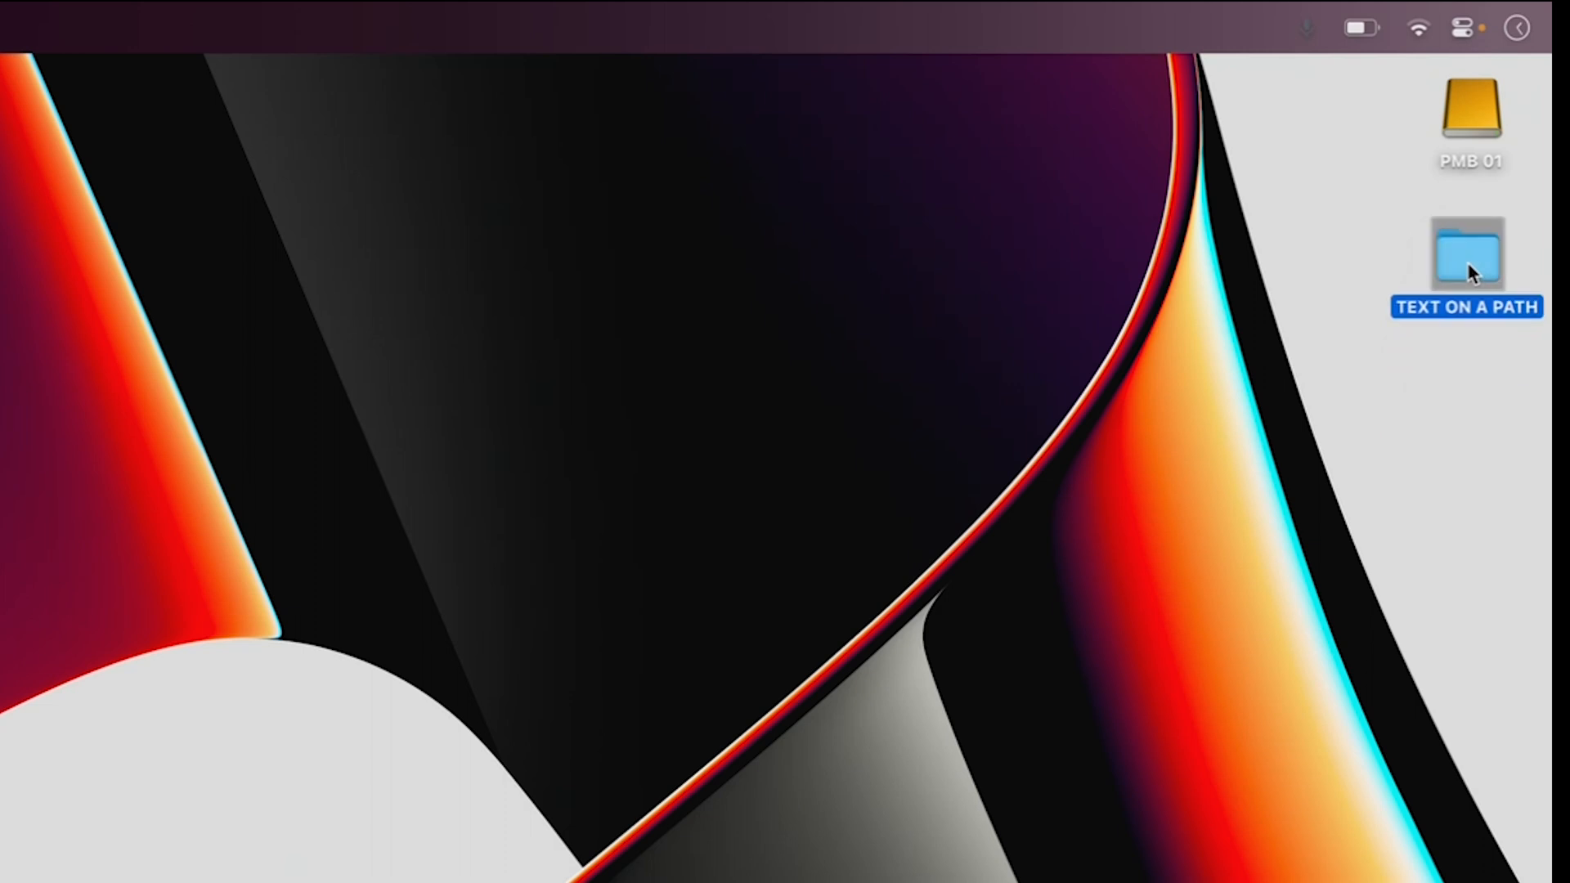
click(1470, 107)
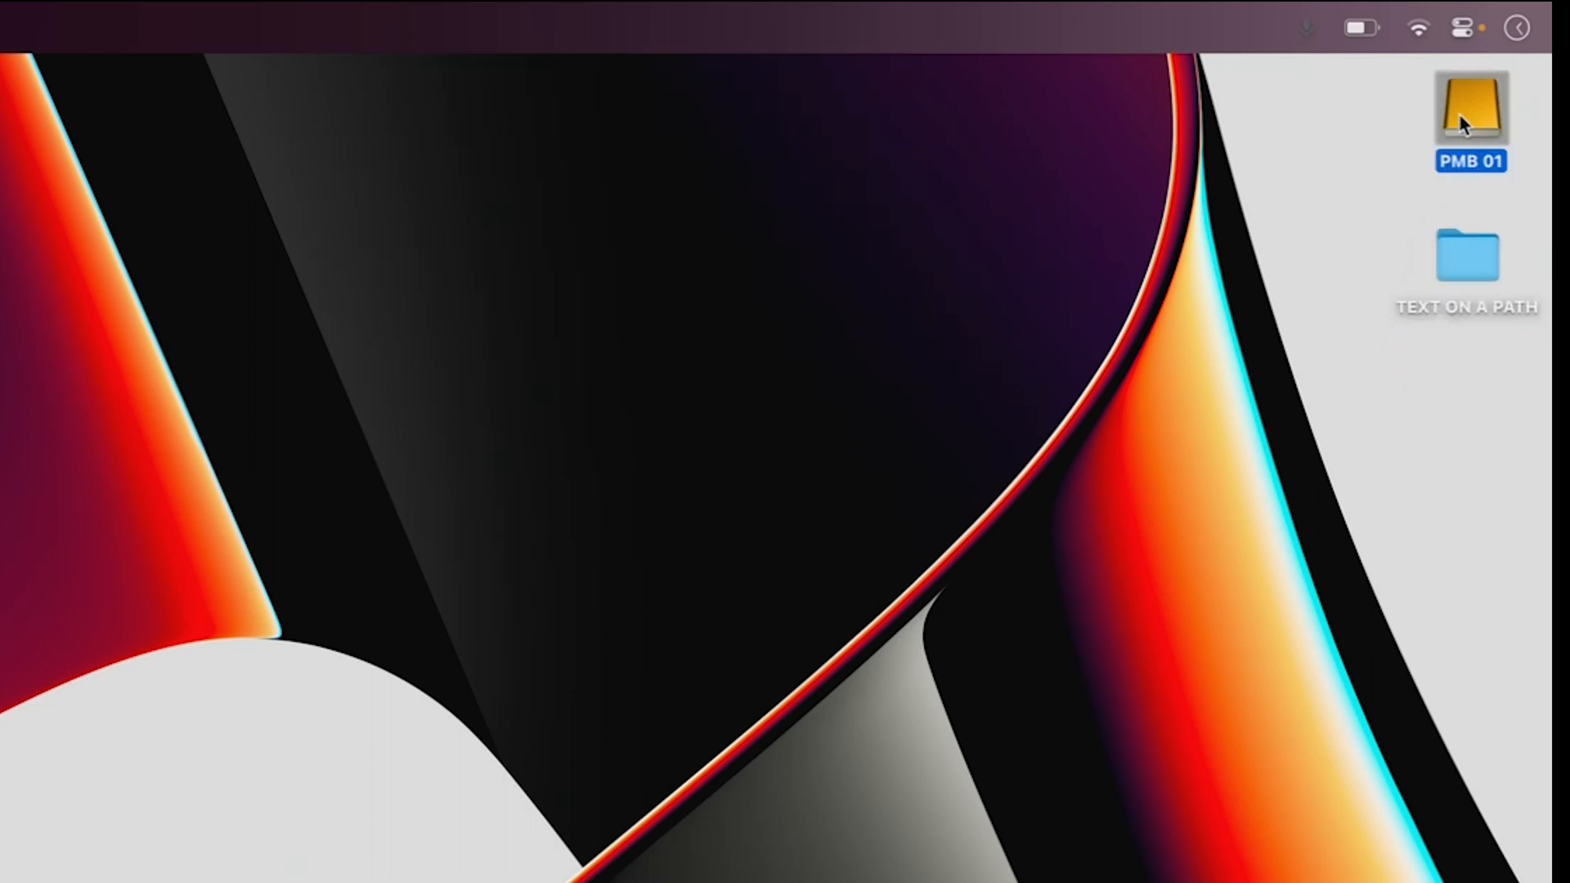
double_click(1472, 106)
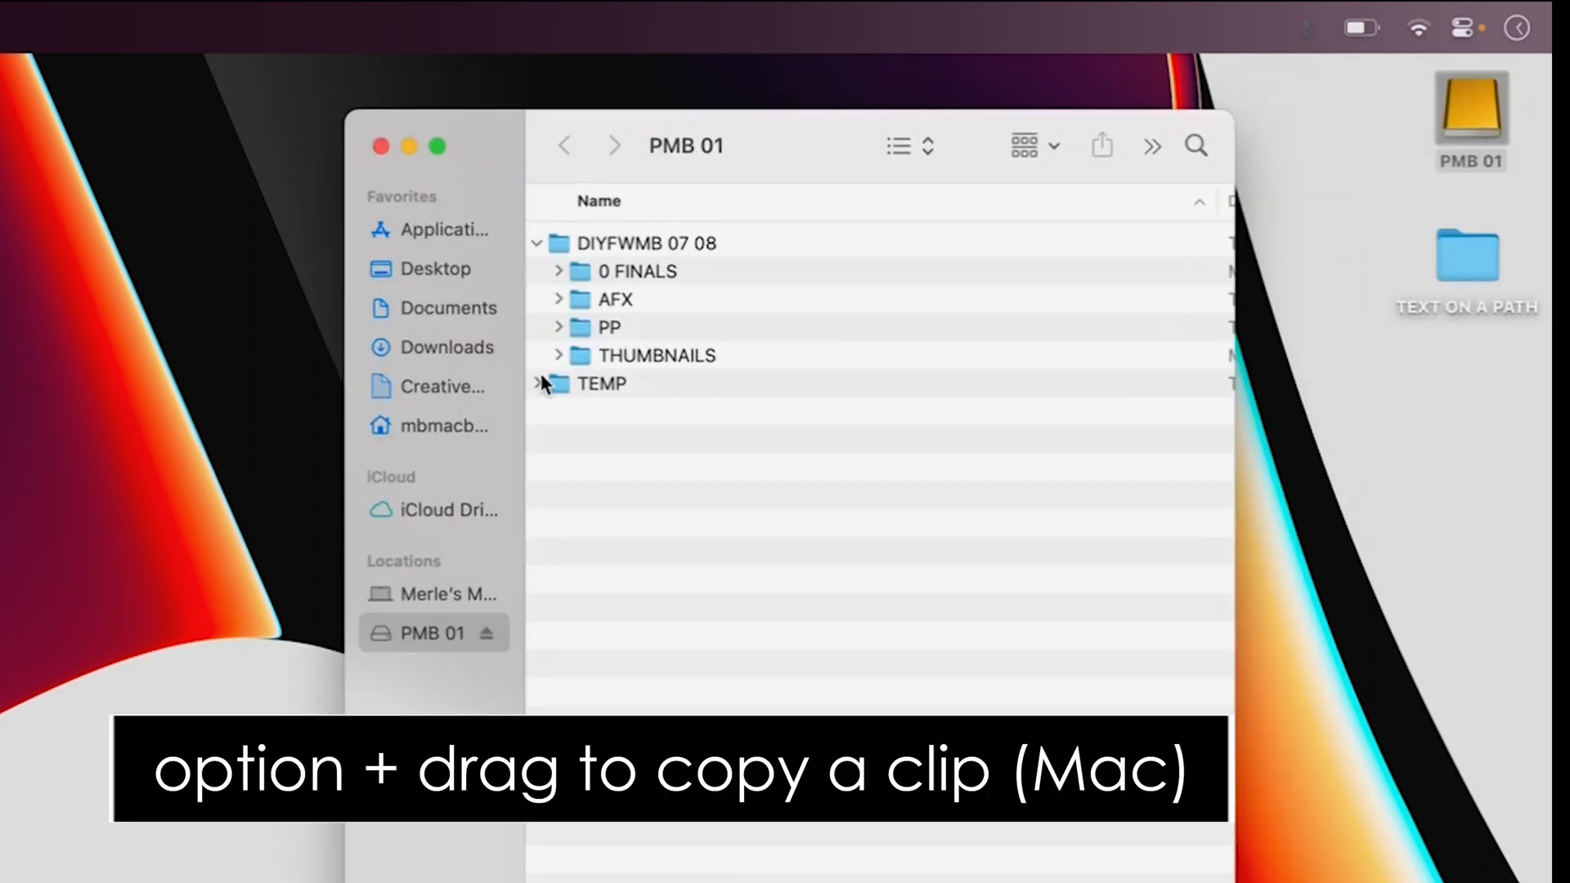
Expand TEMP and its TEXT ON A PATH project folder to check its contents
click(540, 383)
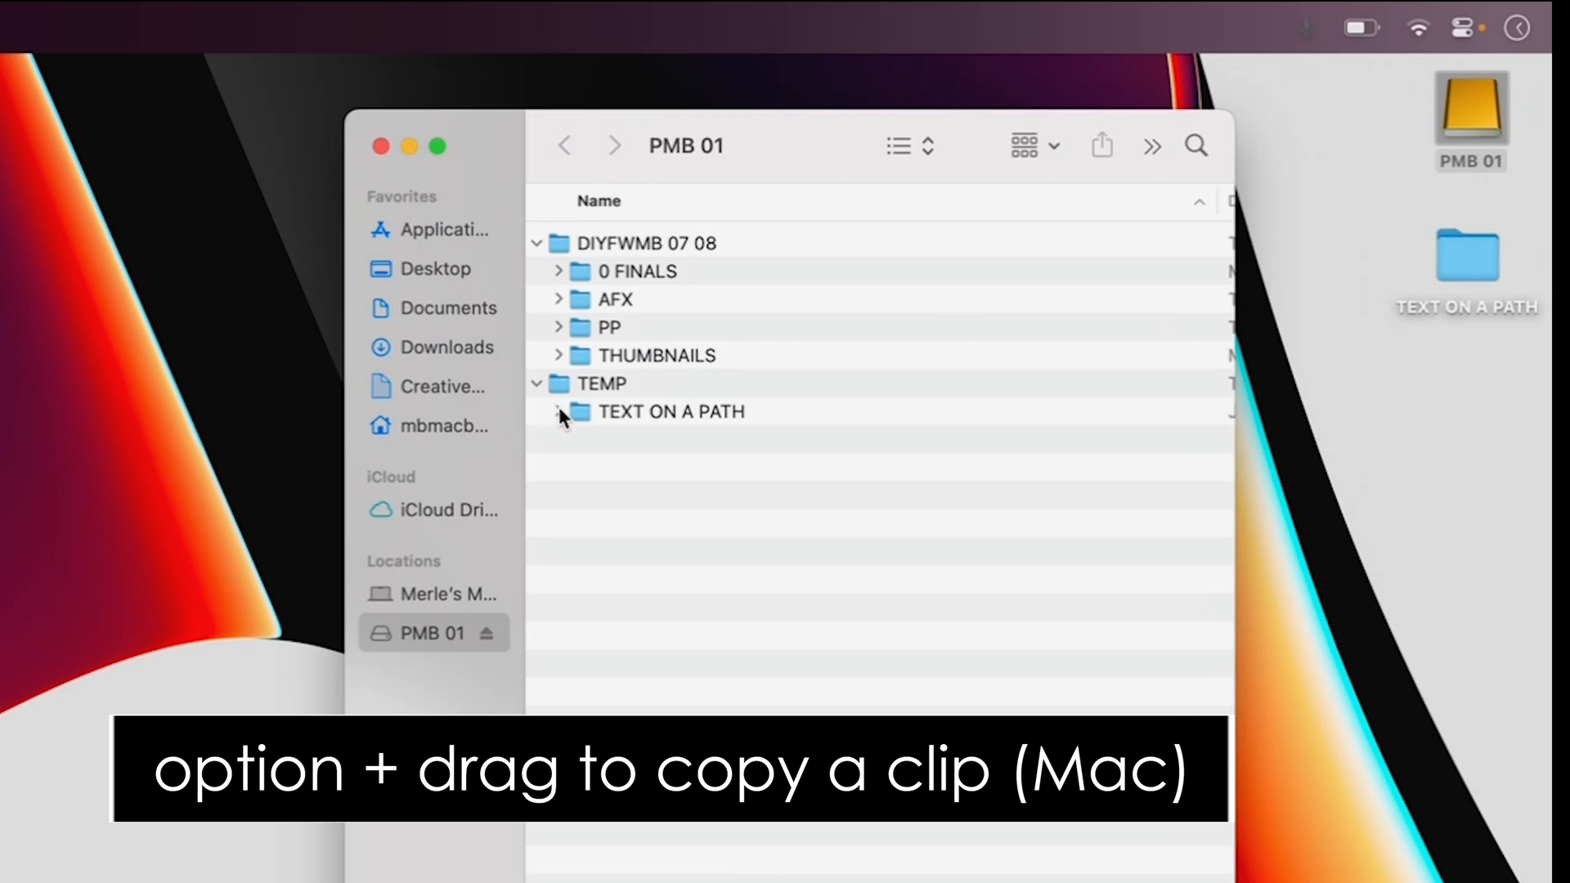
click(559, 412)
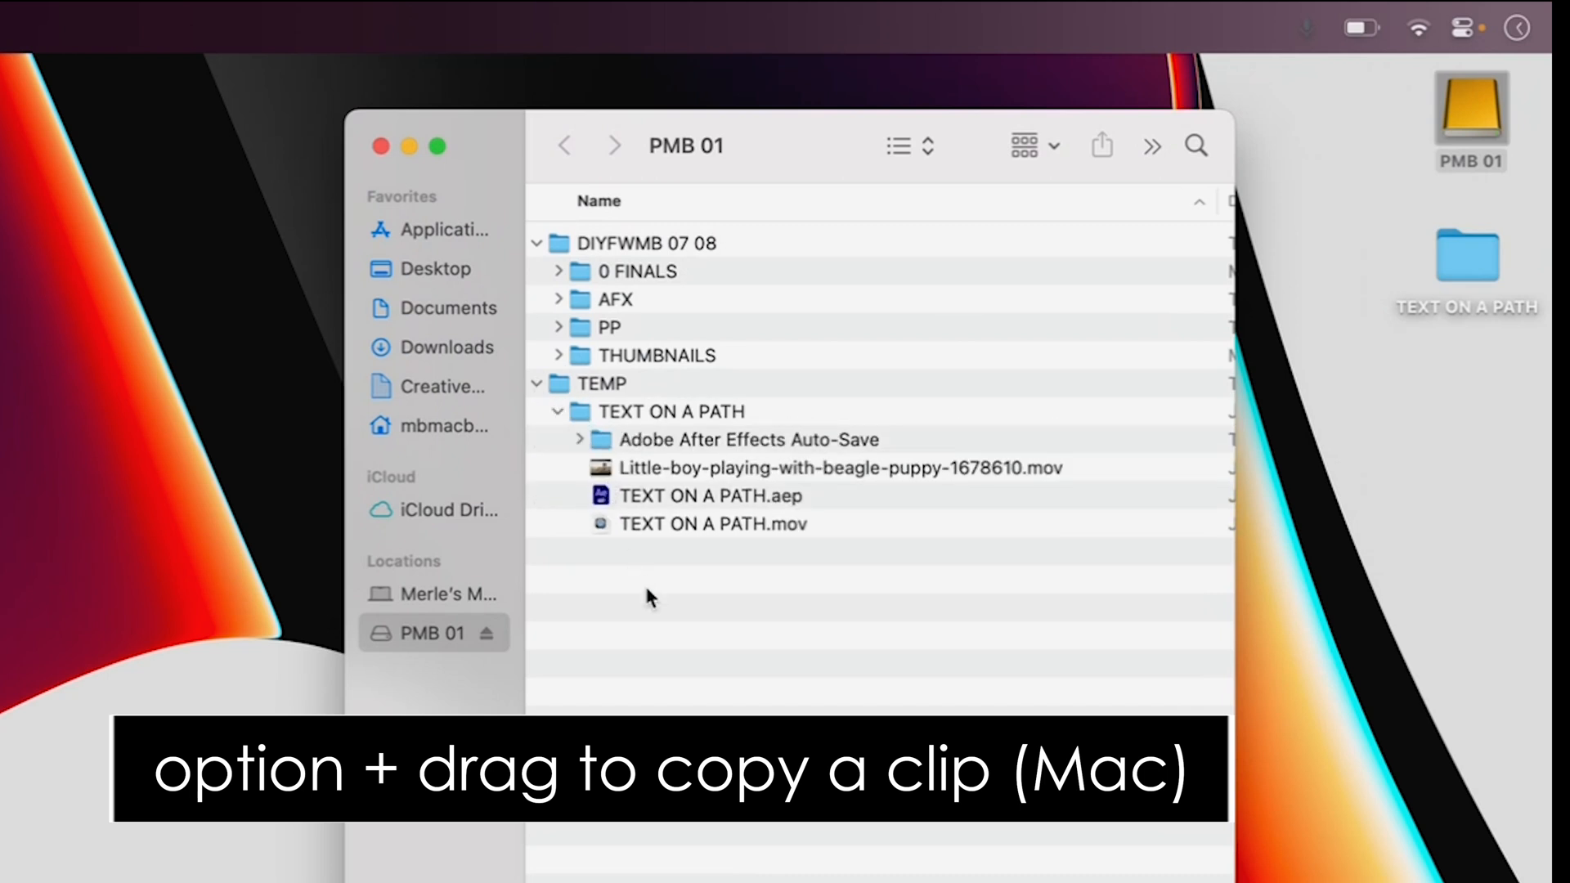
click(839, 468)
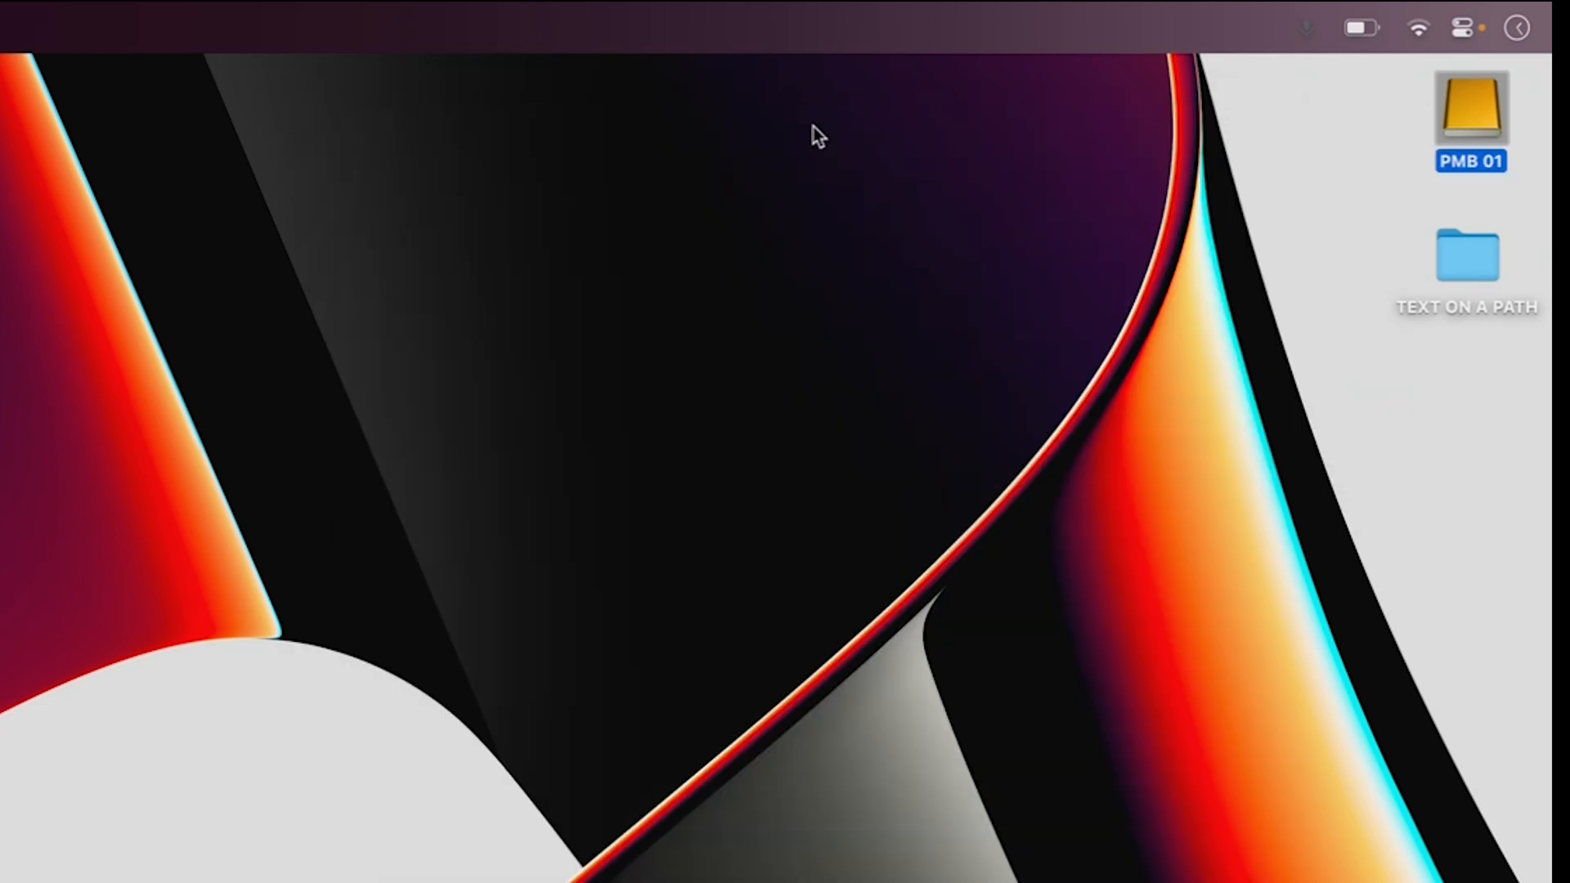
mouse_move(1449, 260)
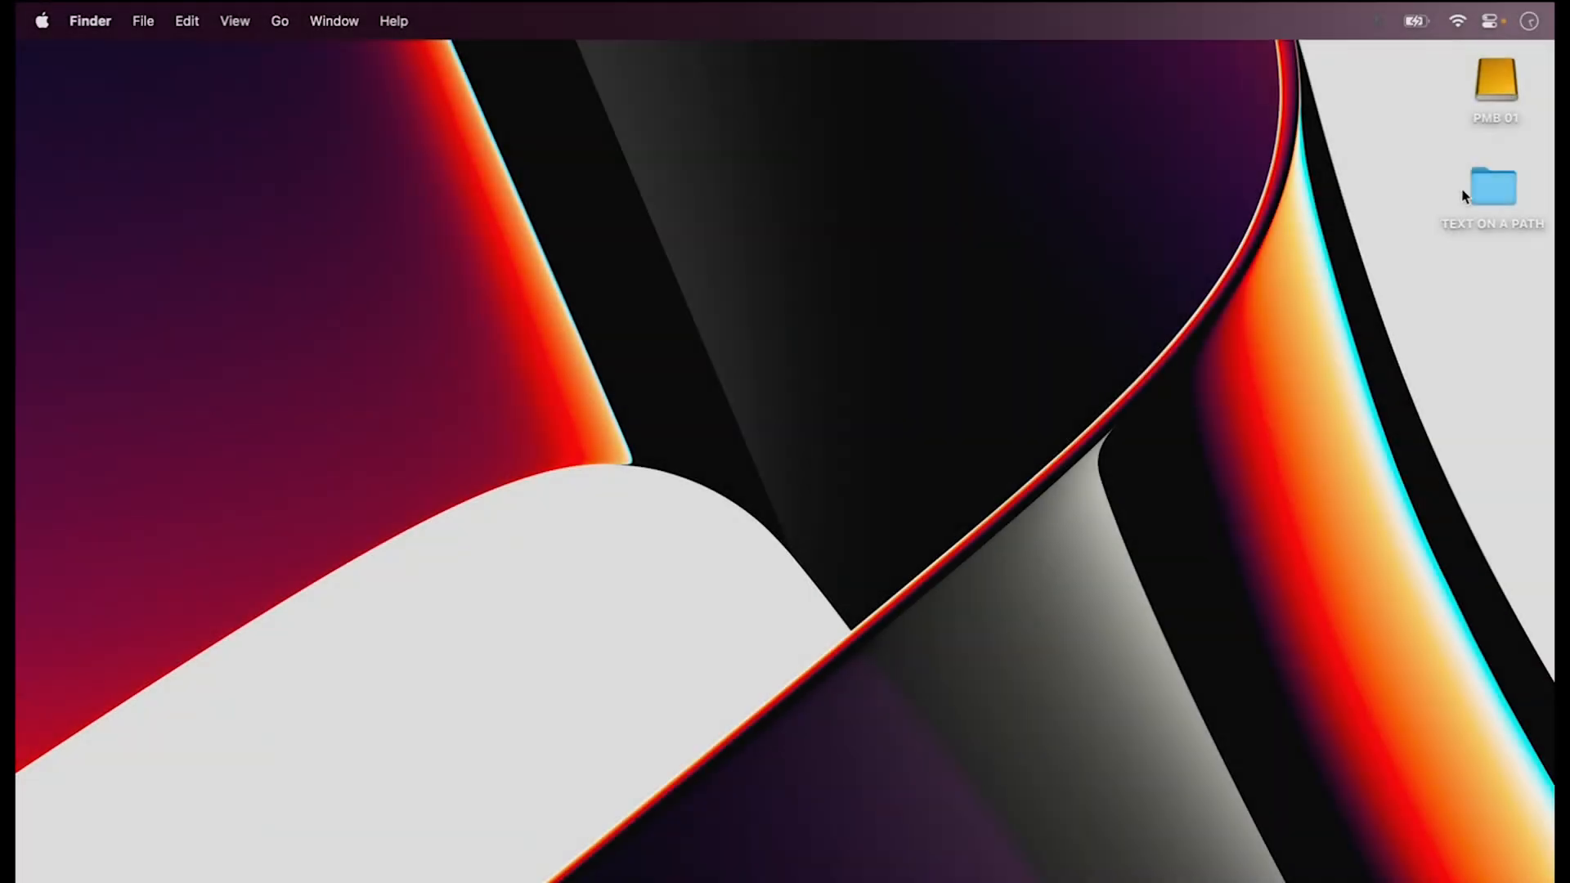
Play the boy-and-puppy .mov from the TEXT ON A PATH folder in QuickTime and view its Inspector details
double_click(1491, 190)
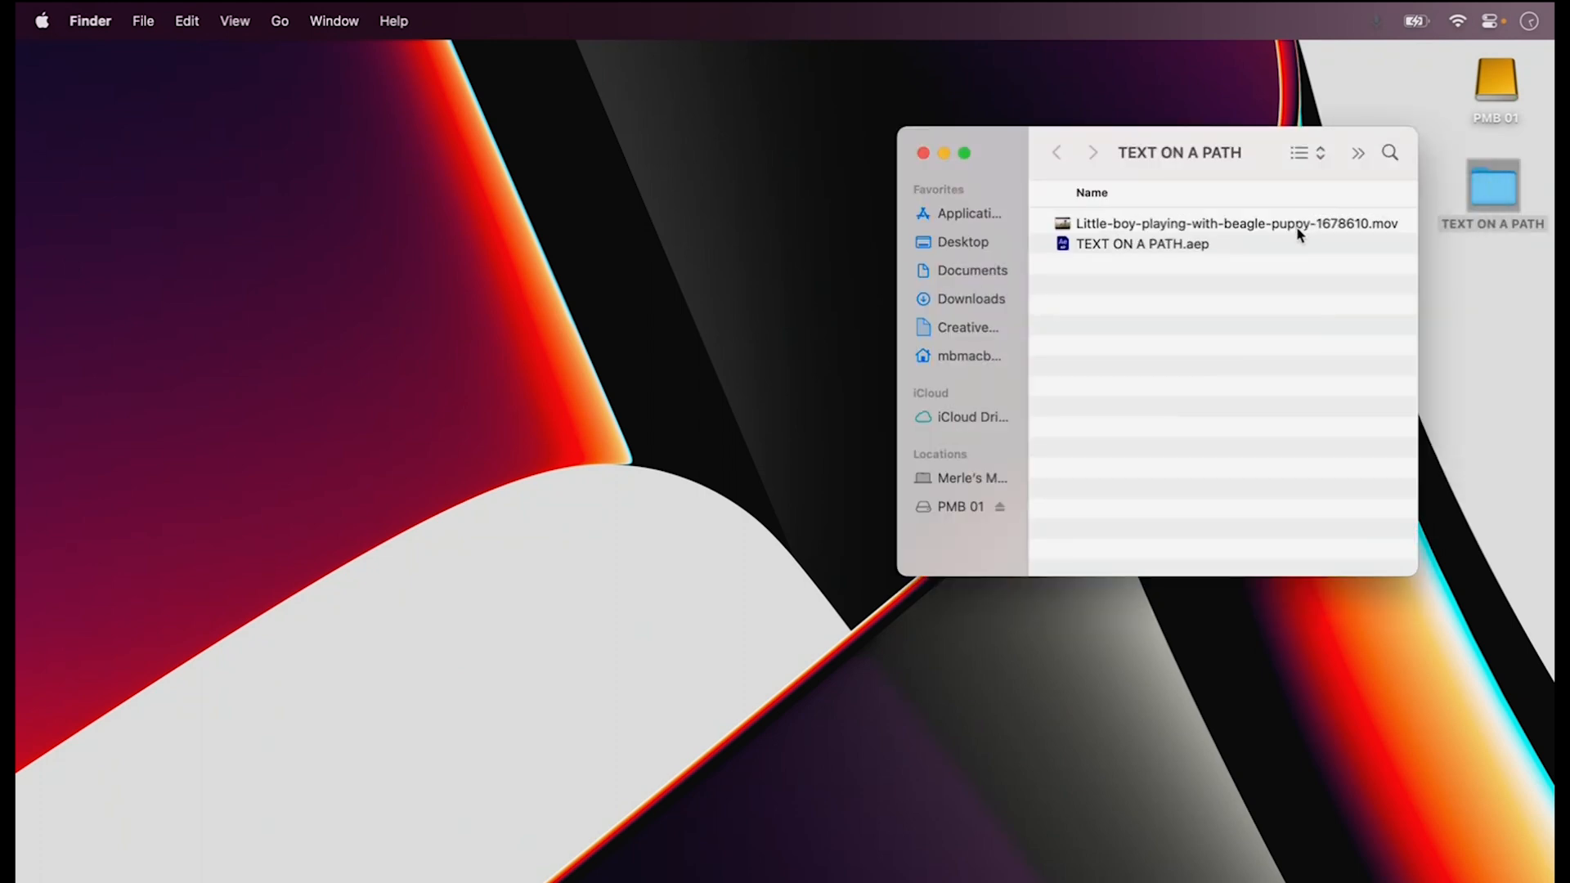
double_click(1252, 223)
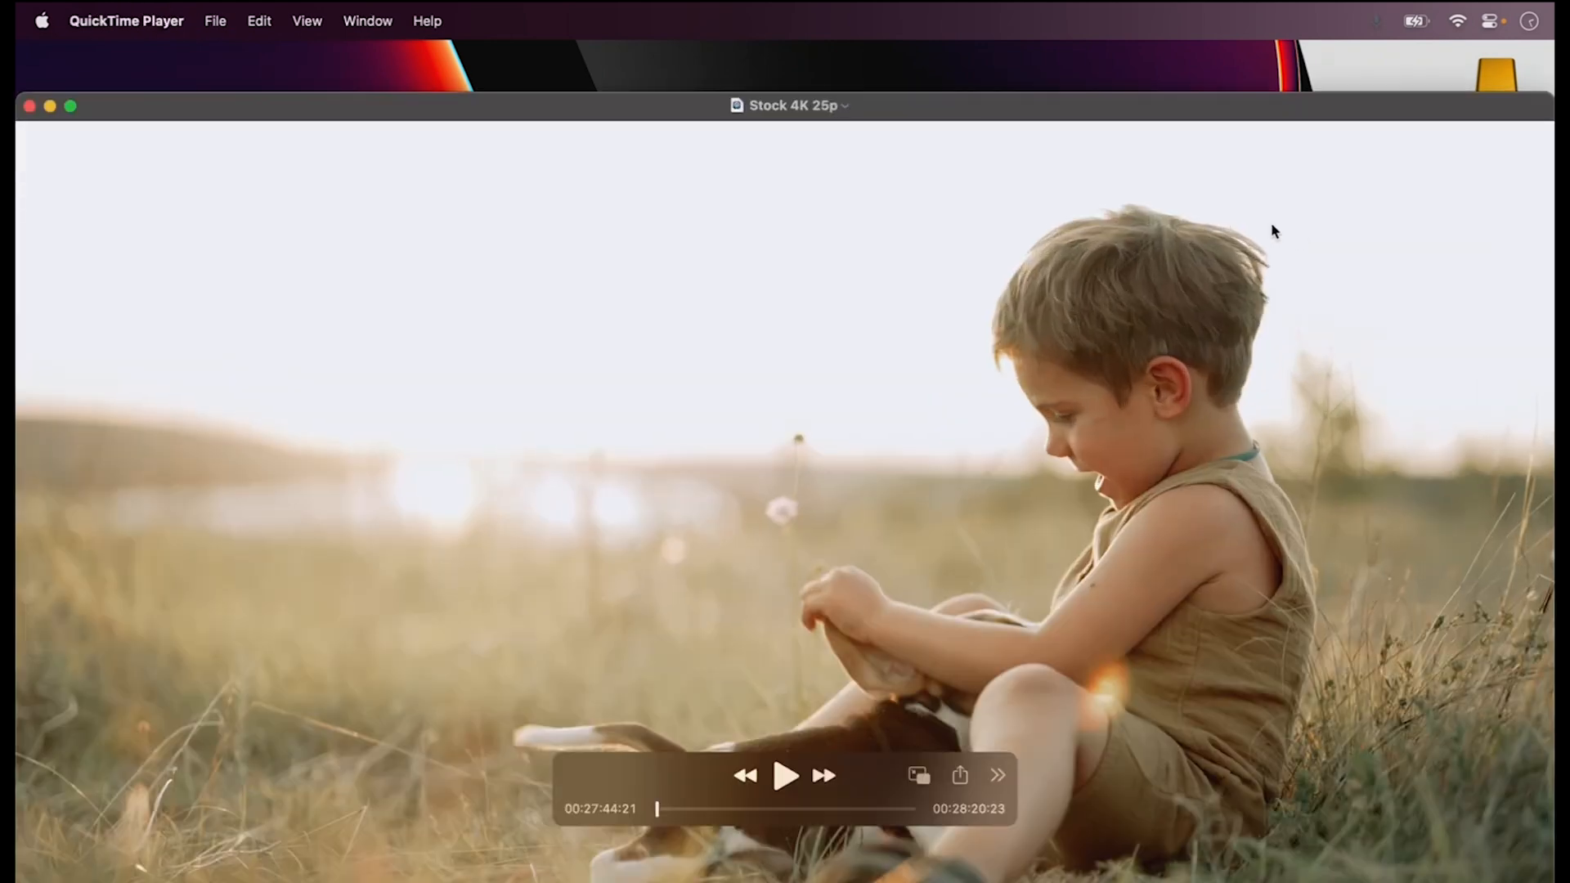
key(Cmd+I)
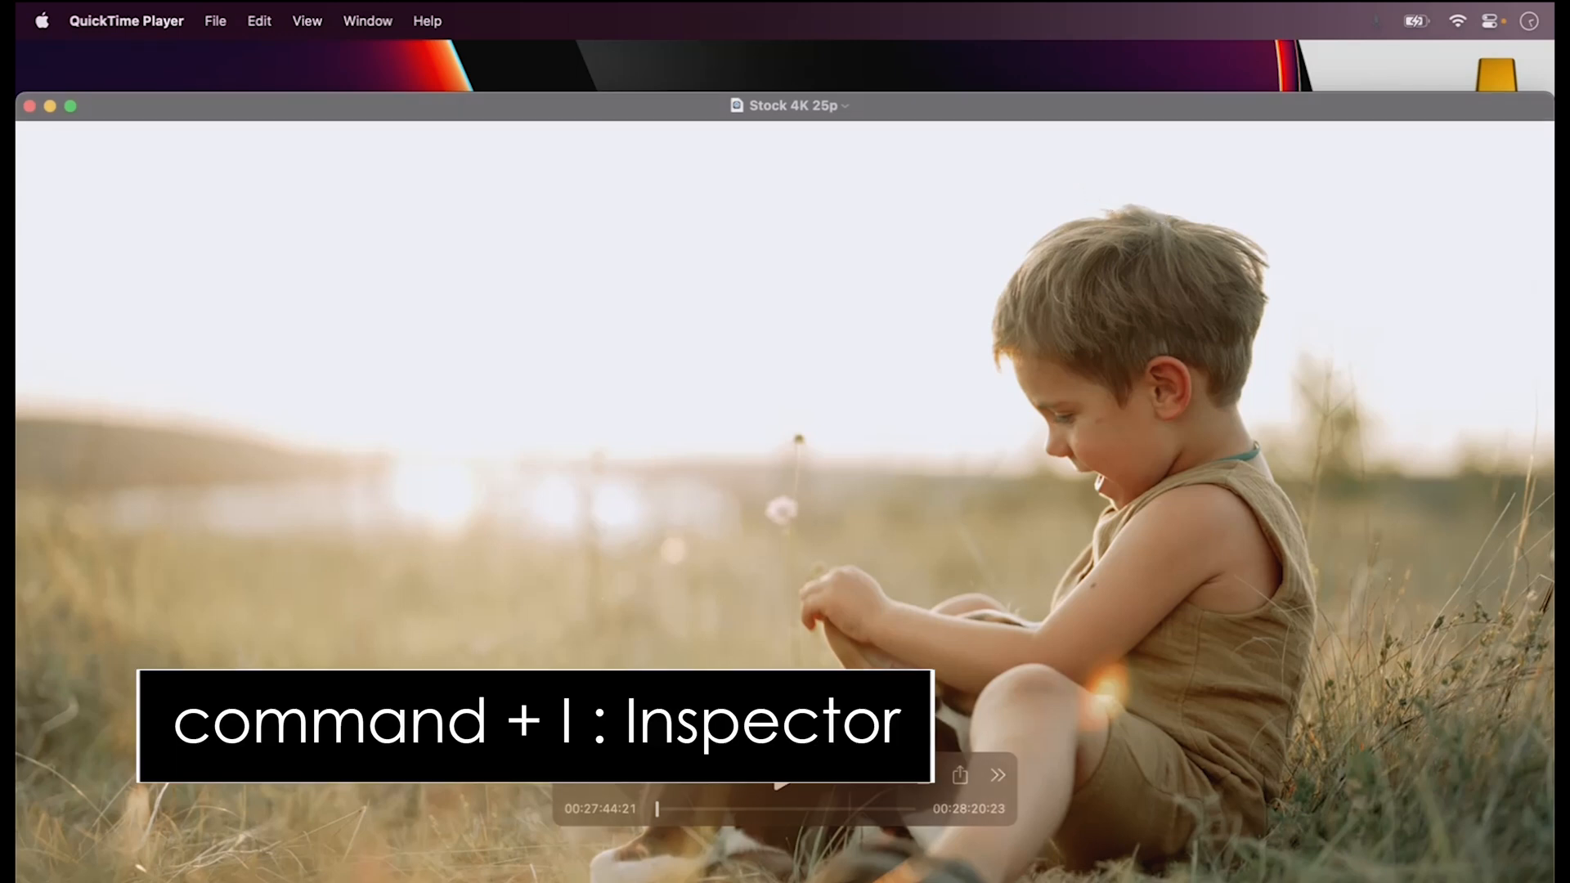
key(cmd+i)
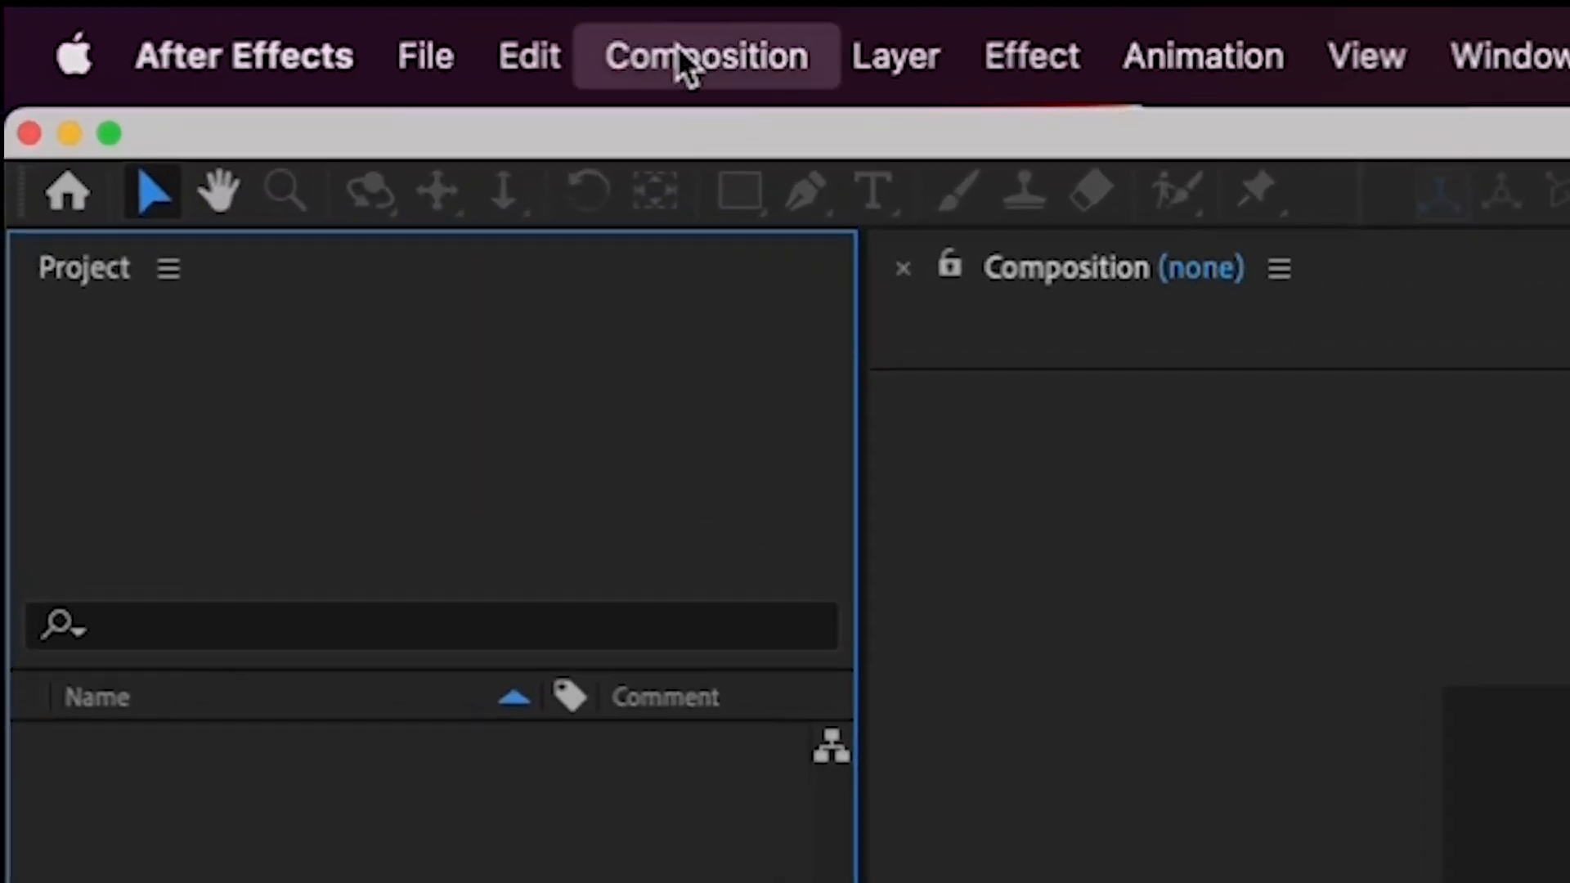
Create a UHD 4K composition, 3840×2160 at 23.976 fps, ten seconds long
click(706, 55)
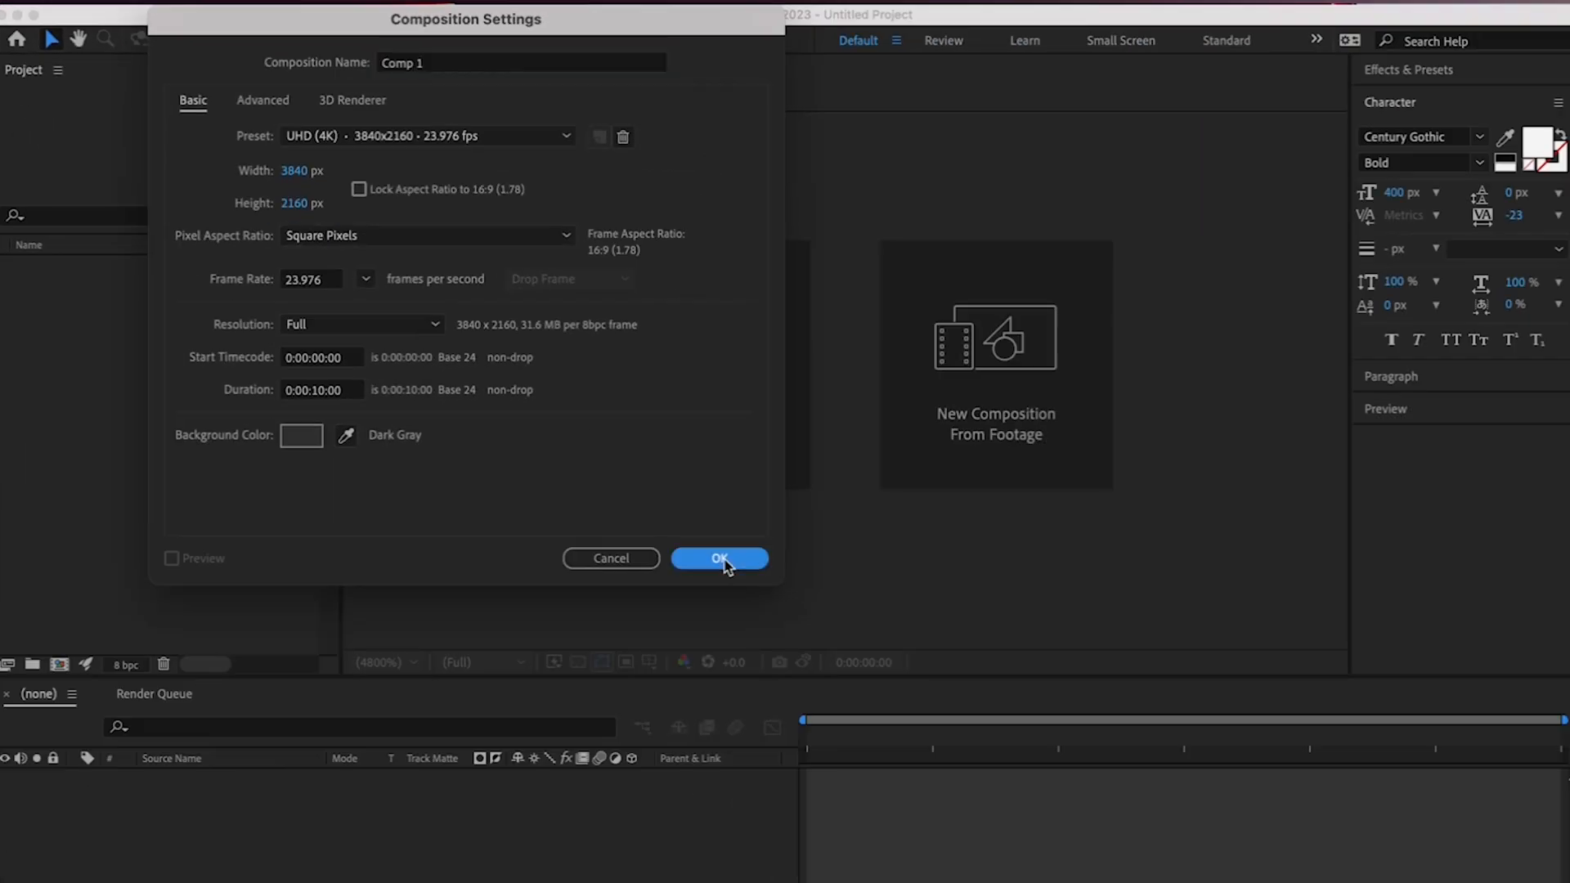
click(719, 560)
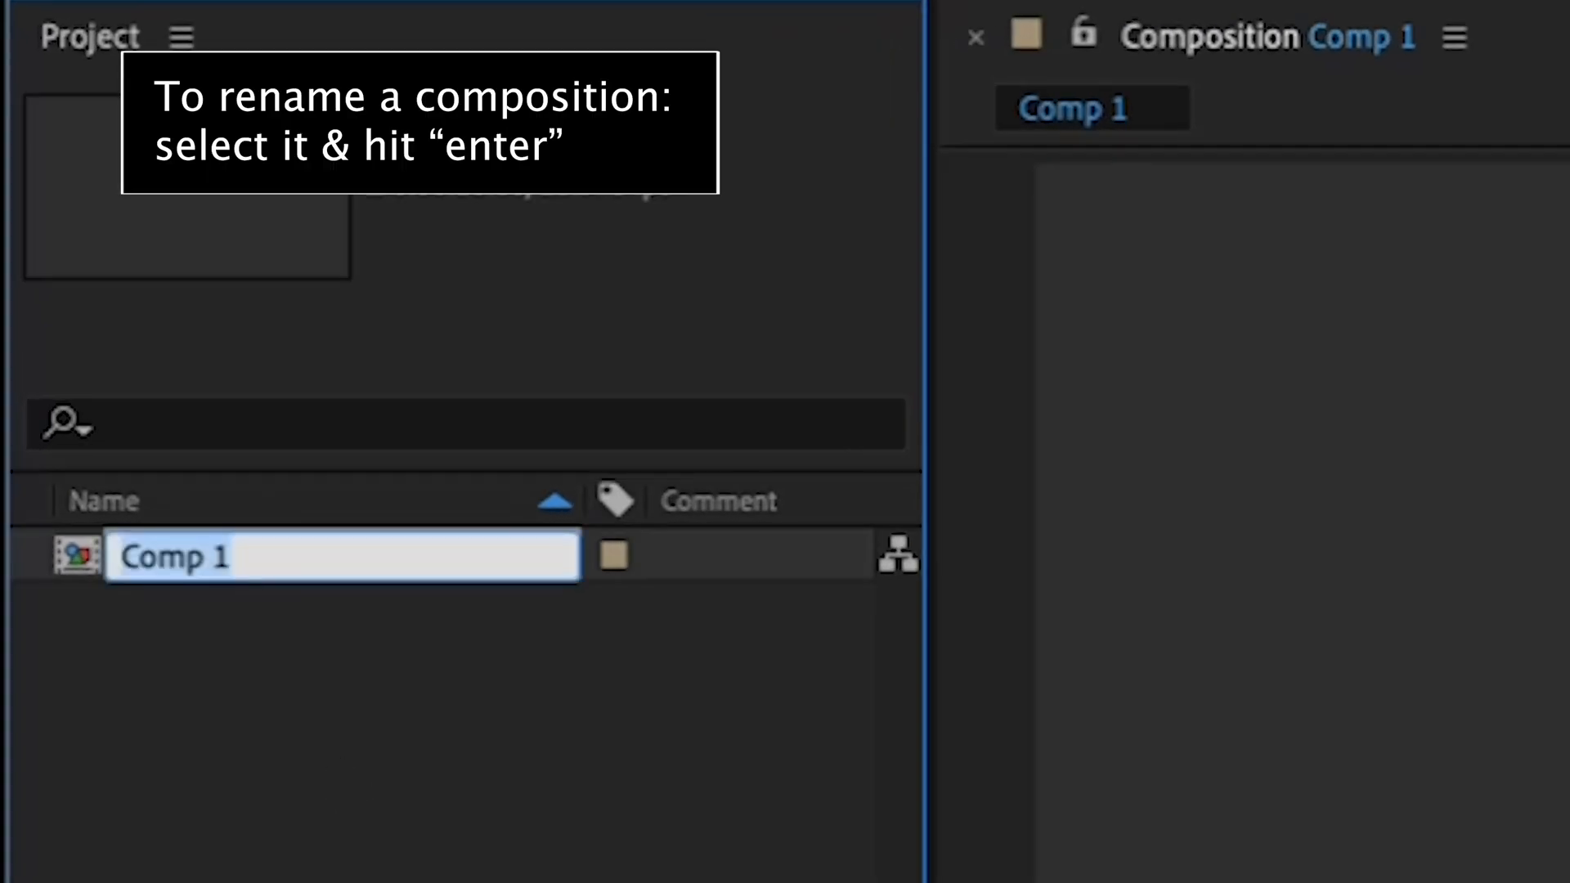
Rename Comp 1 to TEXT ON A PATH in the Project panel
text(TEXT ON A PA)
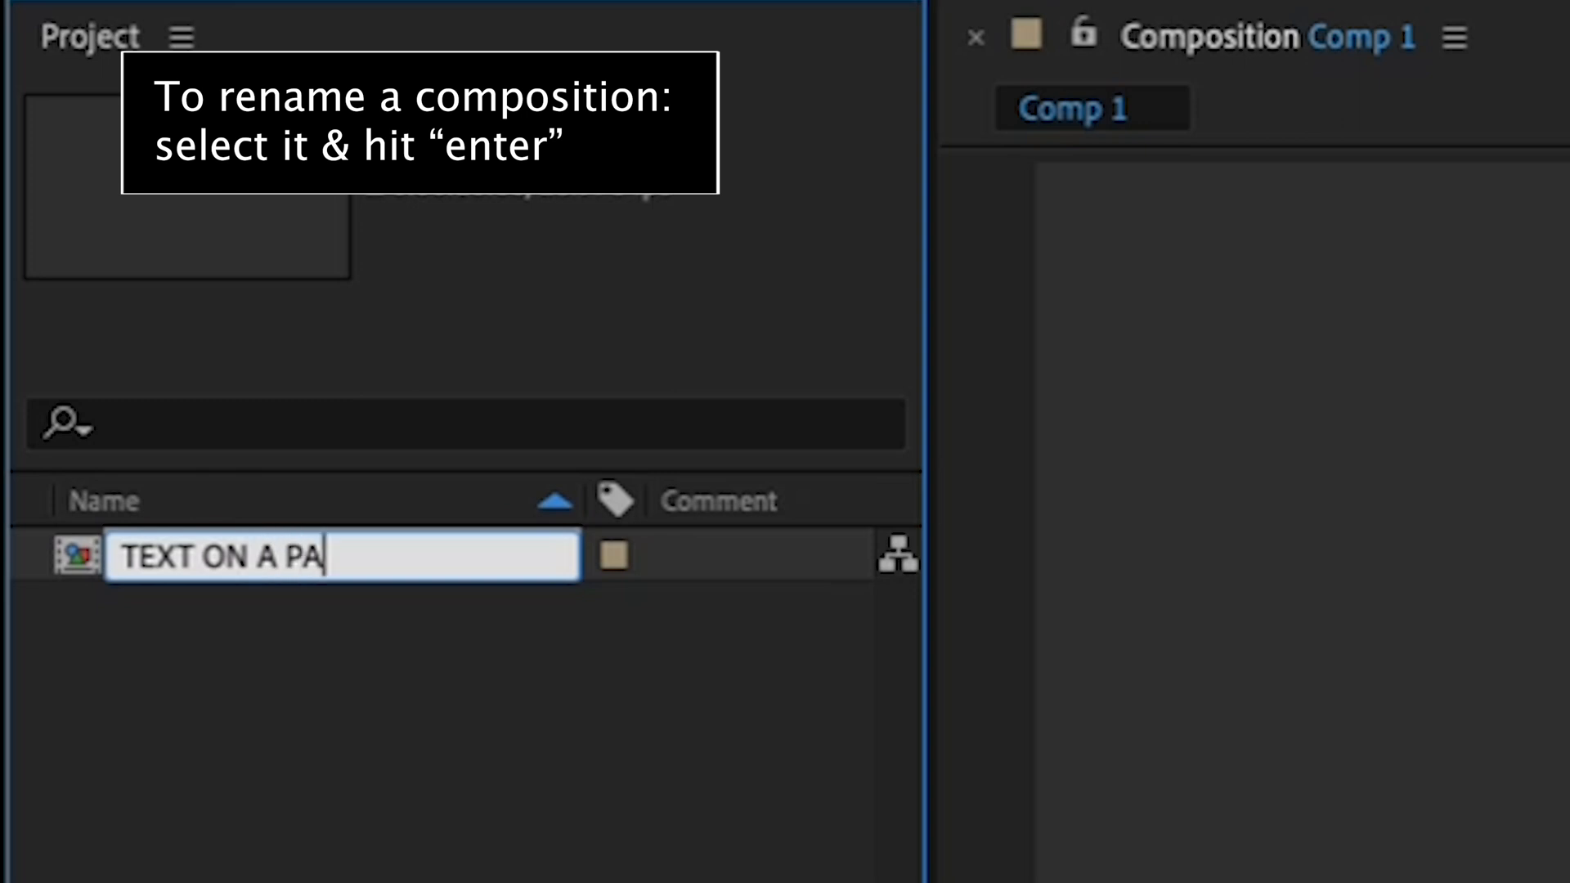
key(Enter)
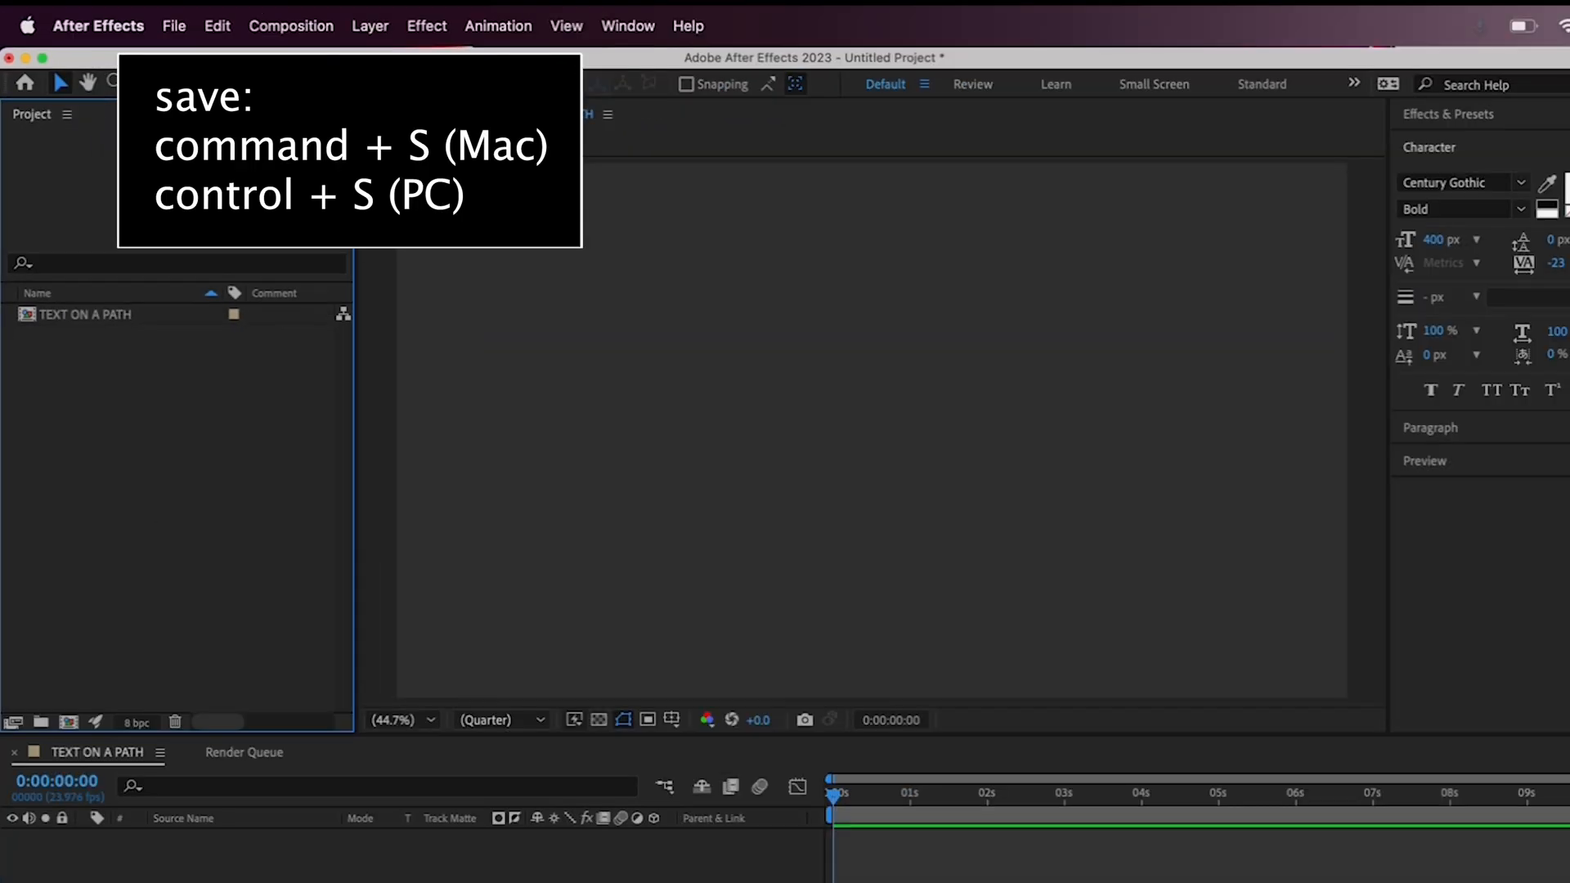
Save the project as TEXT ON A PATH.aep in the desktop TEXT ON A PATH folder
key(cmd+s)
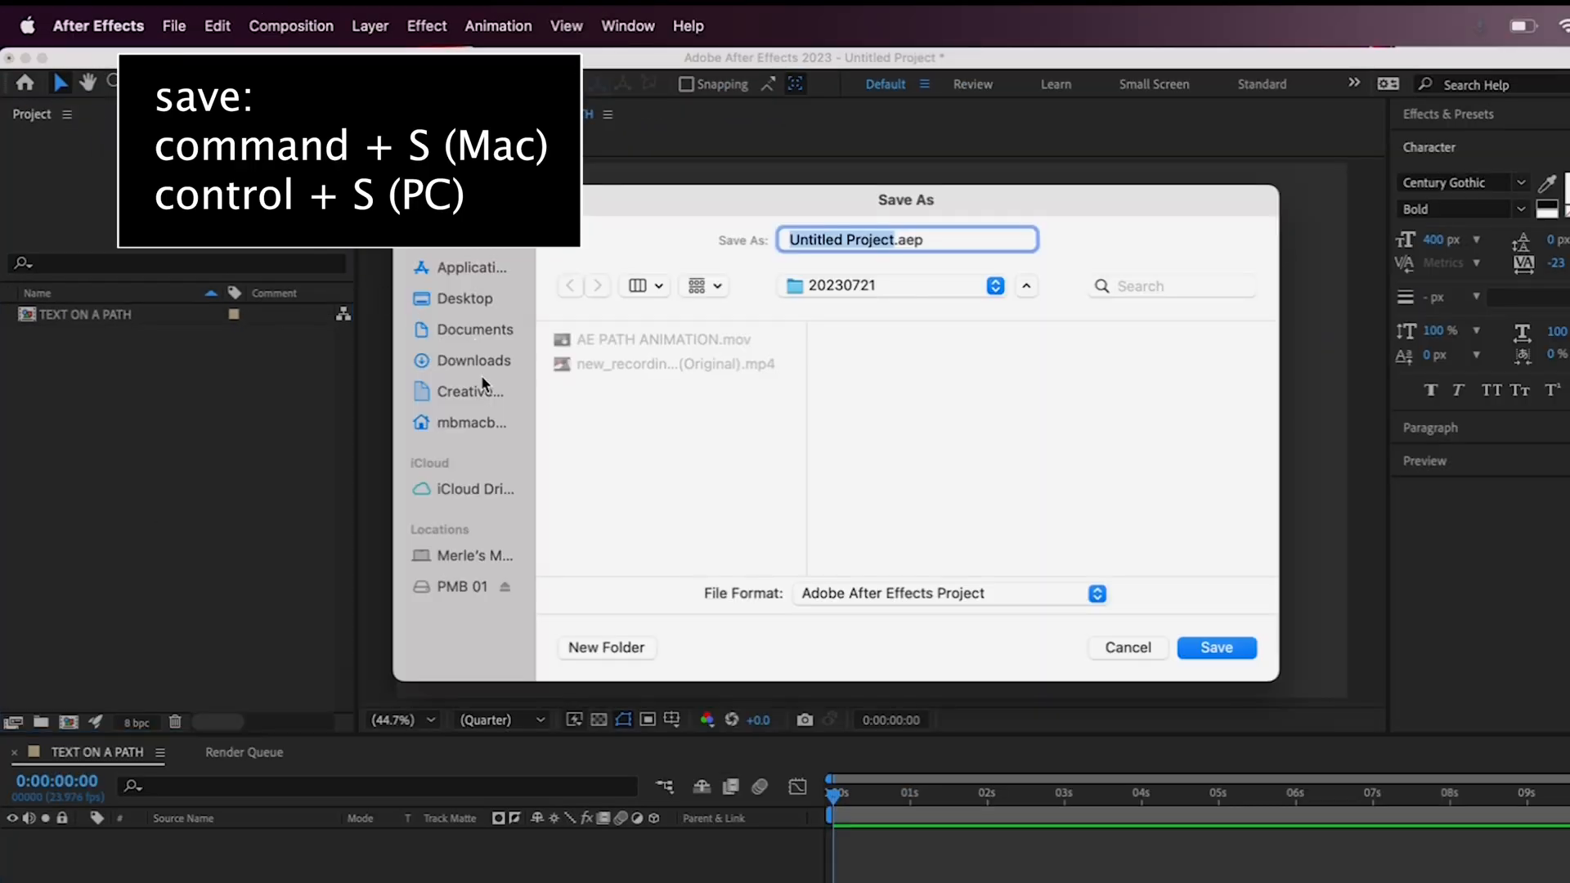
click(464, 298)
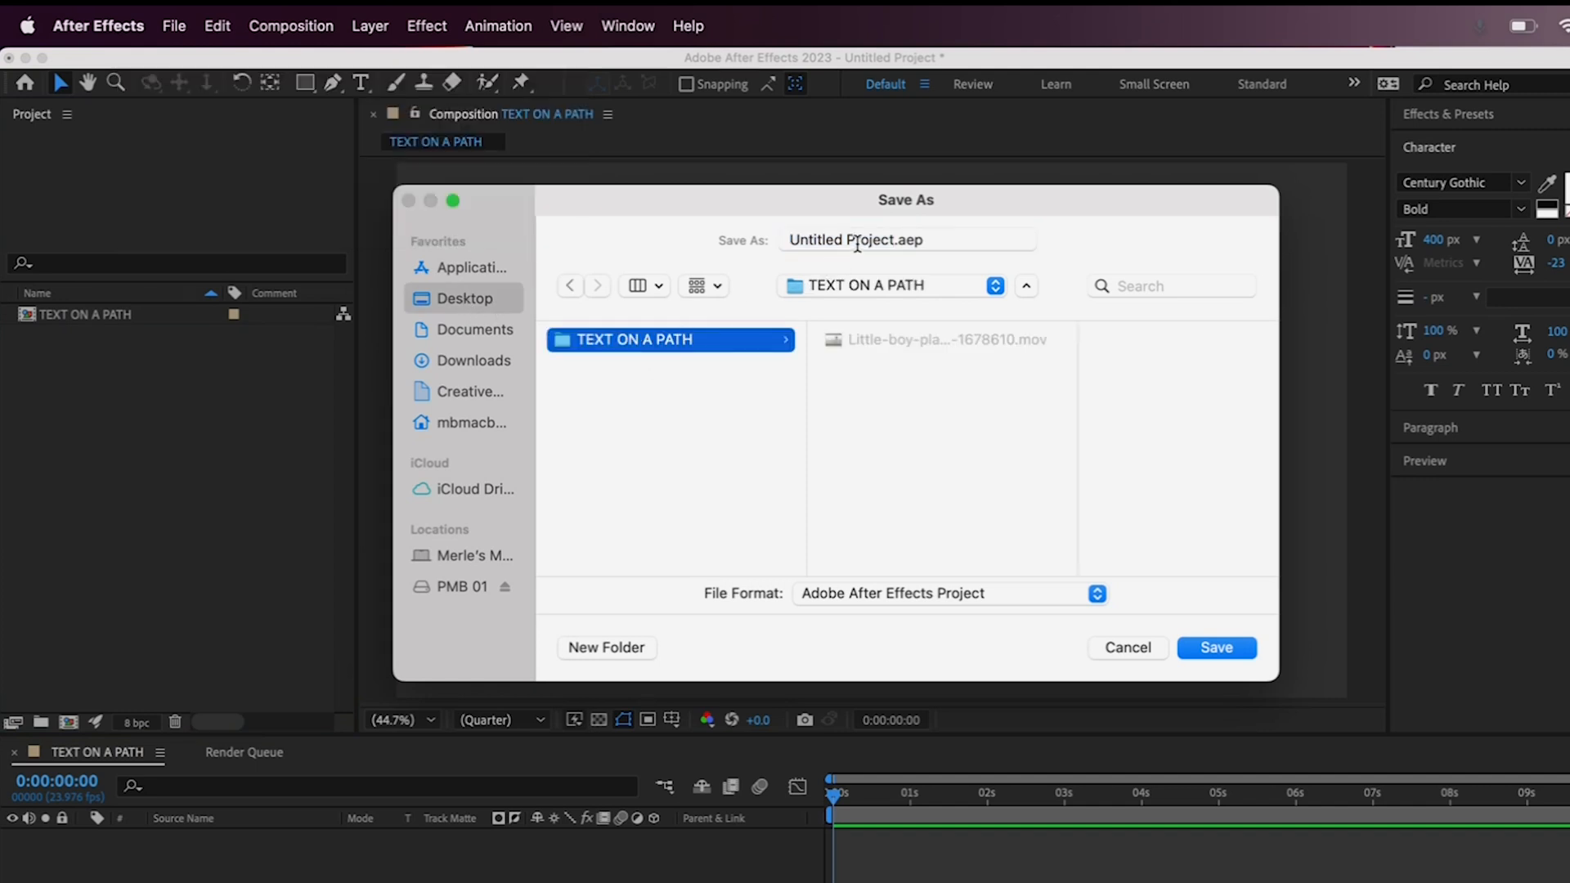
click(896, 239)
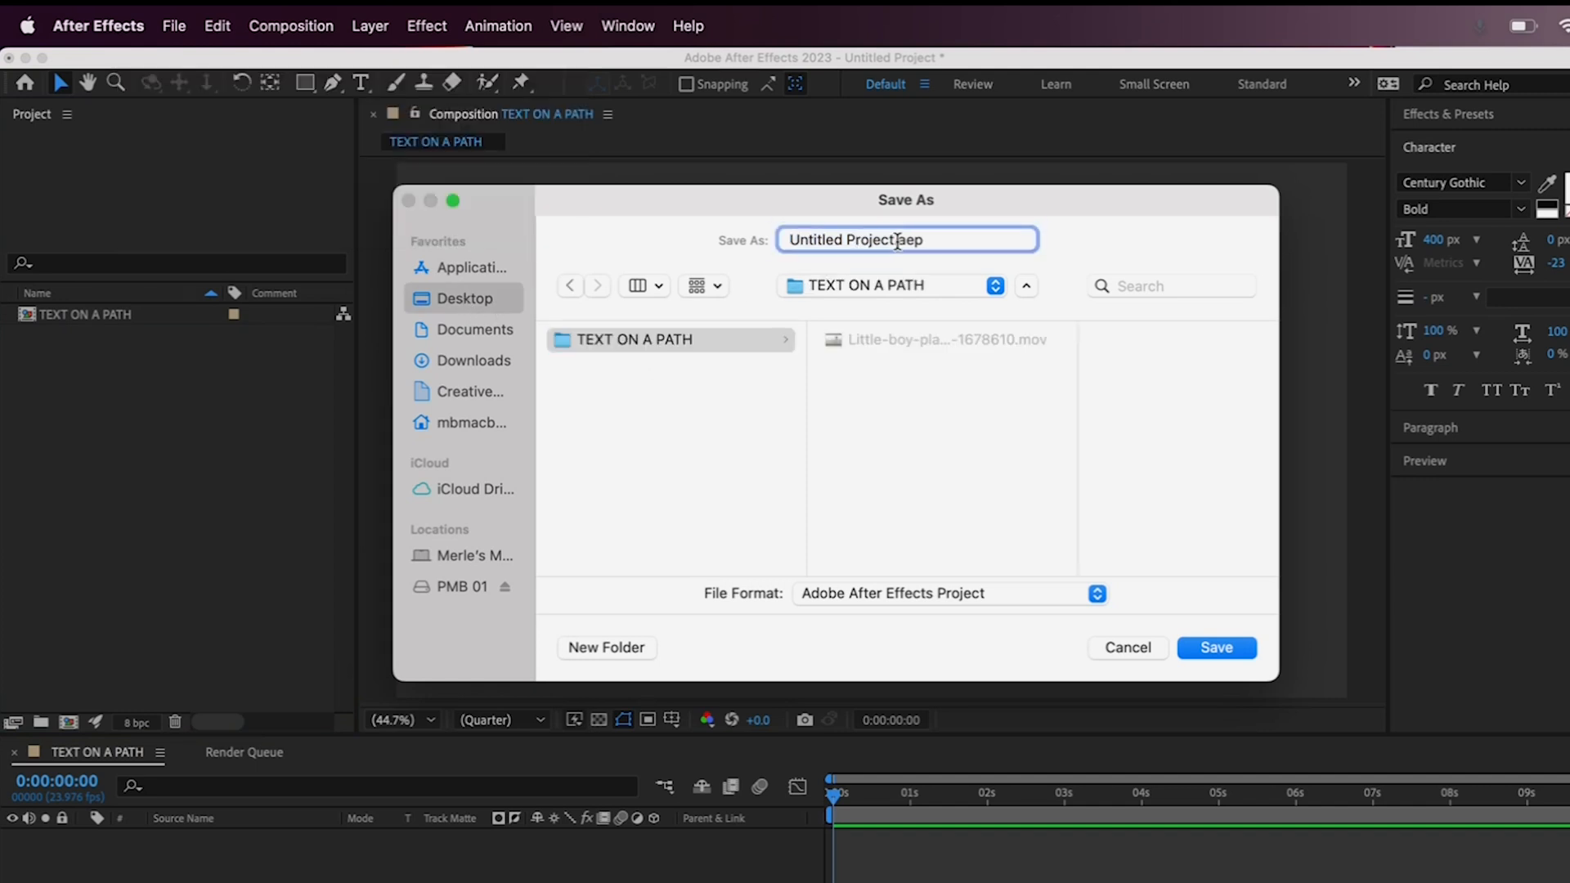
text(TEXT ON A PATH.aep)
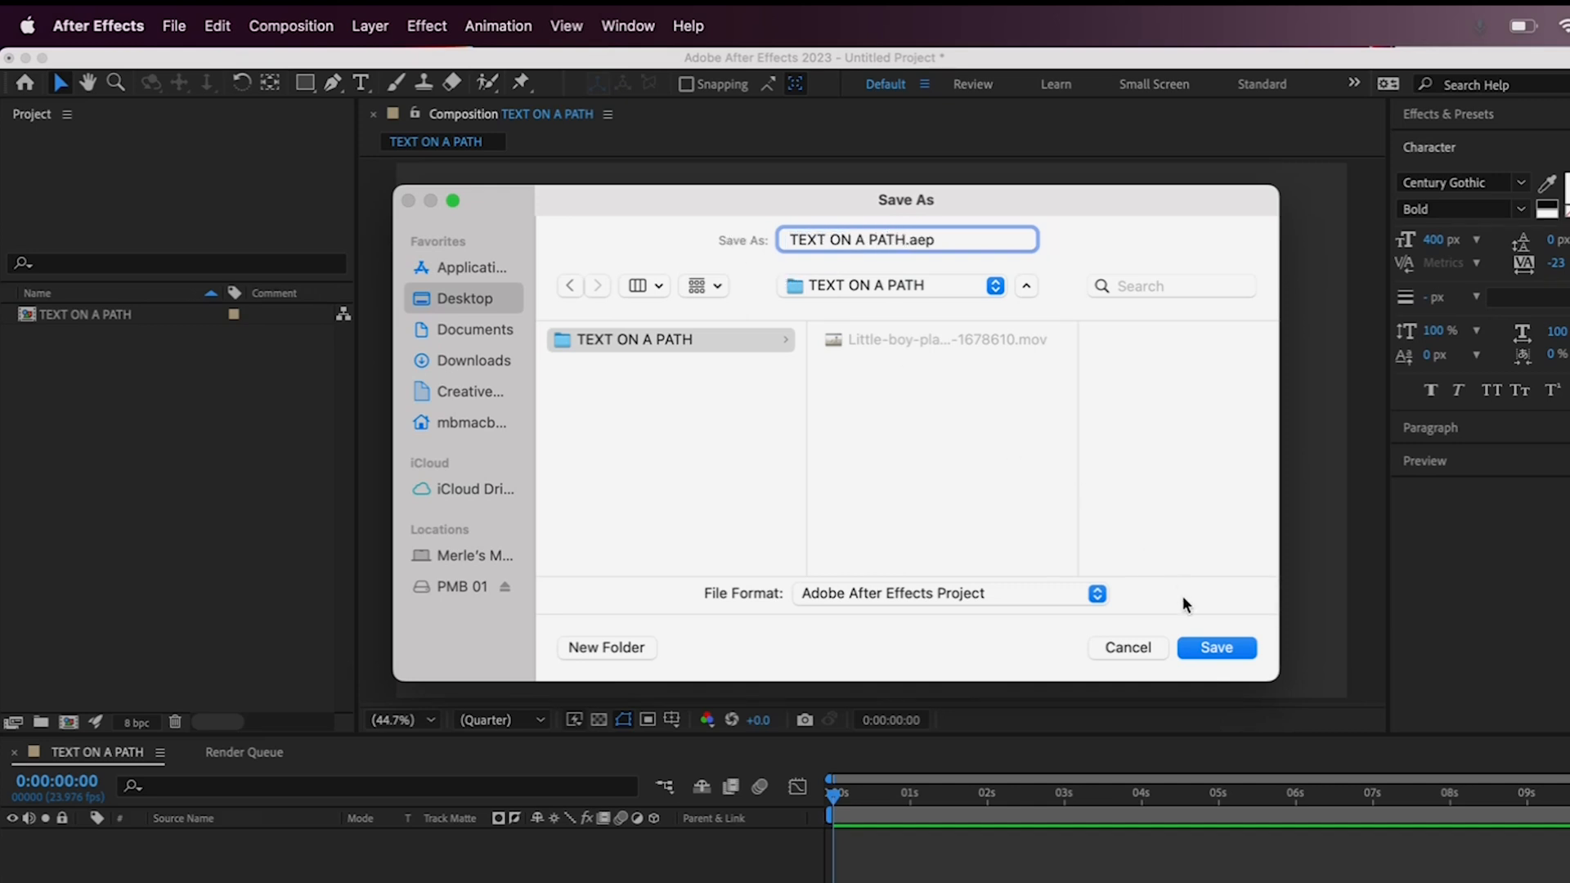
click(1216, 647)
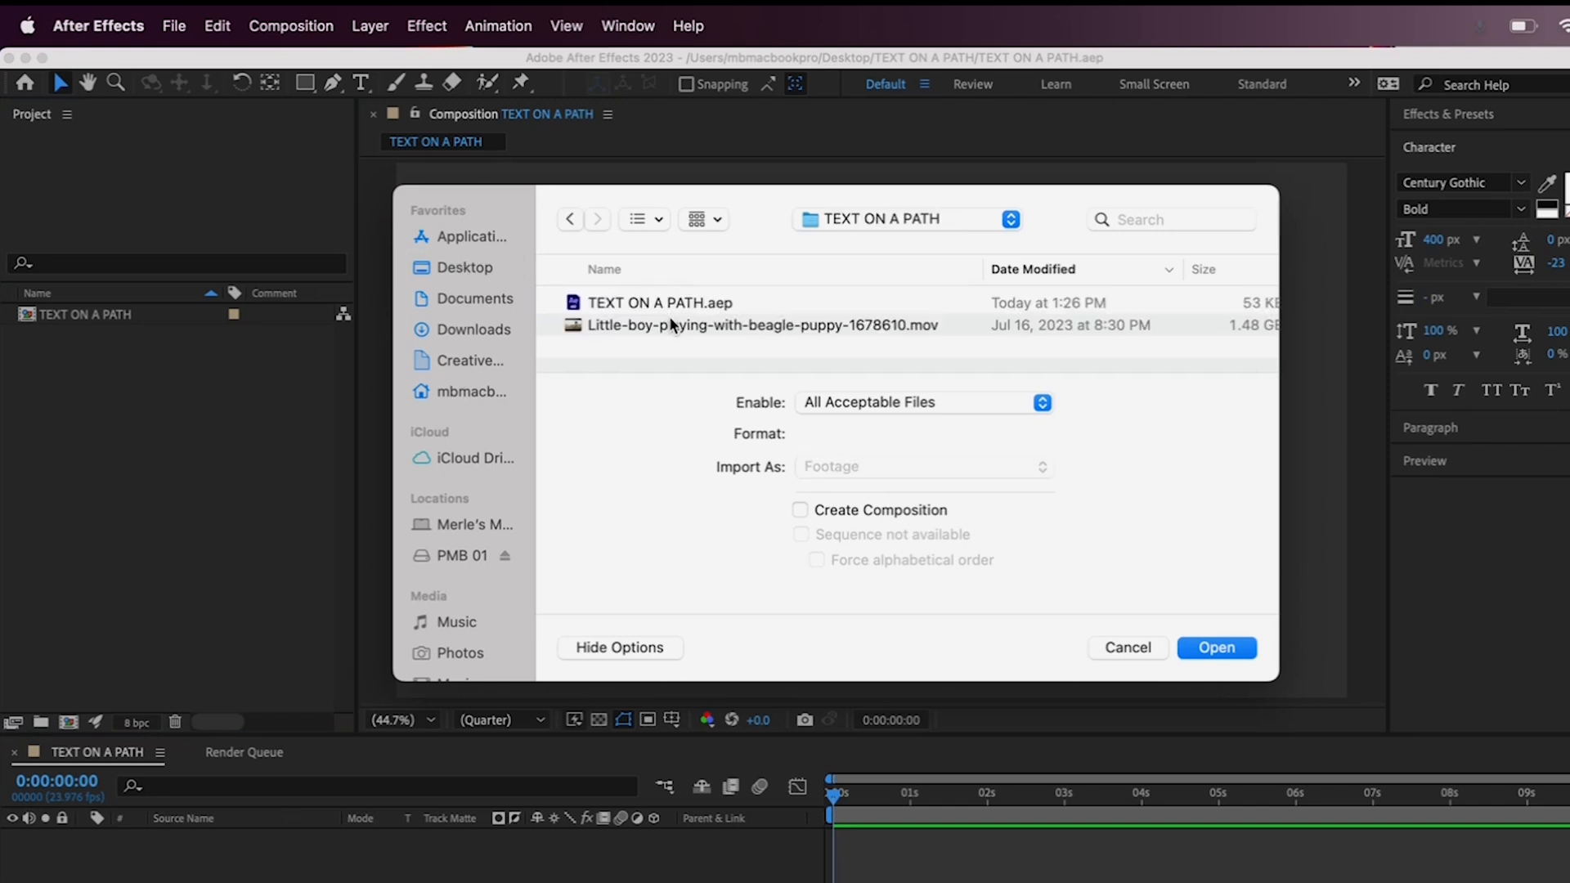
Import the Little-boy .mov, place it as a layer in the composition and preview playback
click(752, 324)
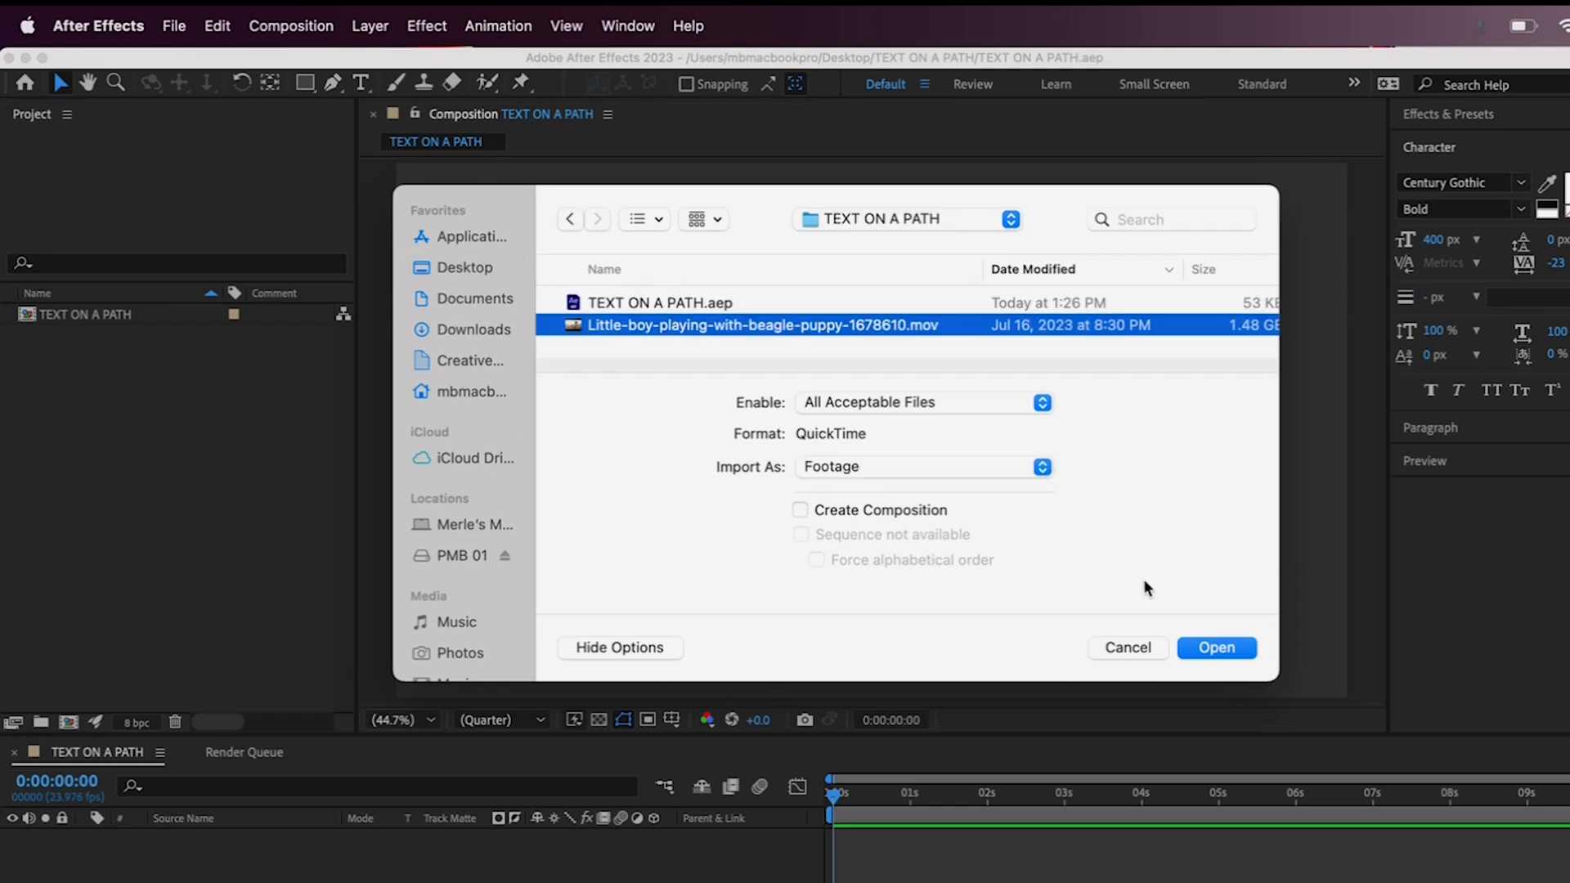
click(1217, 648)
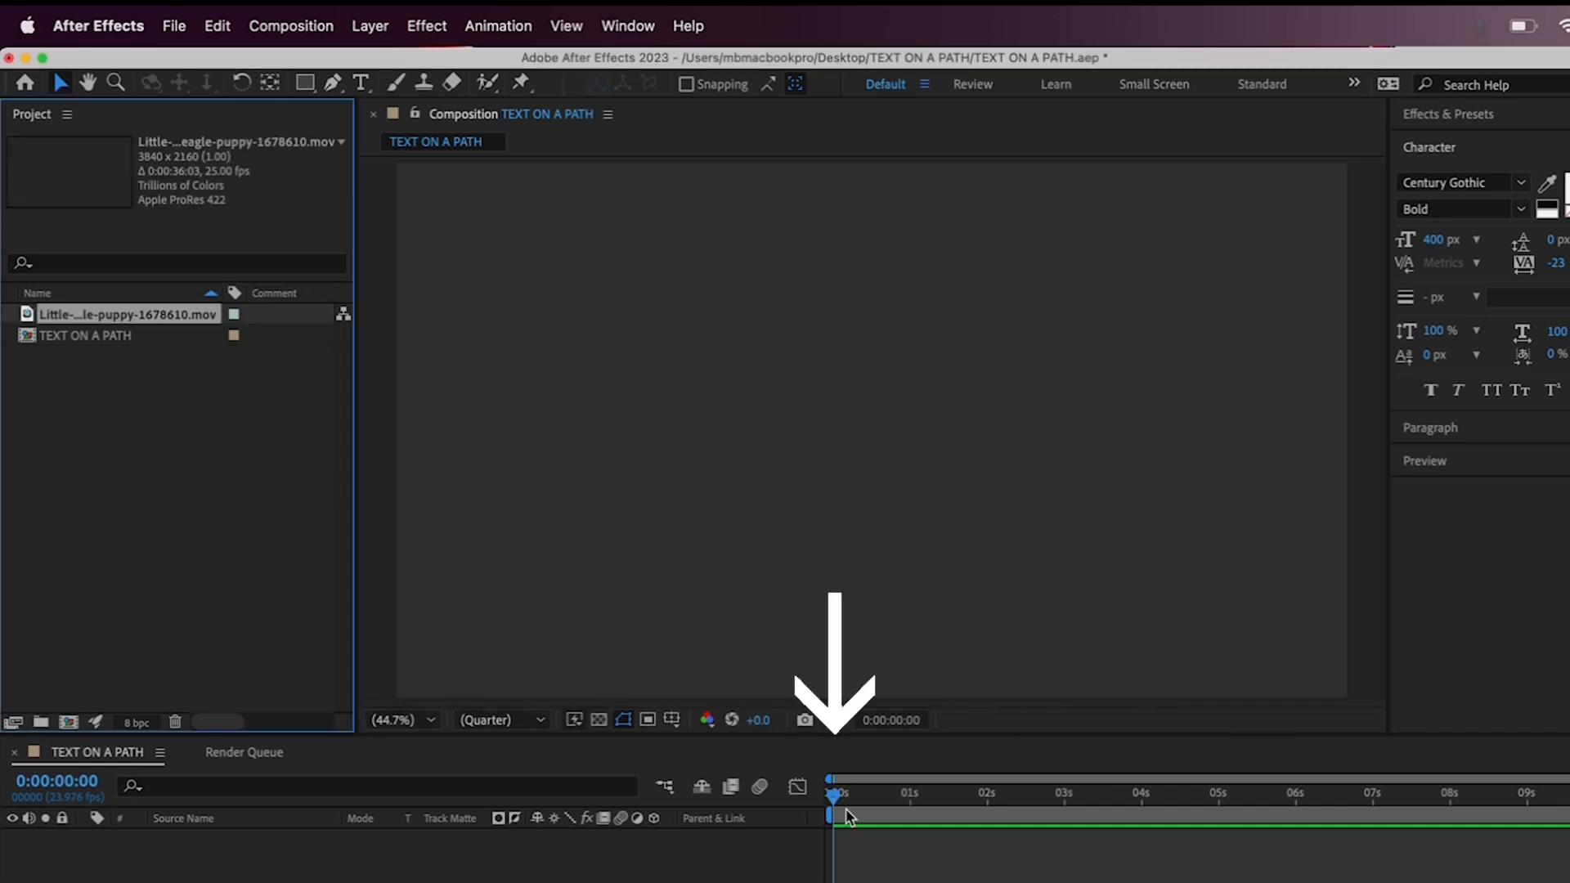
click(500, 719)
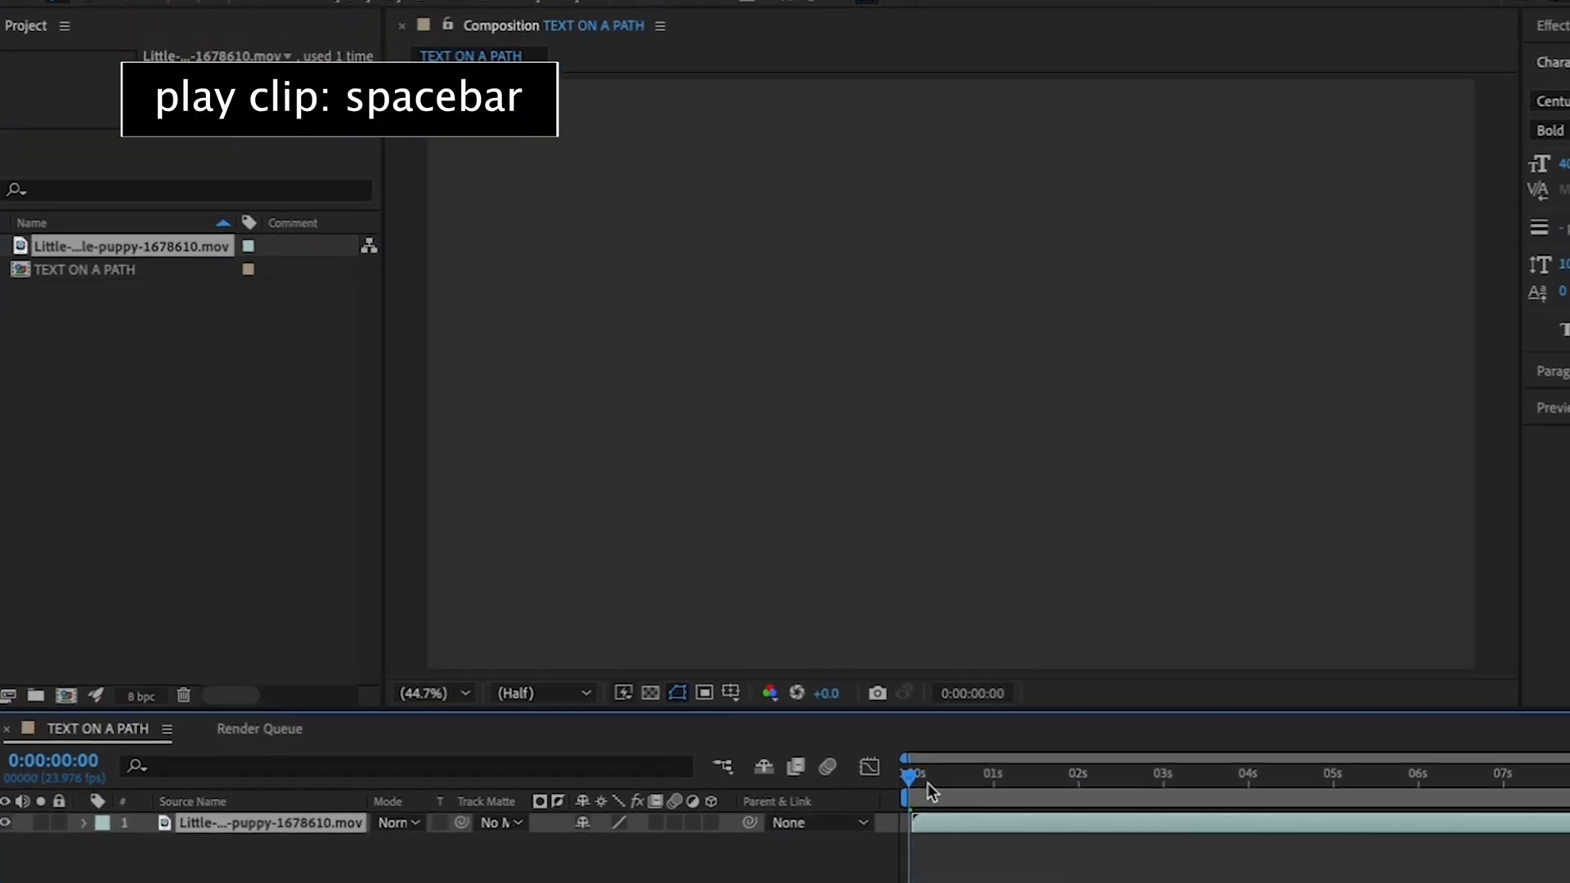
key(space)
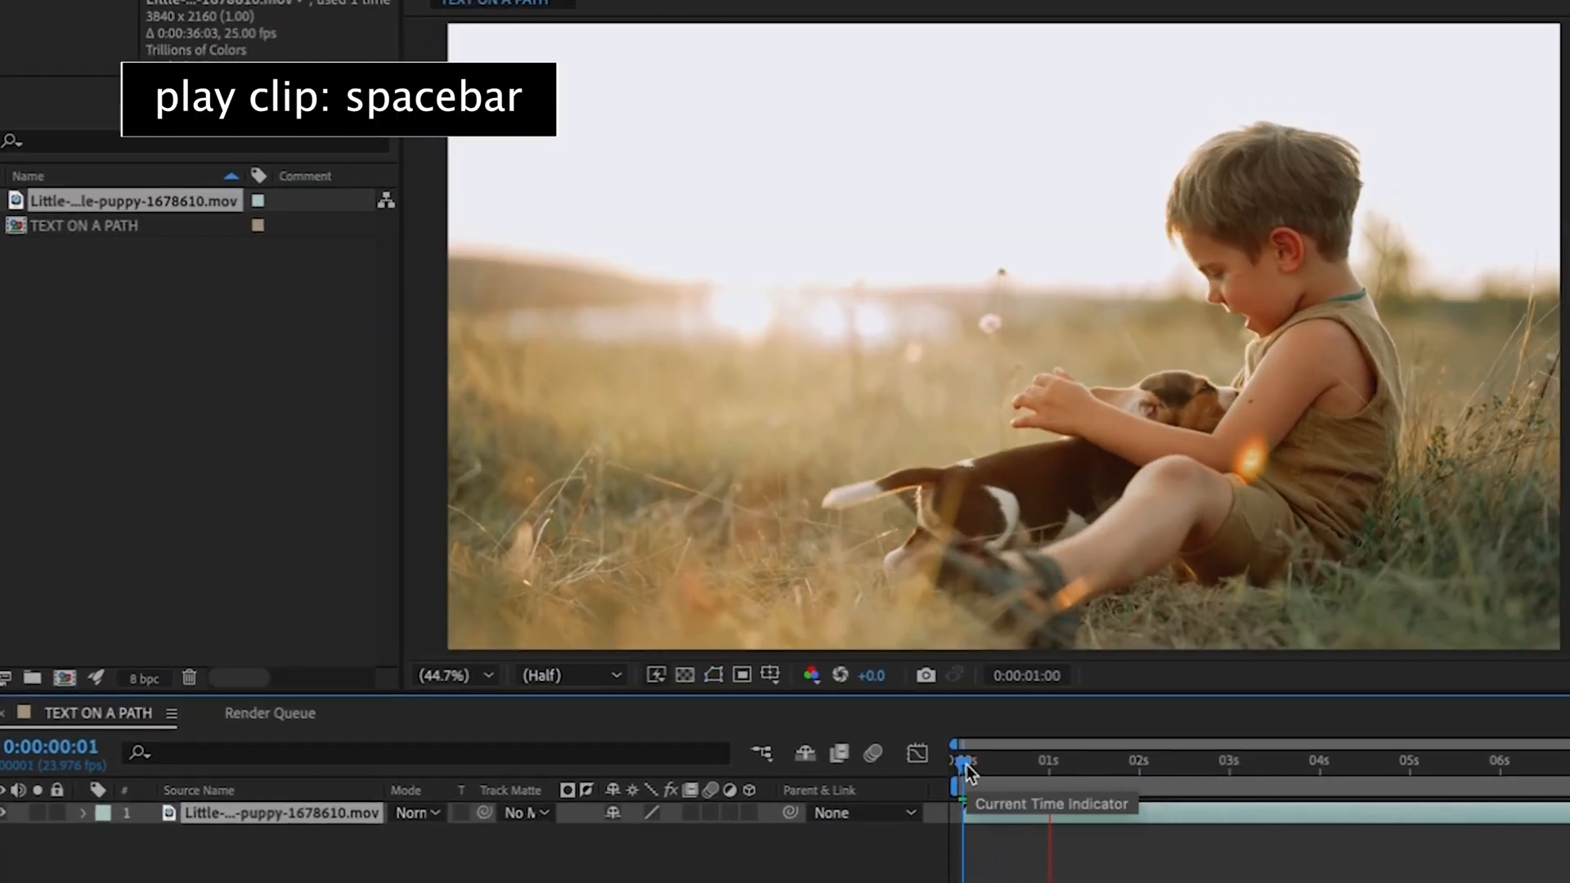
key(space)
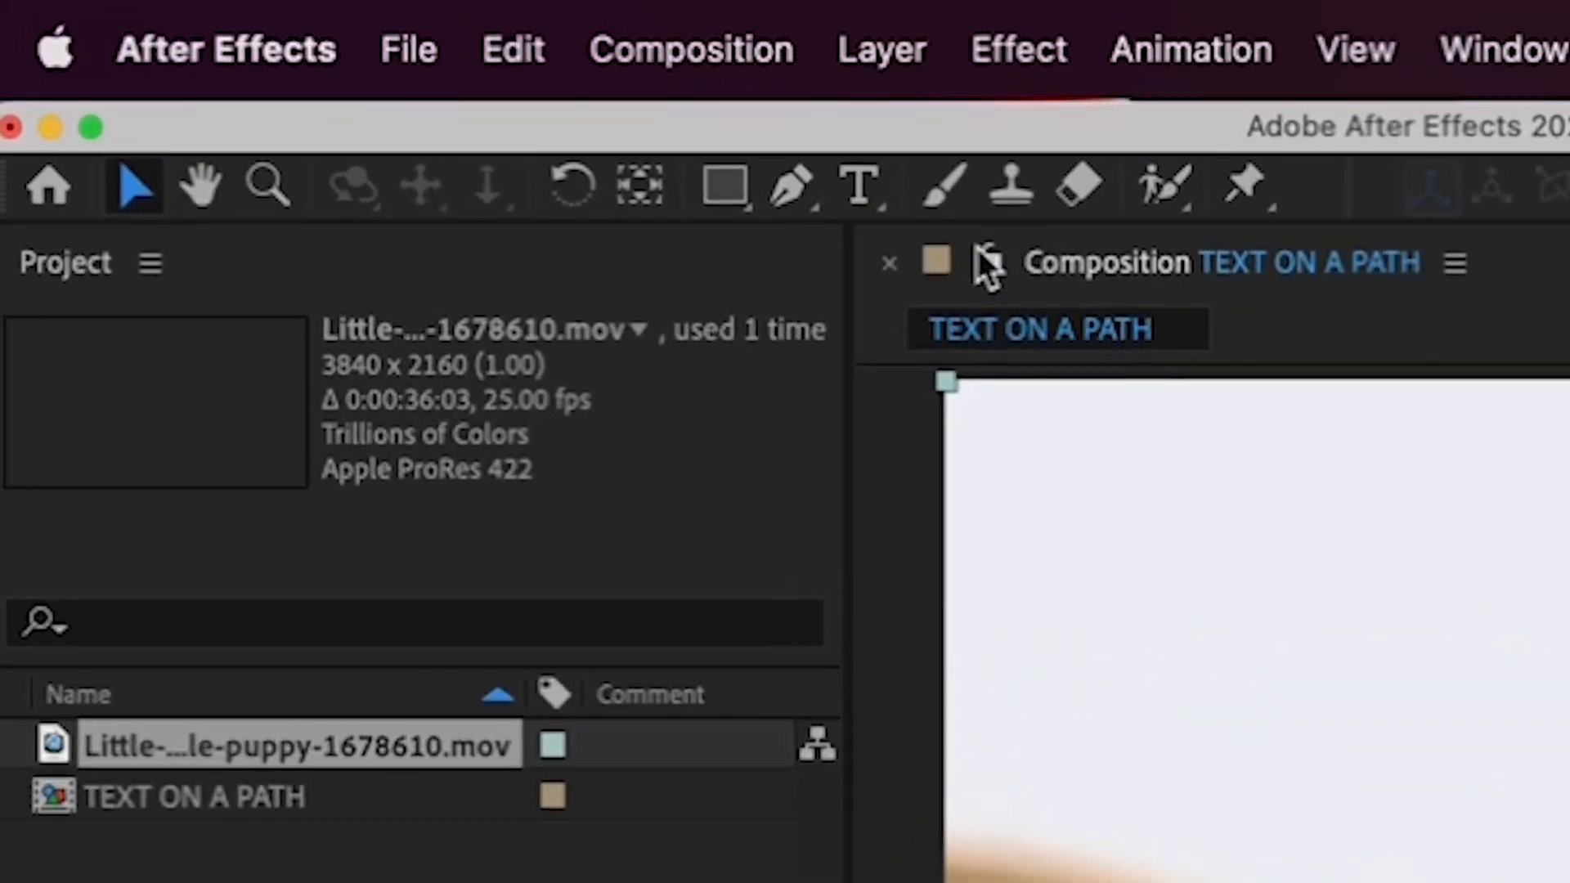
Style the Childhood text layer in the Savoye LET font with a black fill colour
click(860, 185)
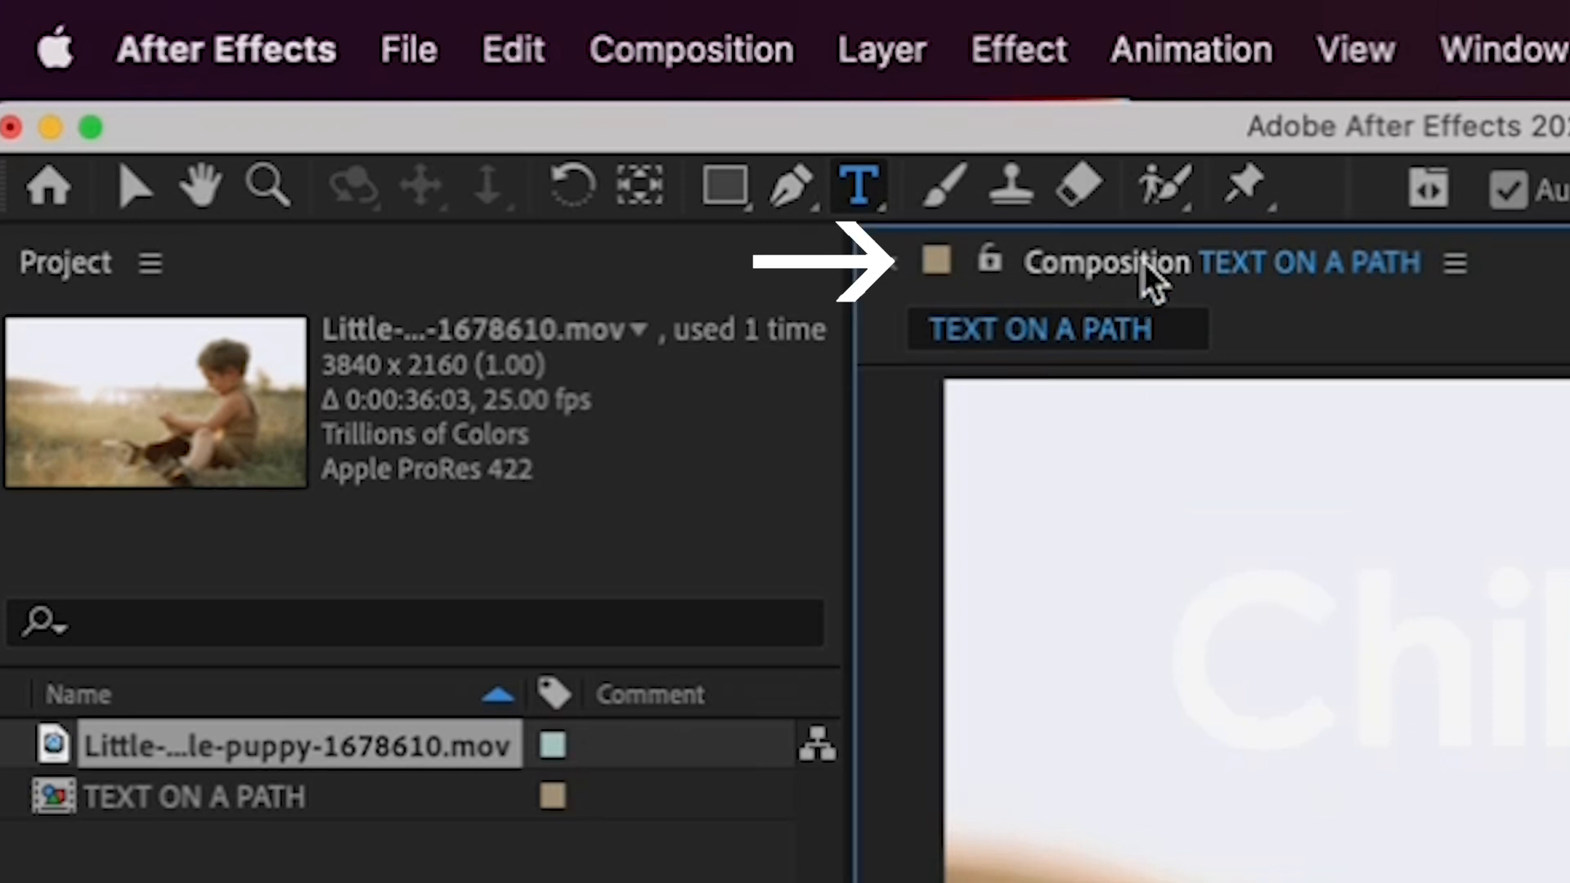
mouse_move(1127, 286)
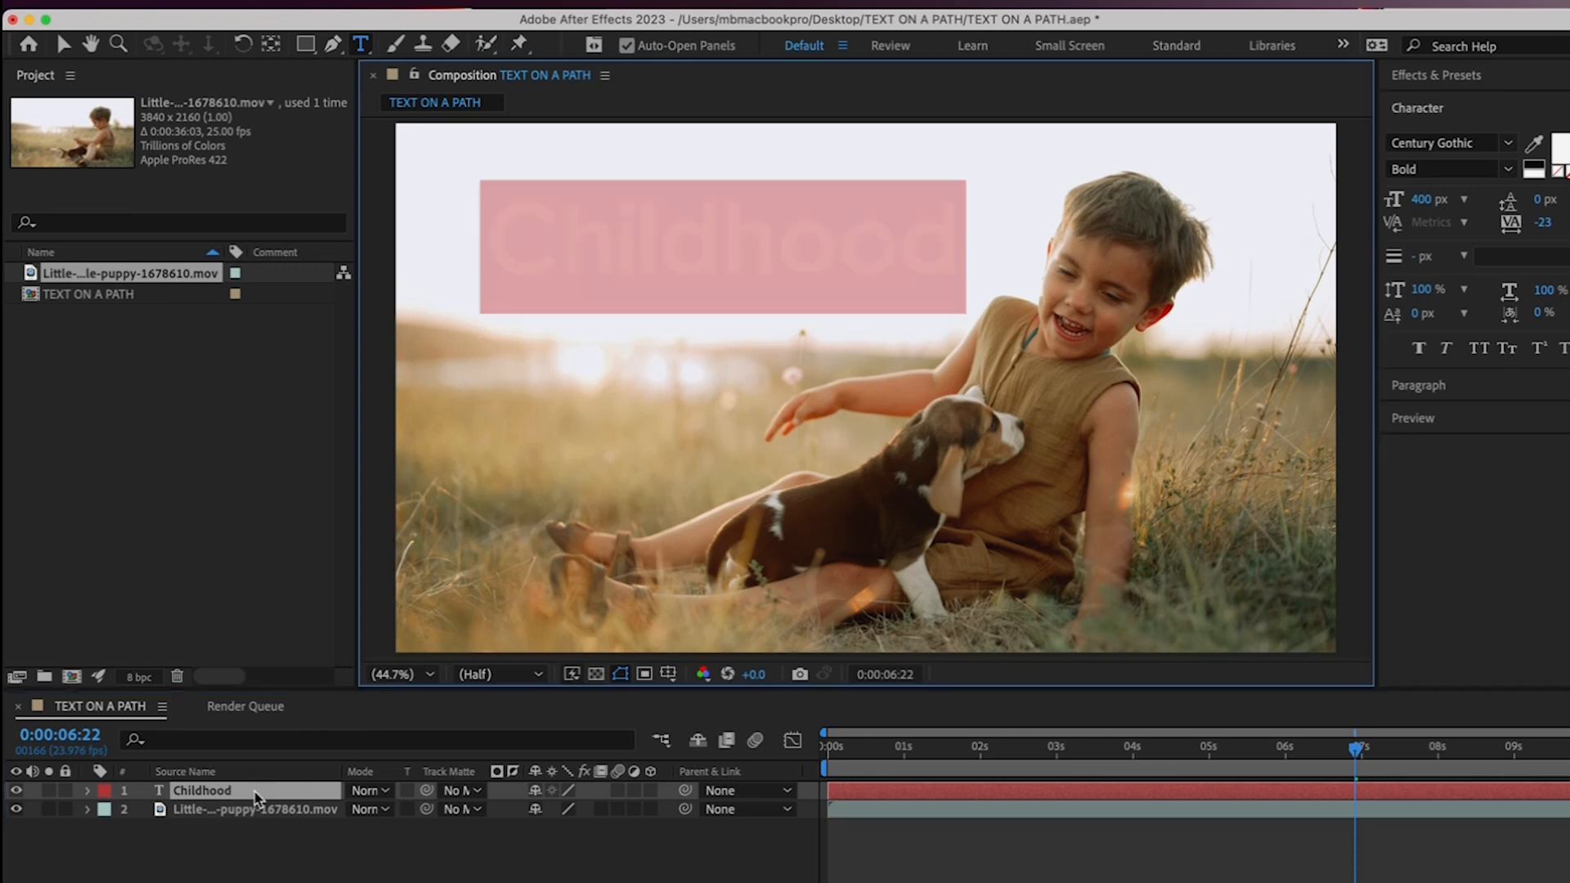
mouse_move(1509, 162)
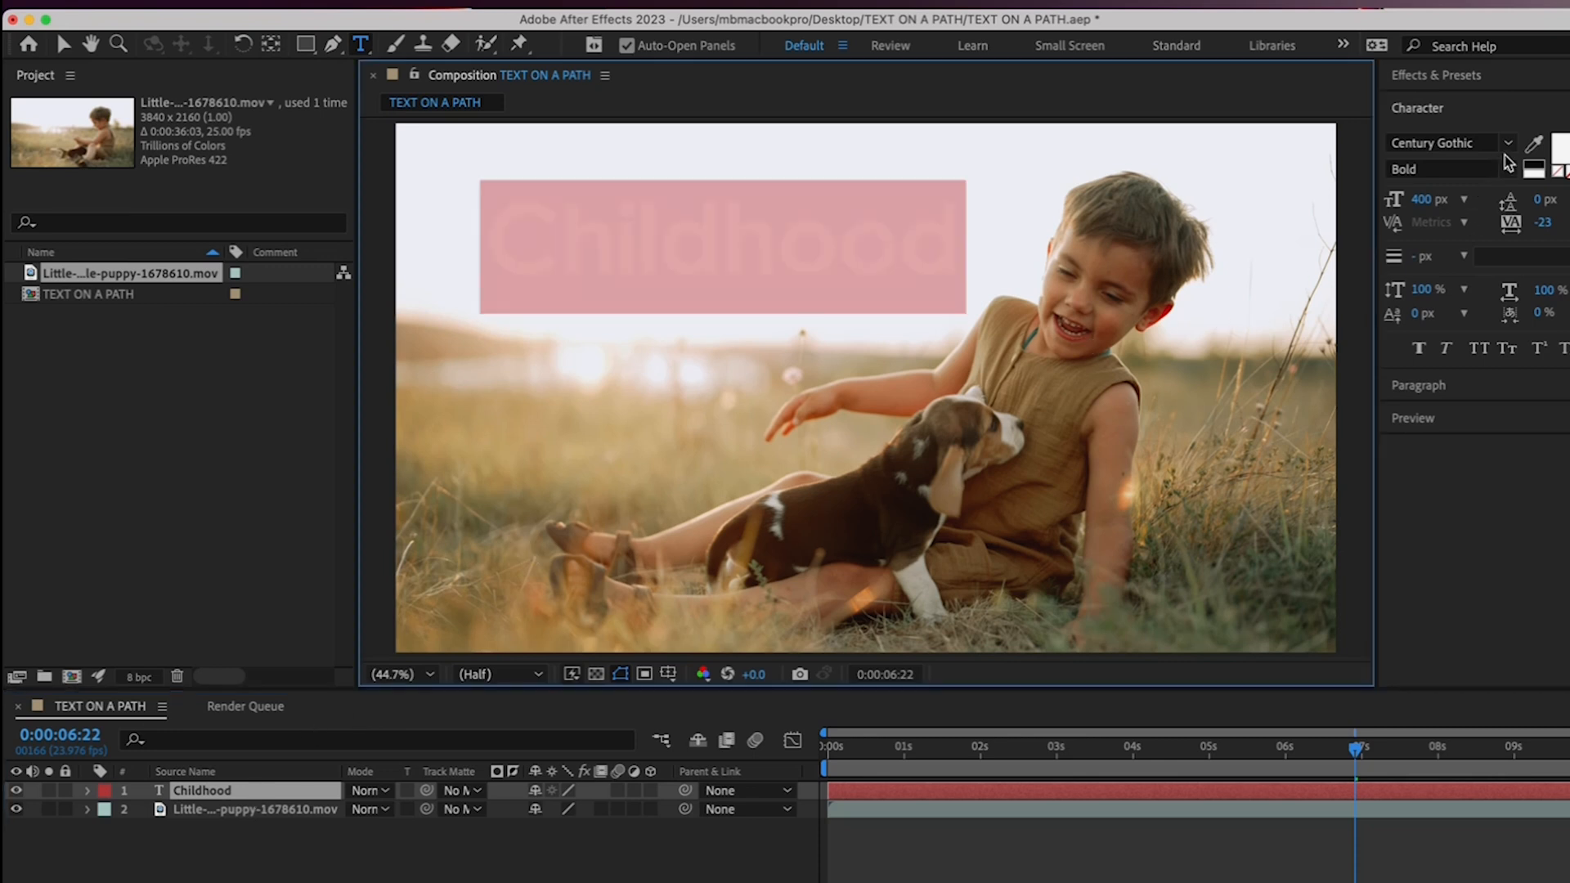
click(1508, 142)
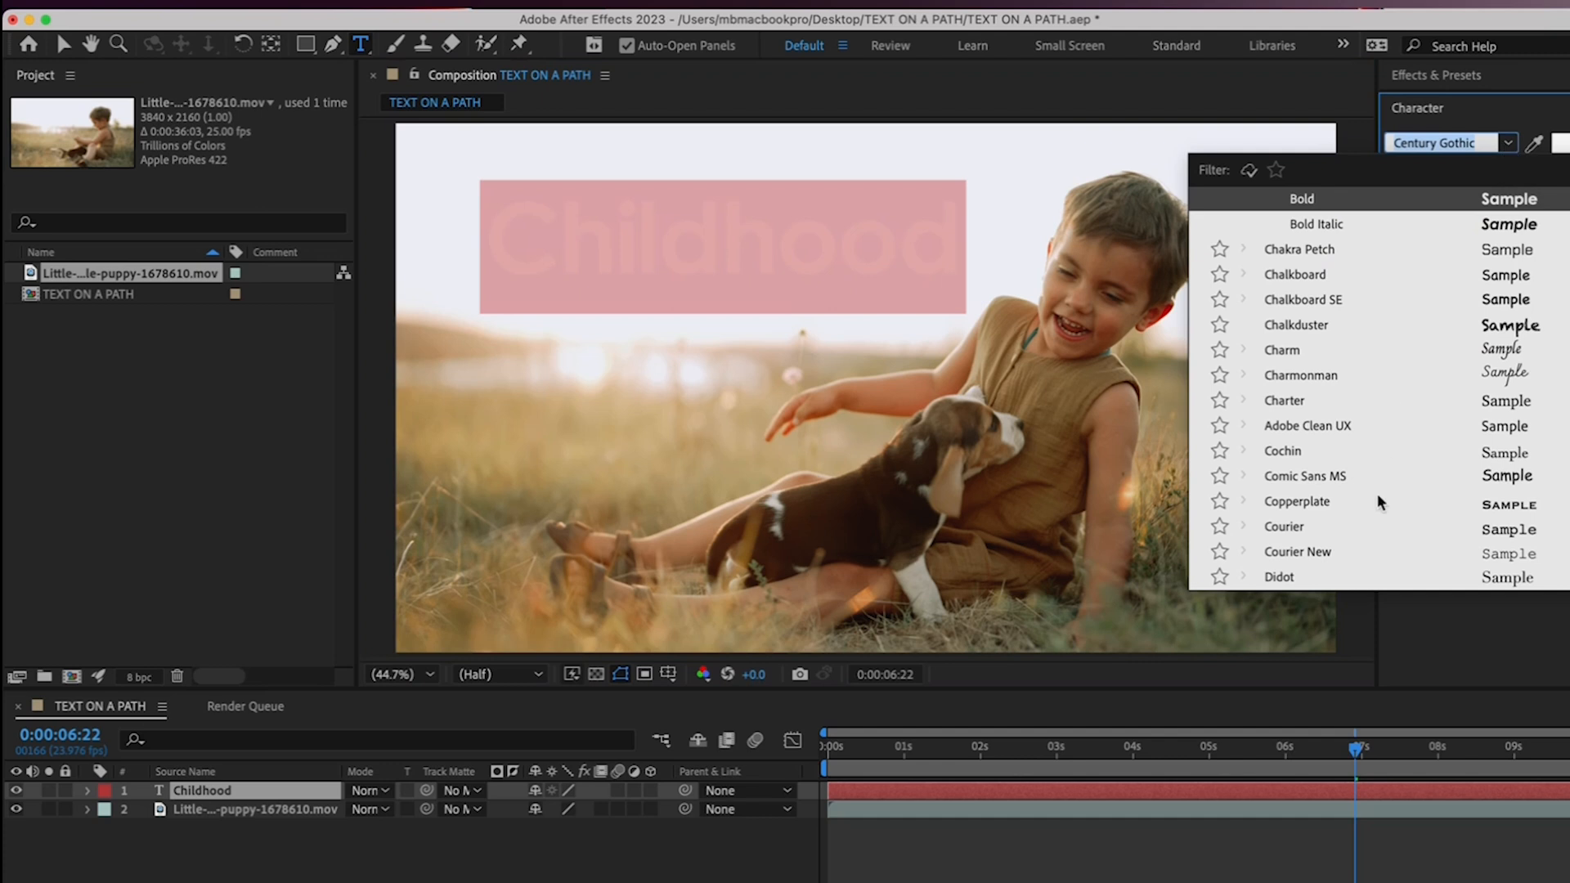
scroll(down, 3)
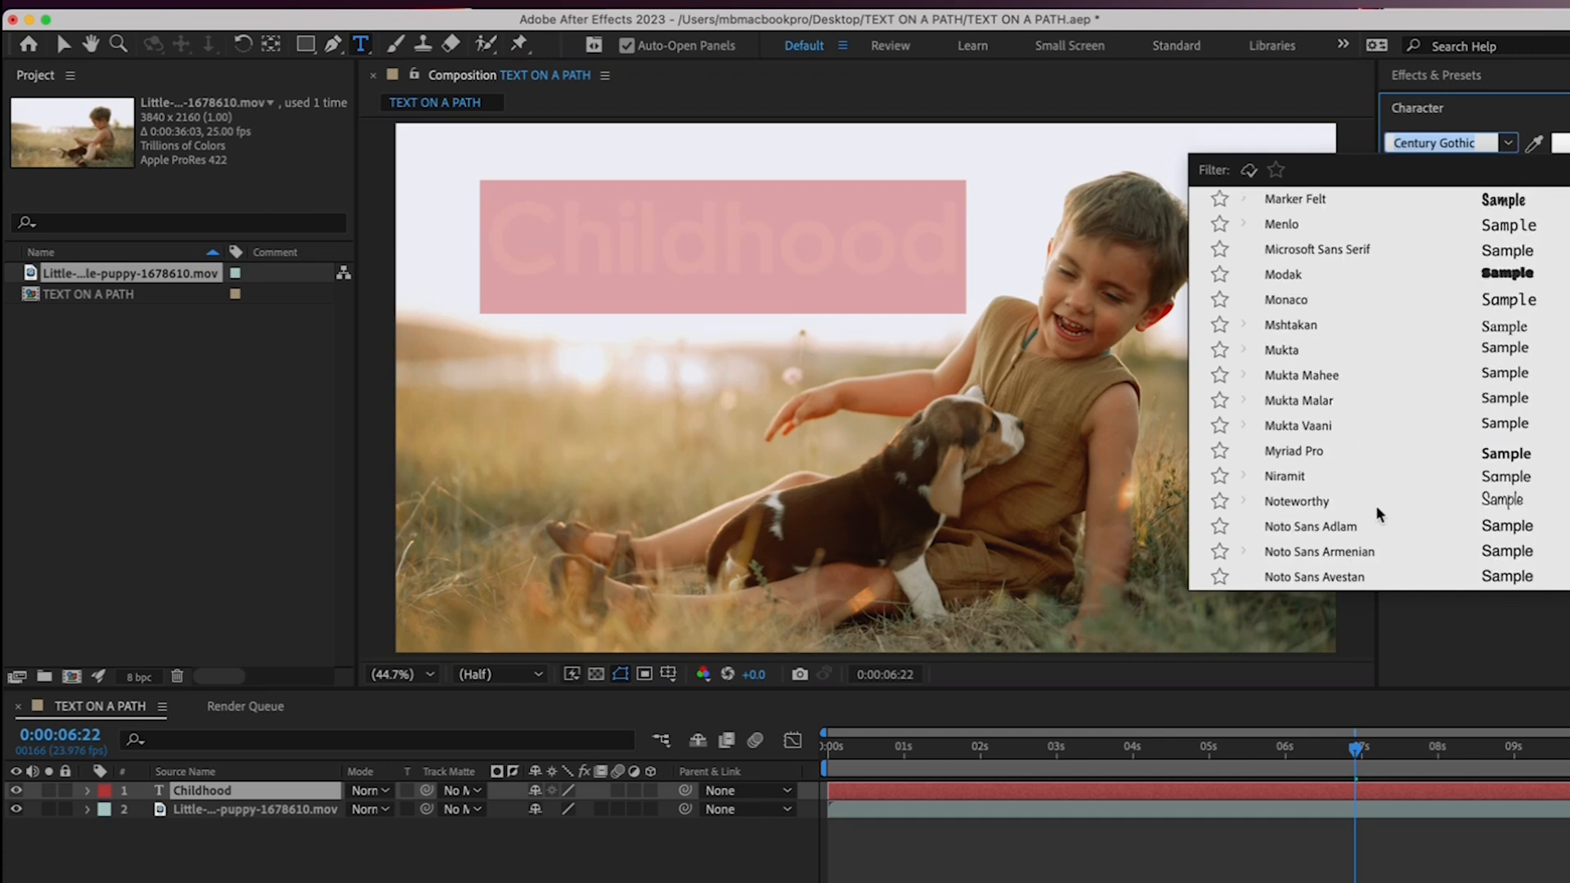
scroll(down, 3)
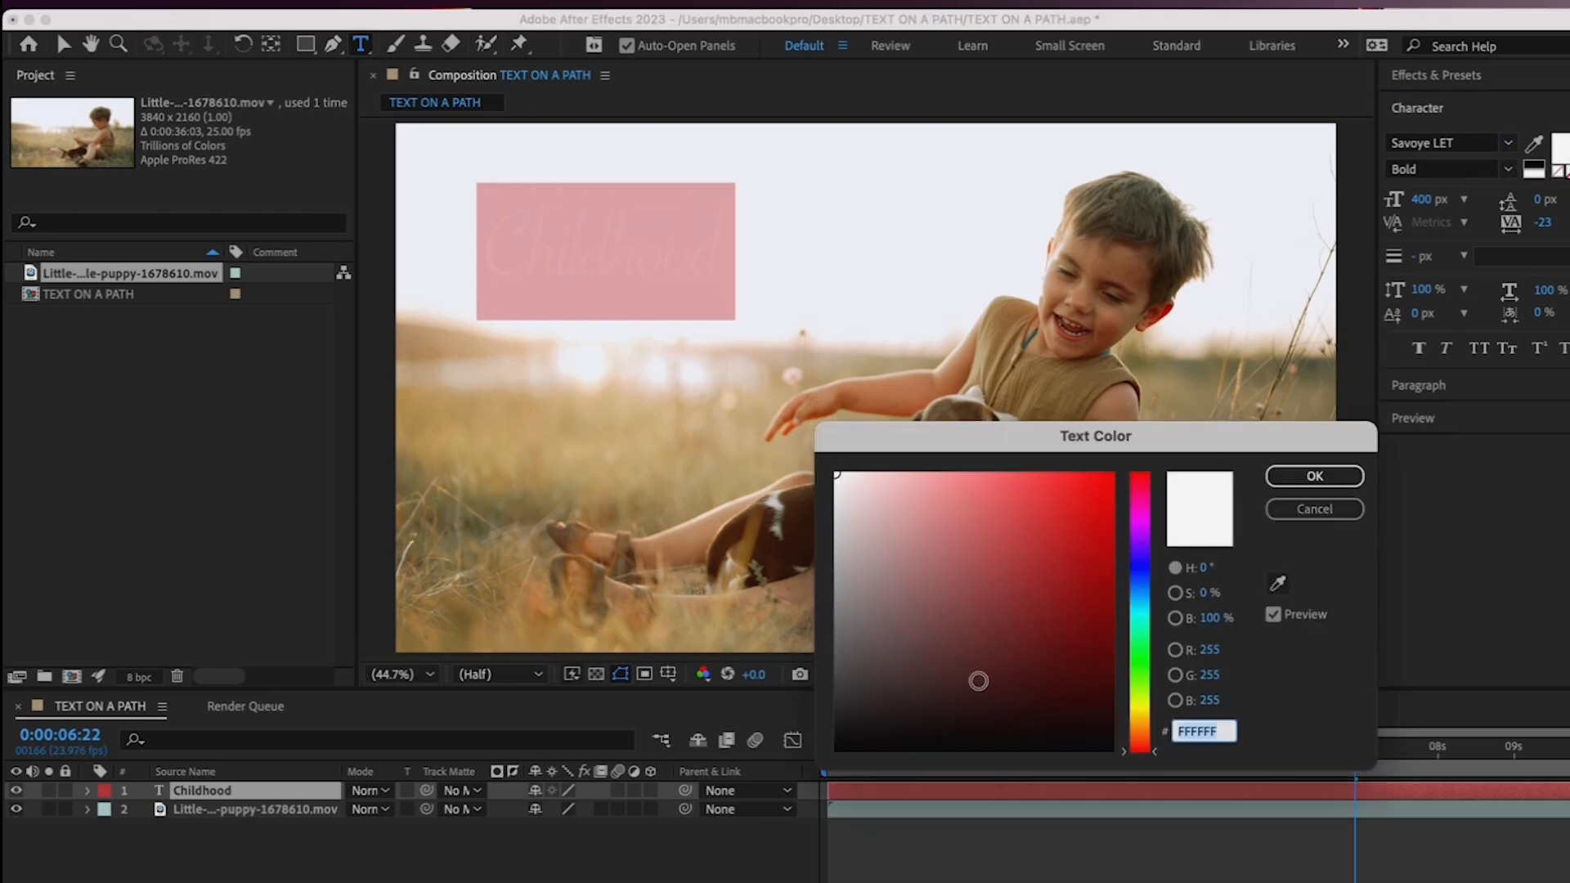
click(1315, 475)
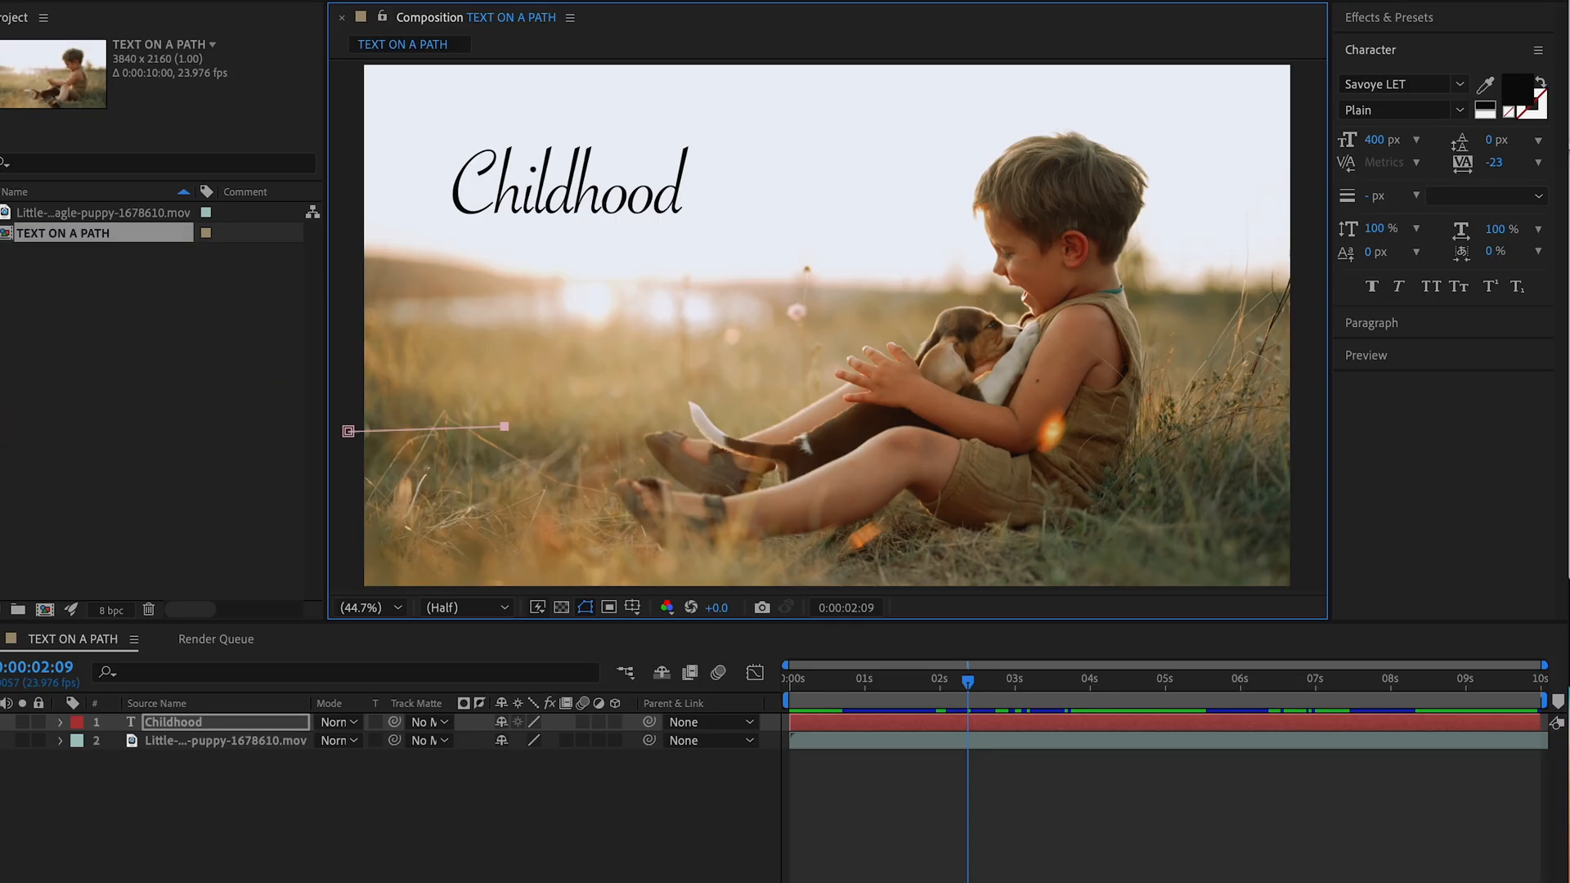
Pen a curved mask from the lower left up past the puppy to the top edge, then reveal the layer's properties
drag(505, 430, 675, 371)
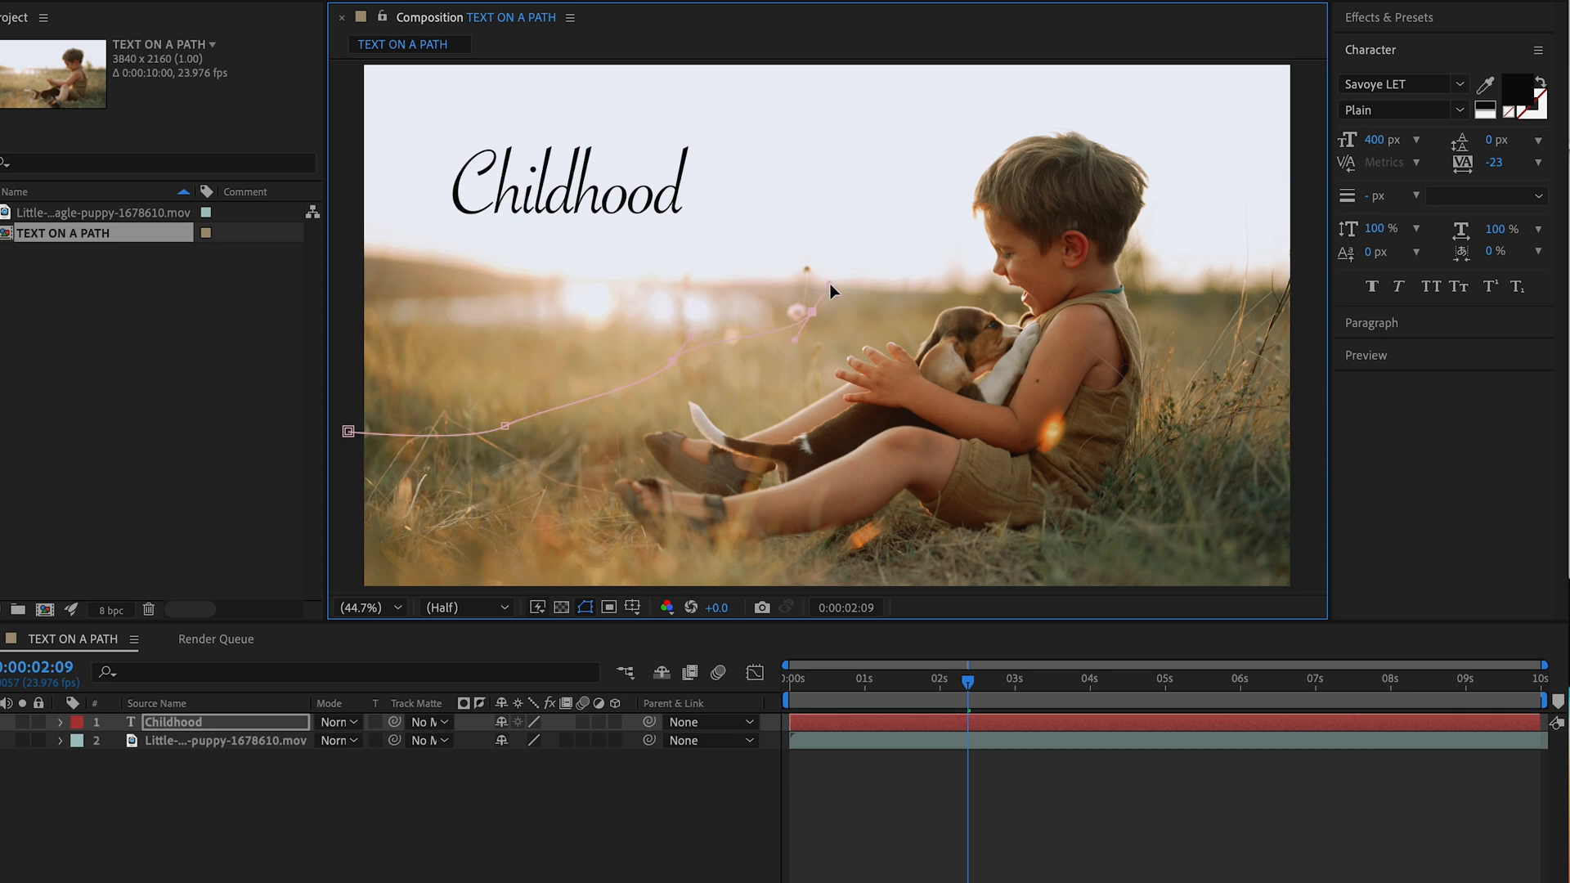
drag(825, 301, 887, 165)
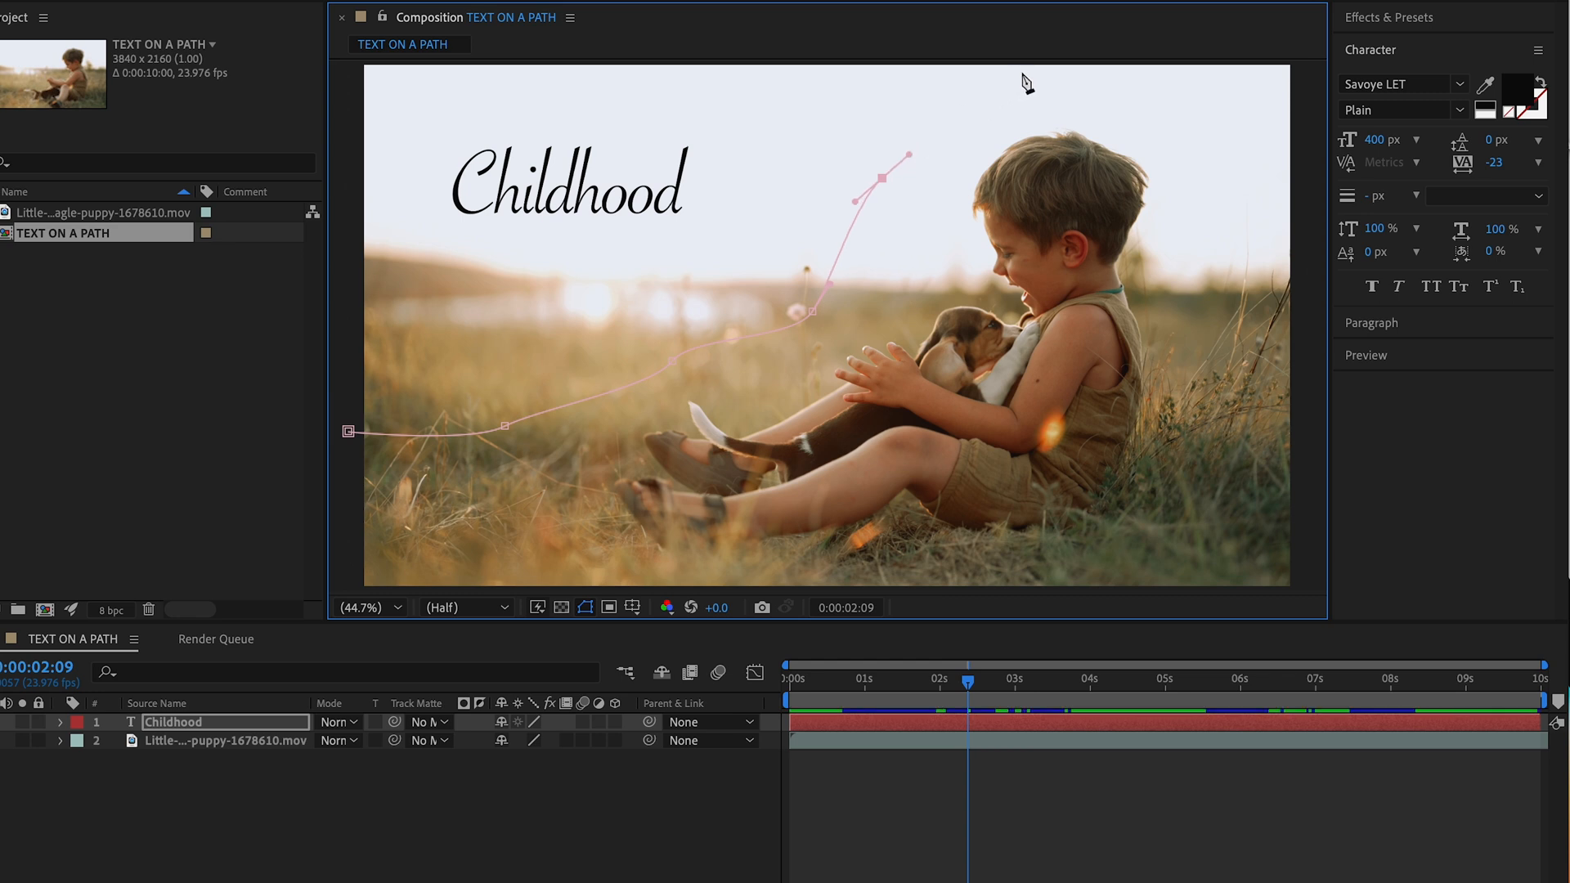
drag(881, 145, 1010, 69)
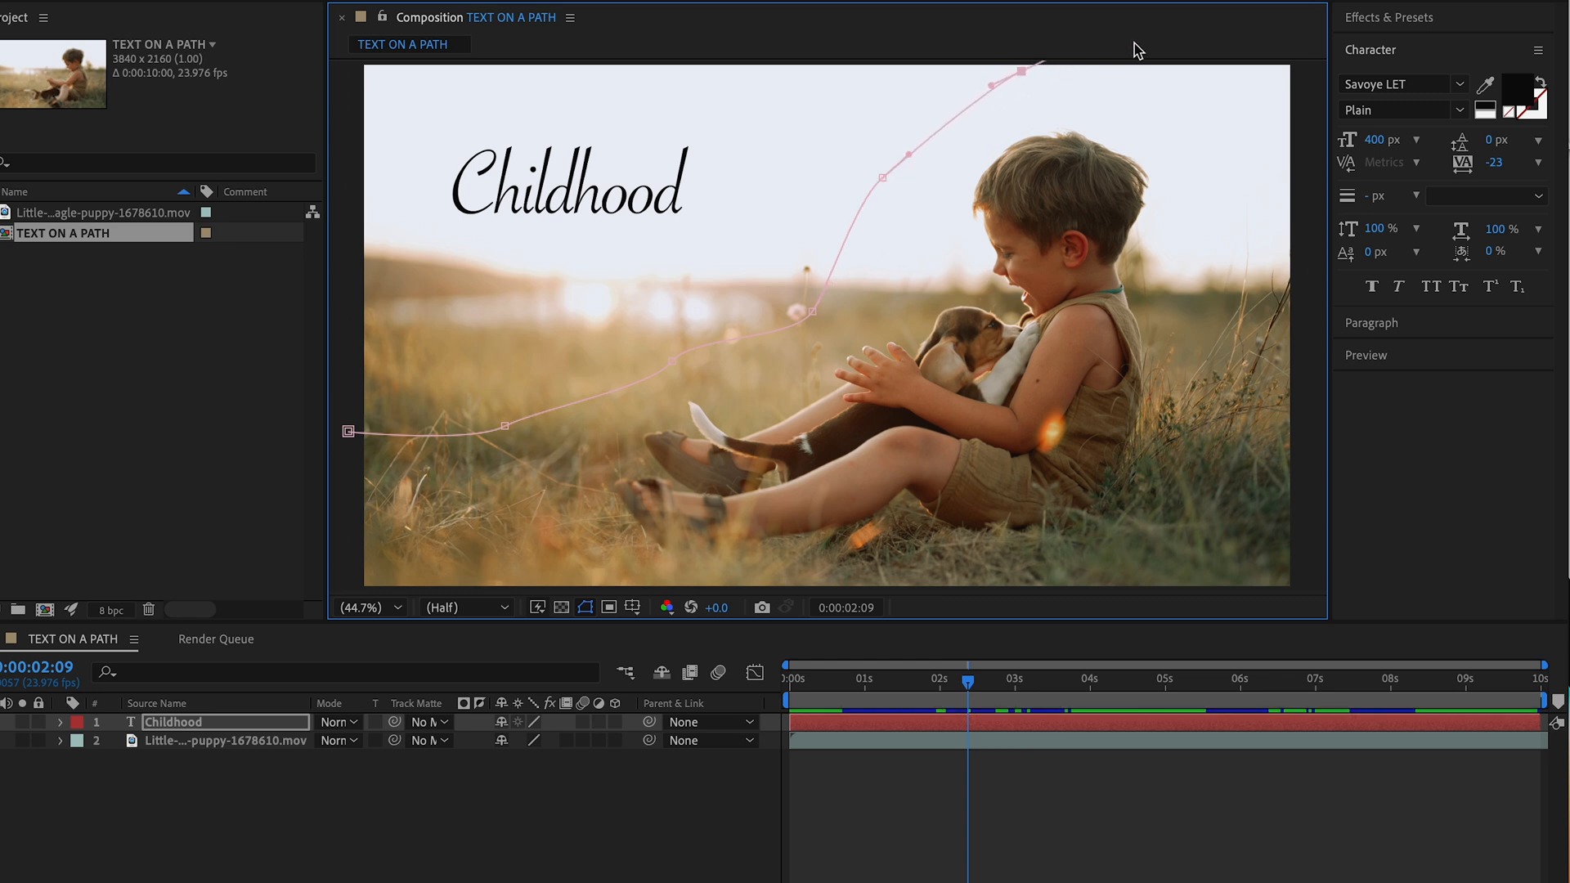
mouse_move(145, 866)
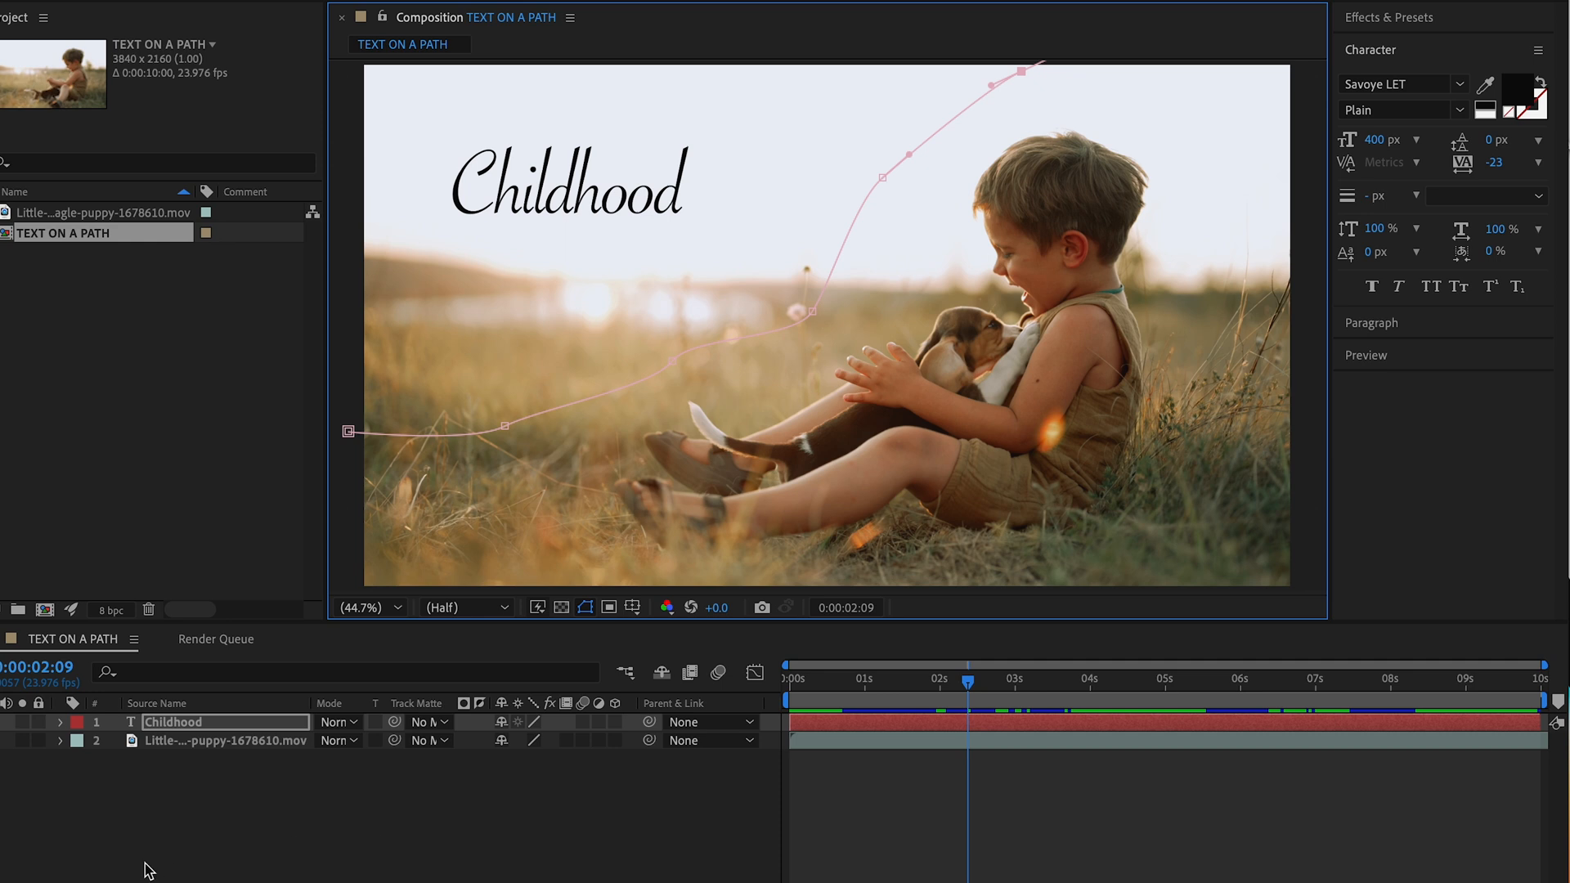
click(59, 723)
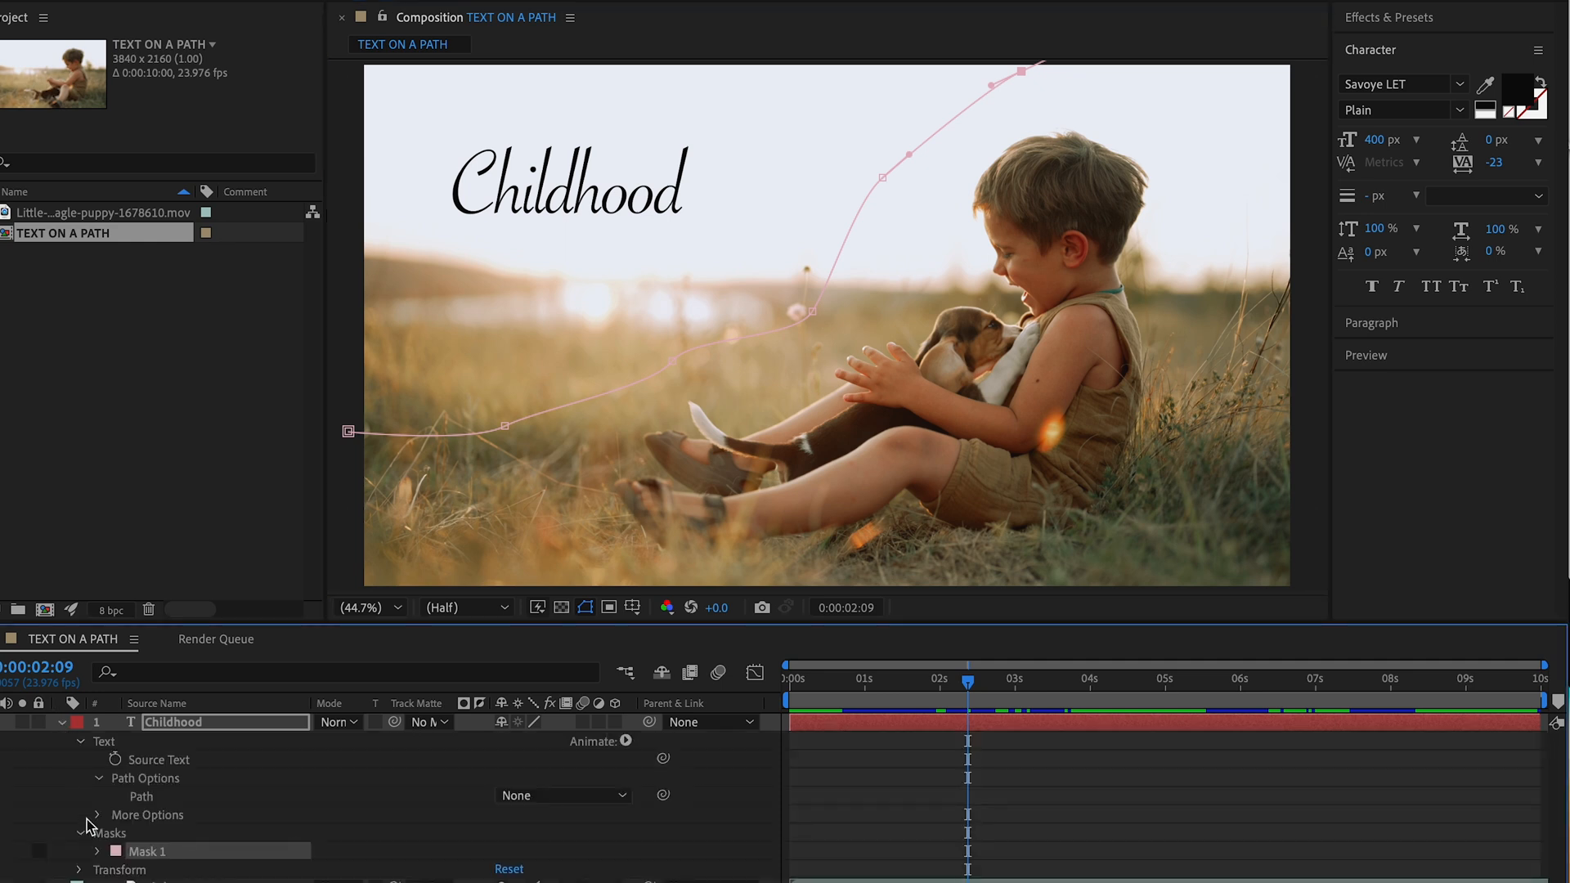
Set the text's Path Options path to Mask 1 so Childhood follows the curve
click(98, 778)
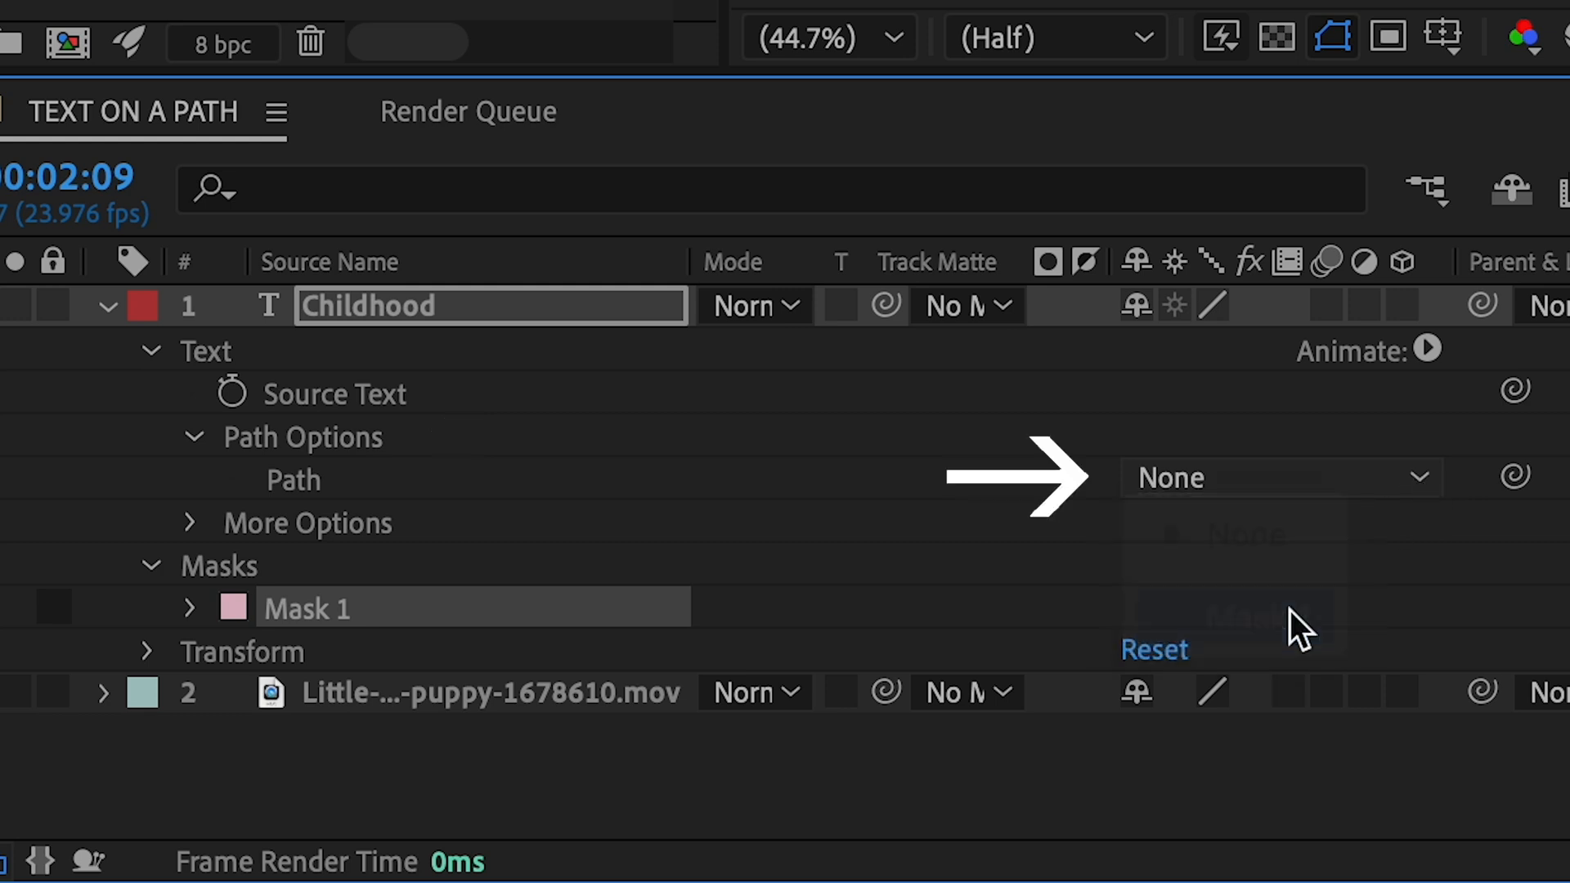
click(1274, 478)
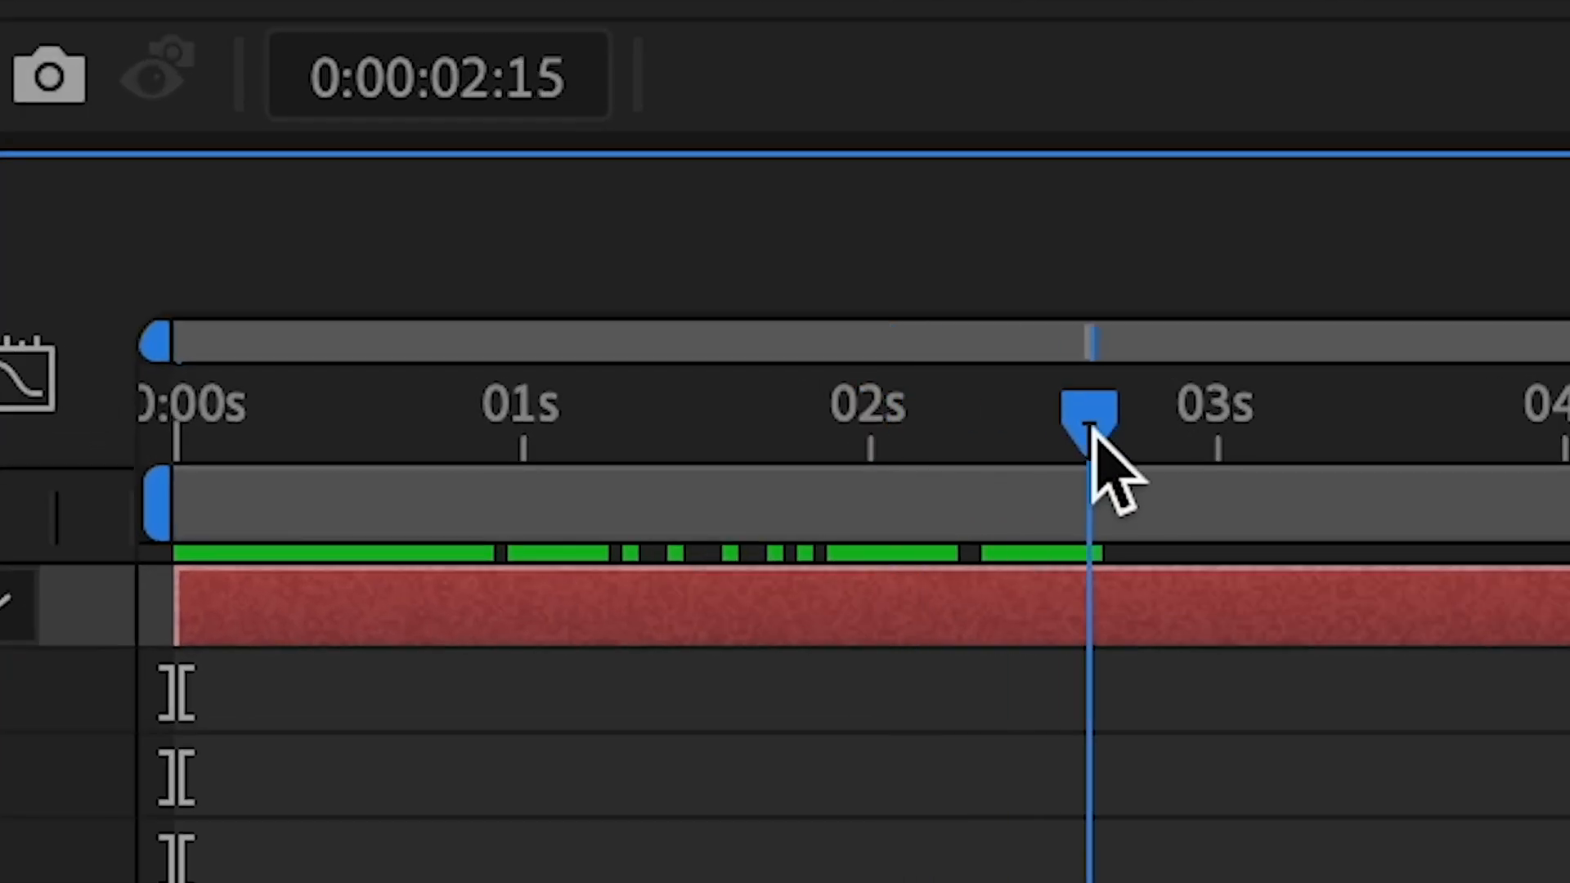
Keyframe First Margin at 3 s and a negative value at 0 s so Childhood slides in, then scrub to check
drag(1091, 430, 1221, 430)
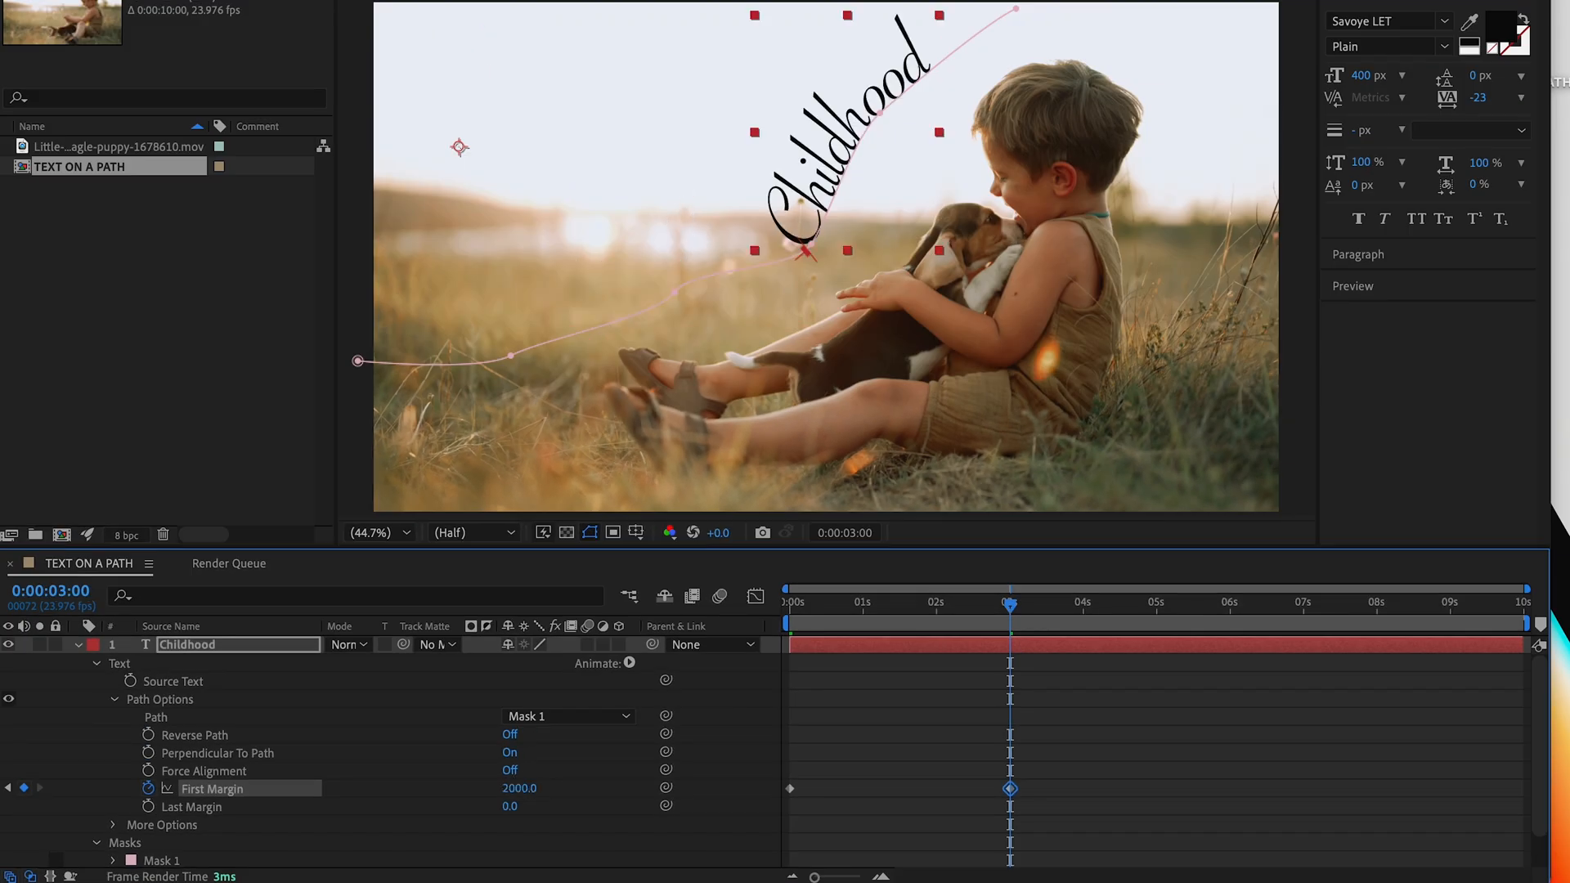
text(25)
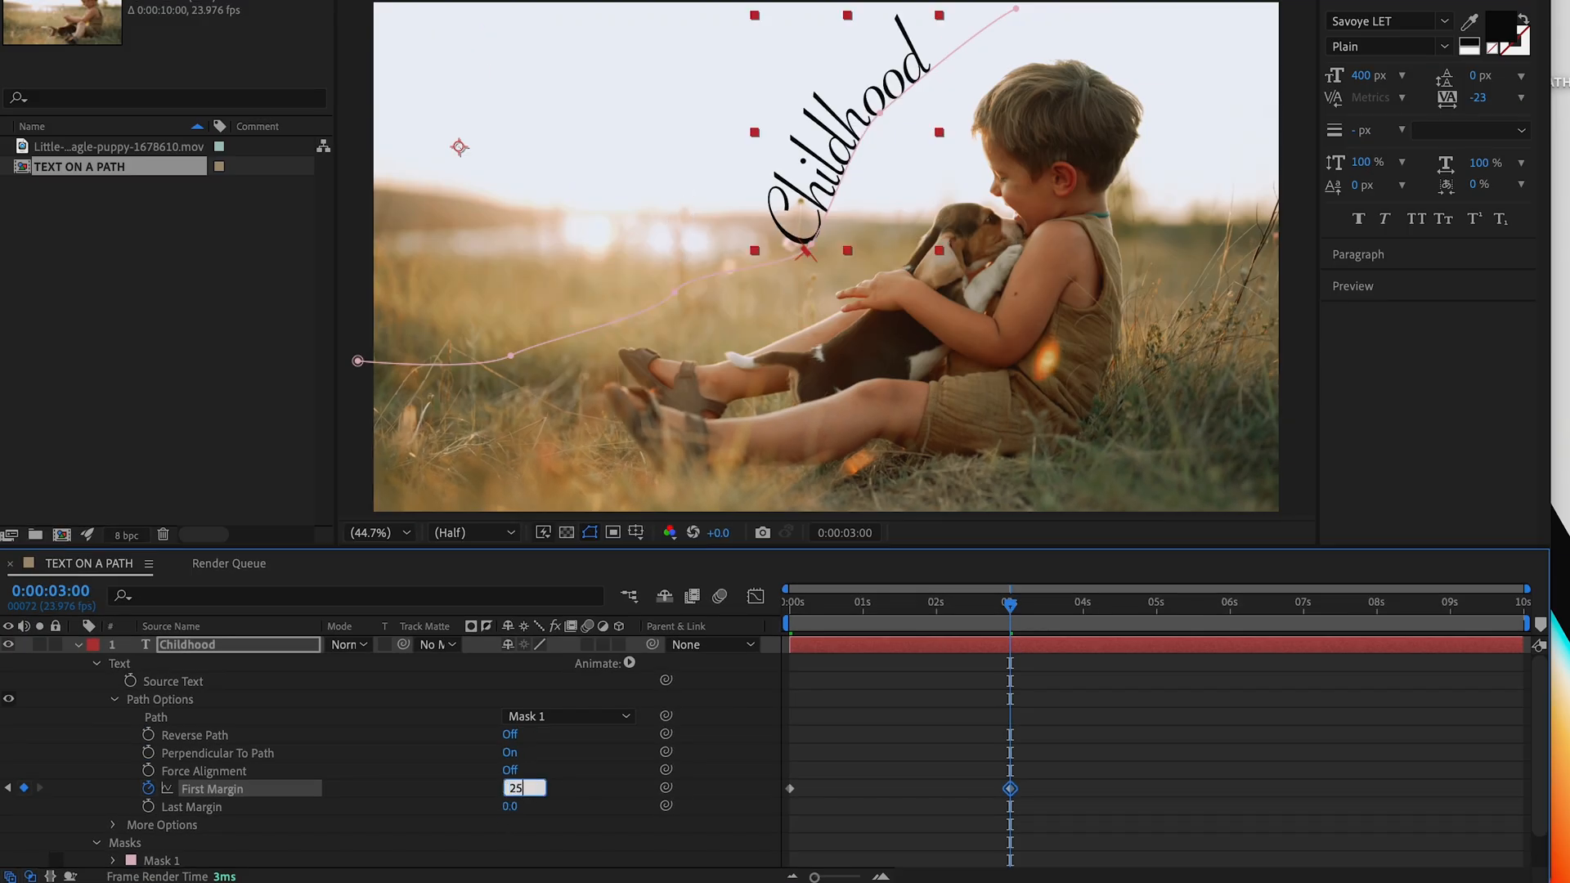
text(2711.0)
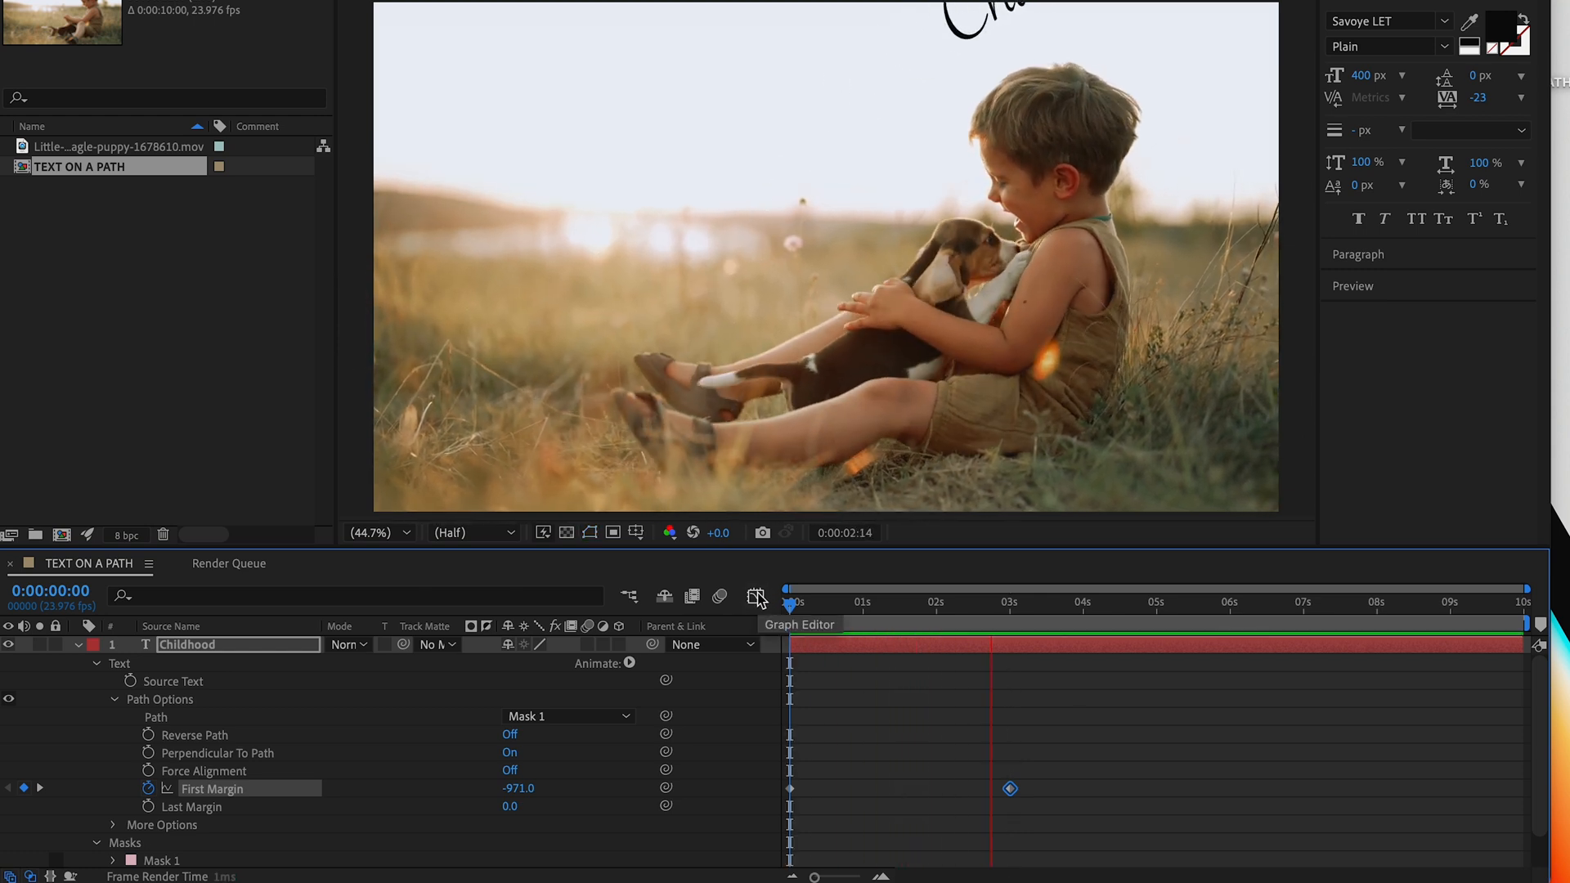
click(932, 602)
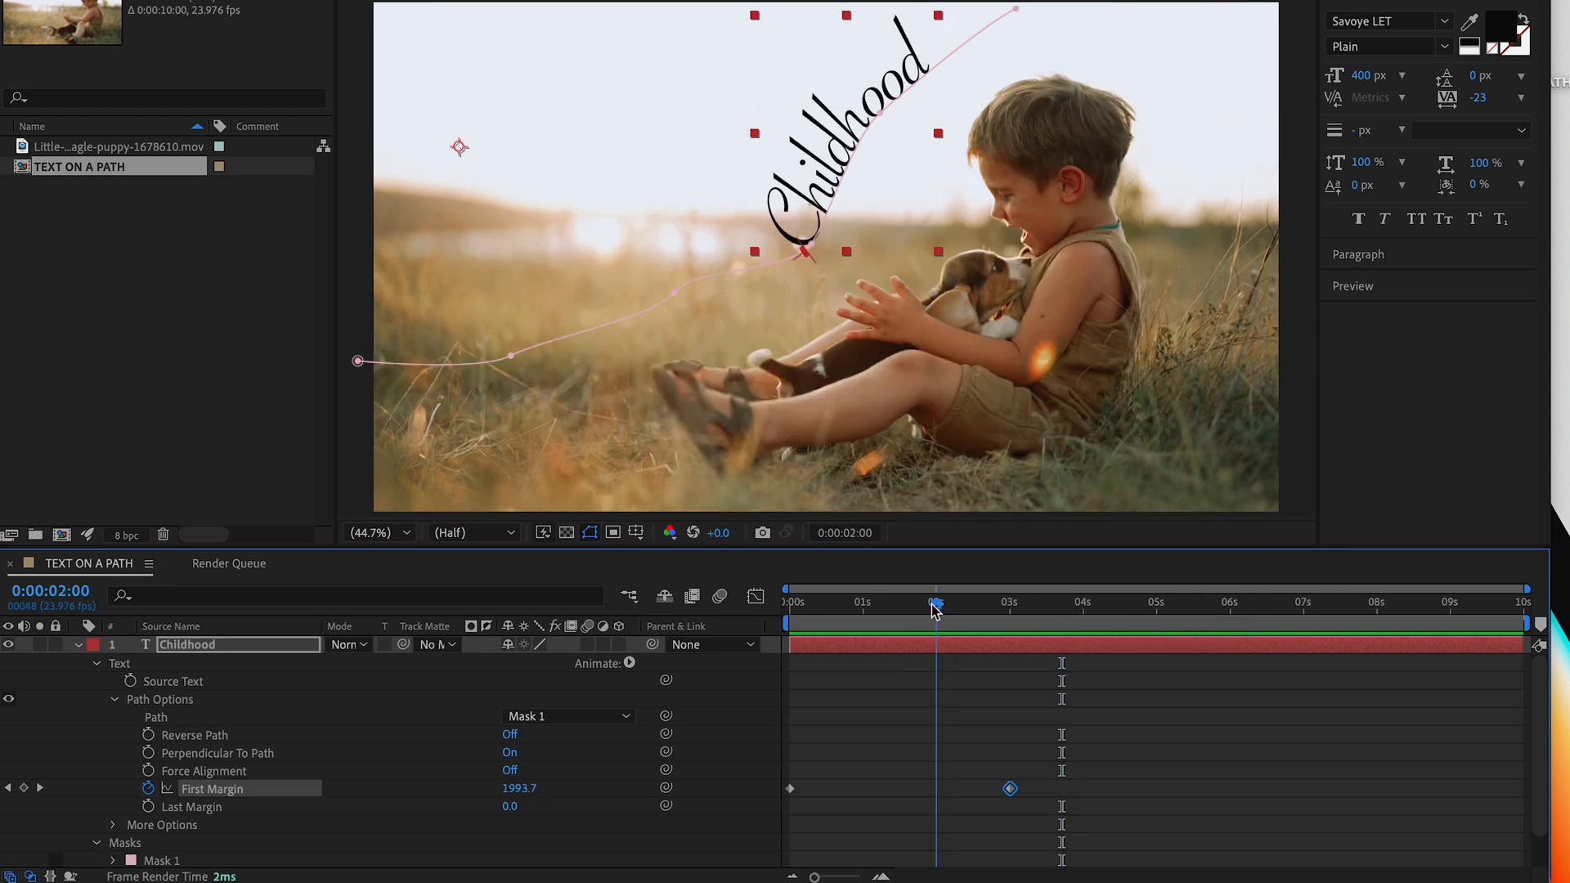
drag(935, 603, 915, 603)
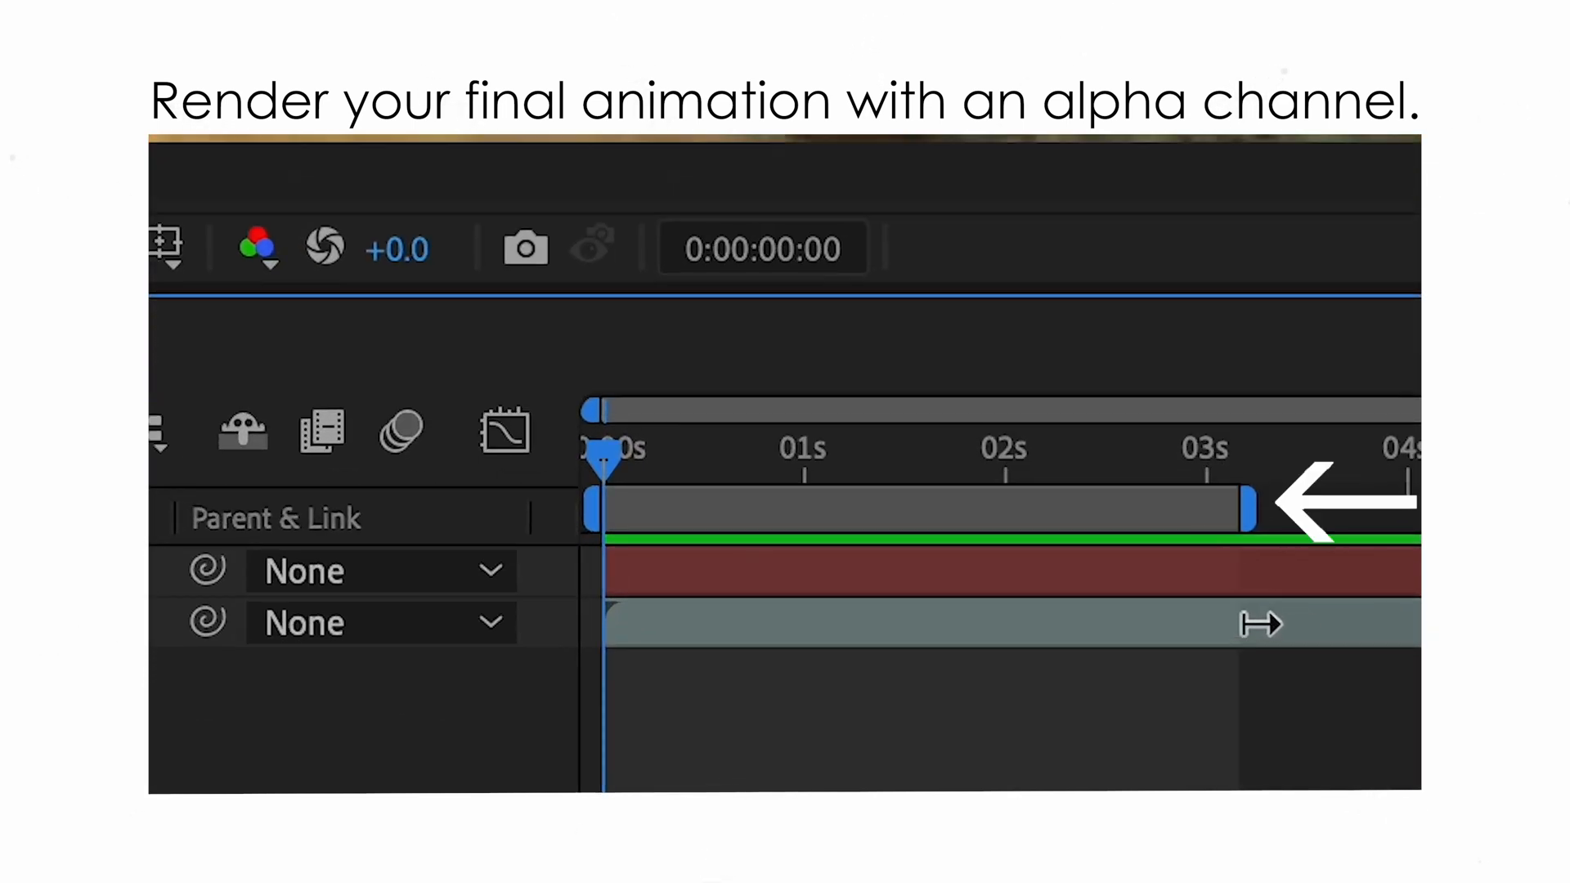
Trim the work area to about 3 seconds and render the queue entry to FINAL BOY ANIMATION.mov
drag(1251, 509, 1222, 509)
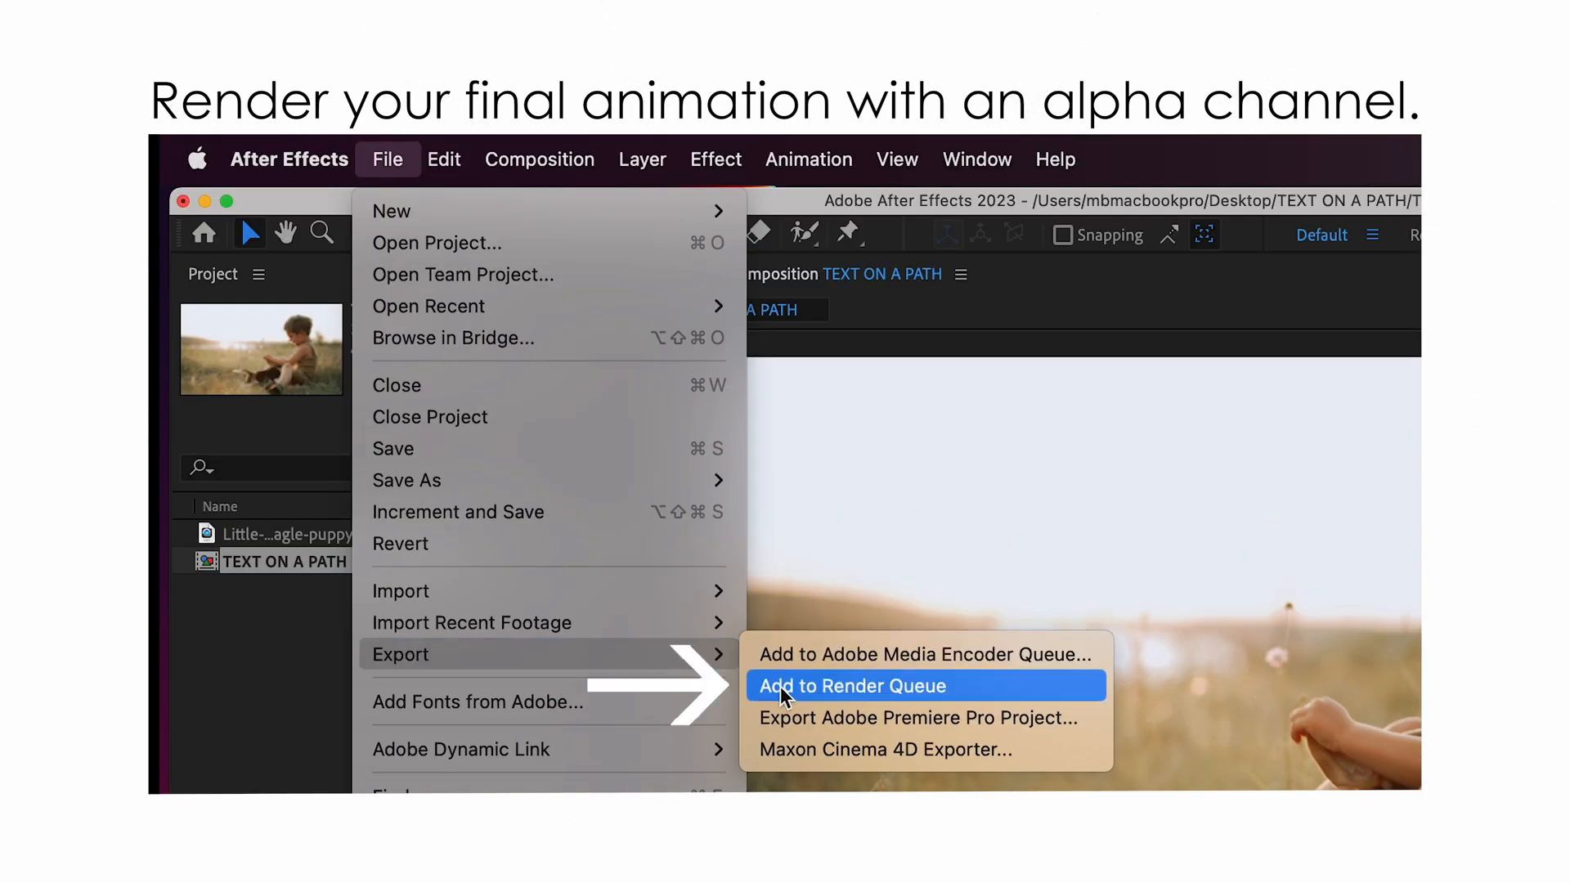
click(851, 685)
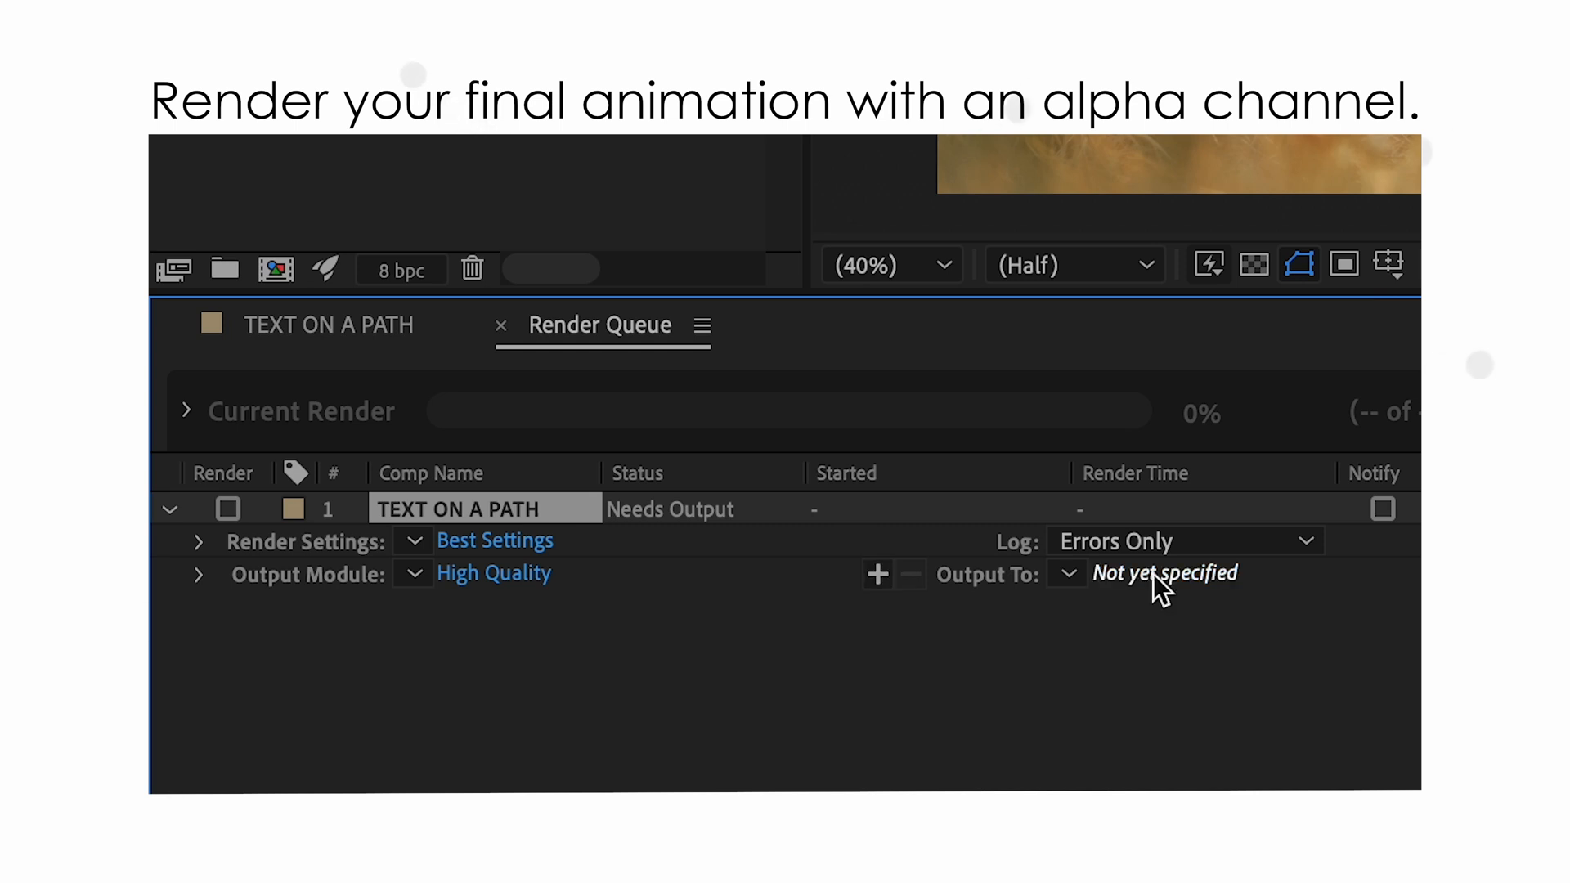
click(1166, 574)
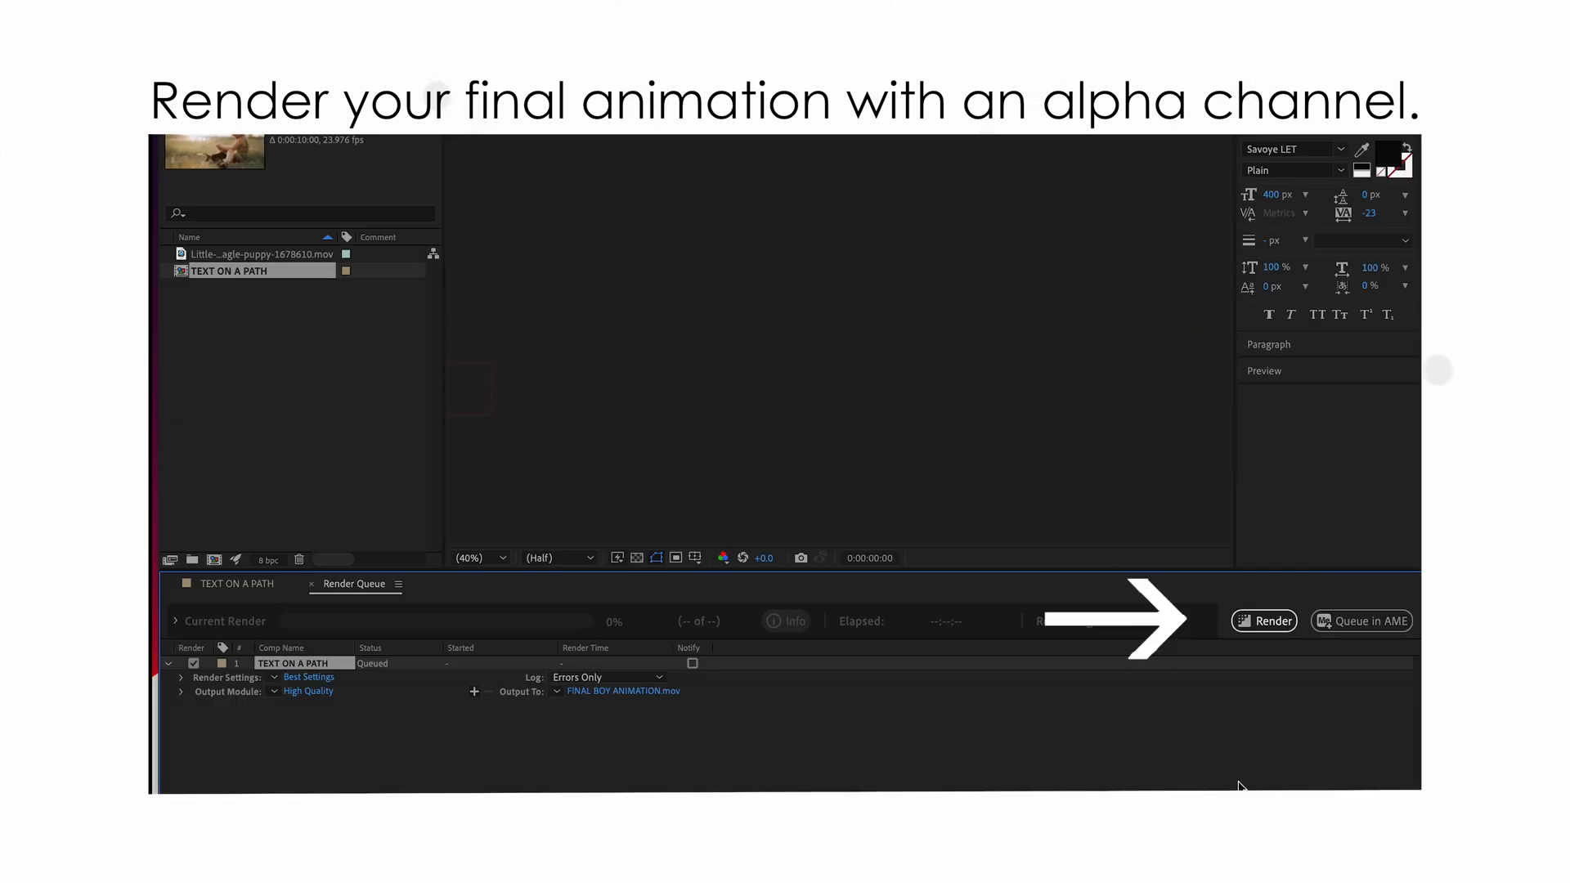
click(1264, 621)
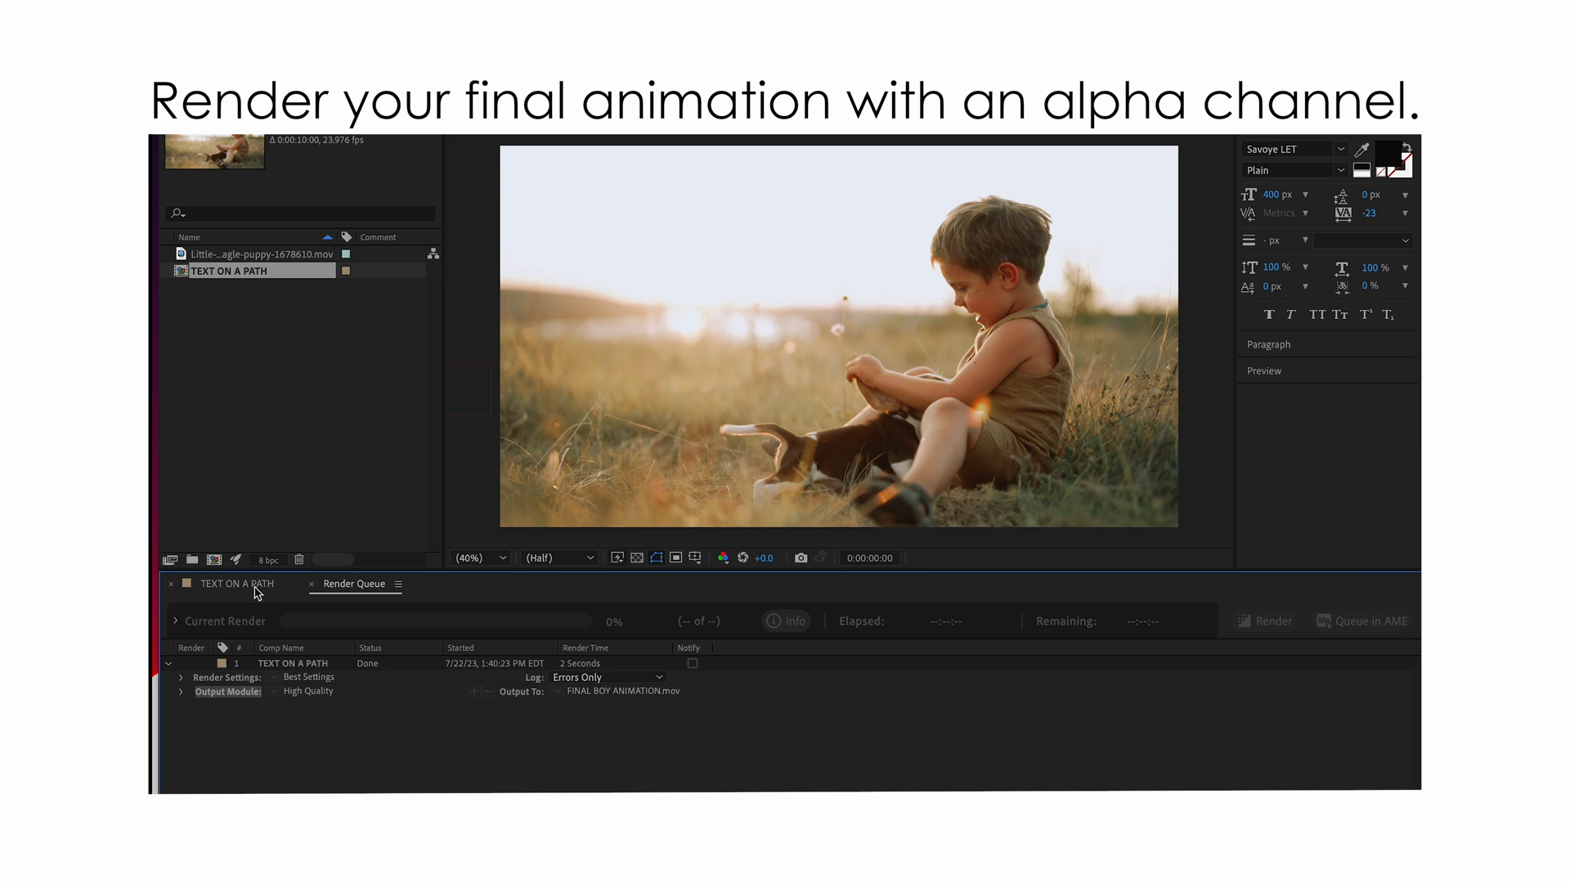
click(236, 584)
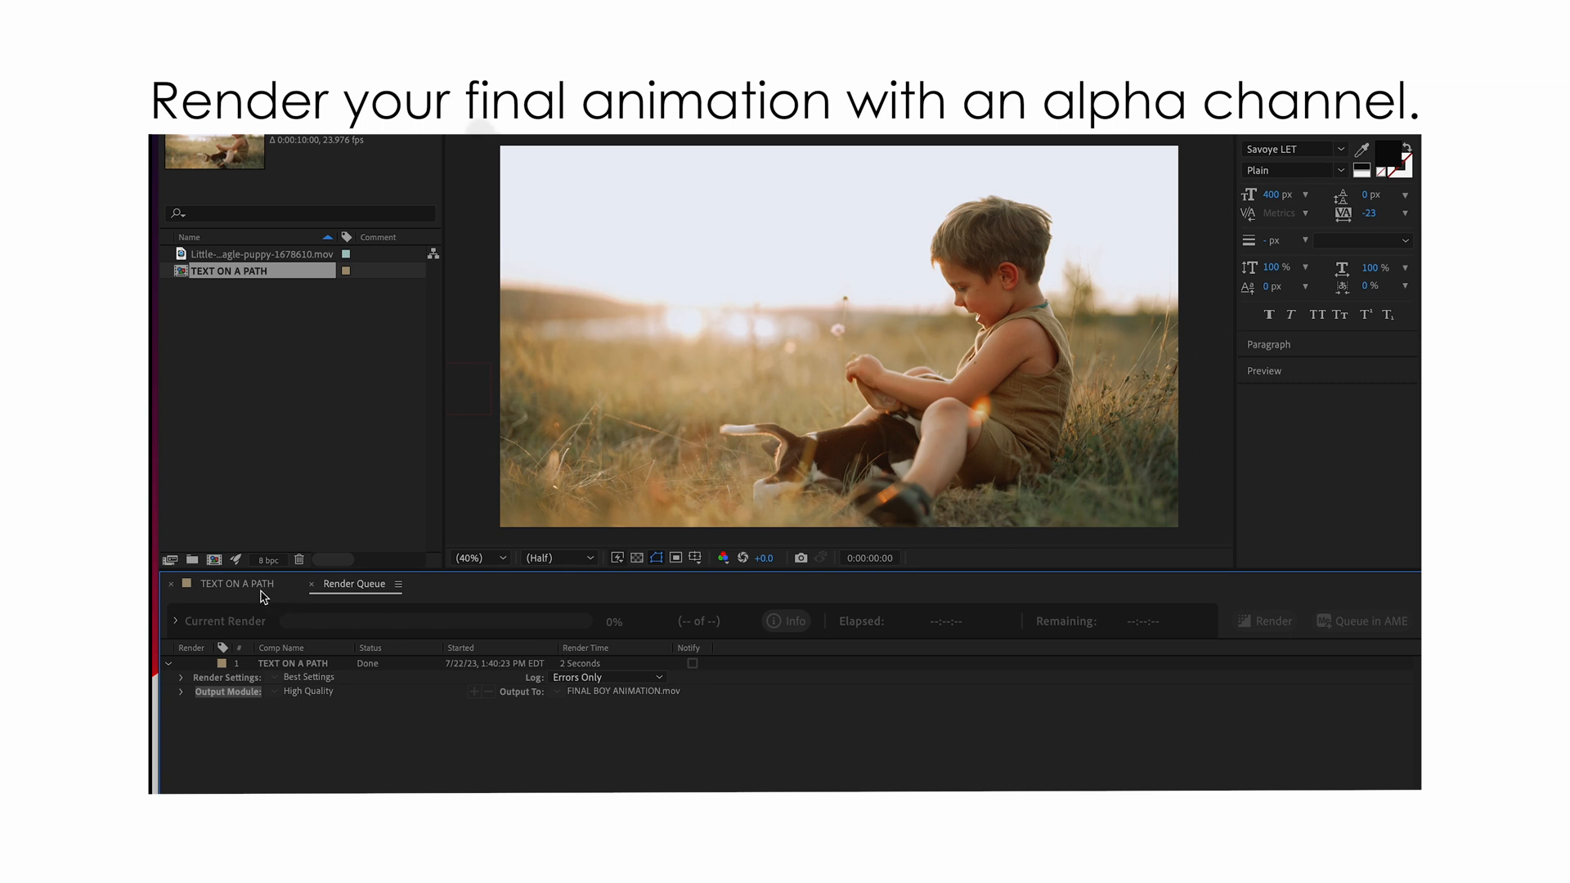
Return to the TEXT ON A PATH timeline and bring up the File > Export choices again
click(236, 584)
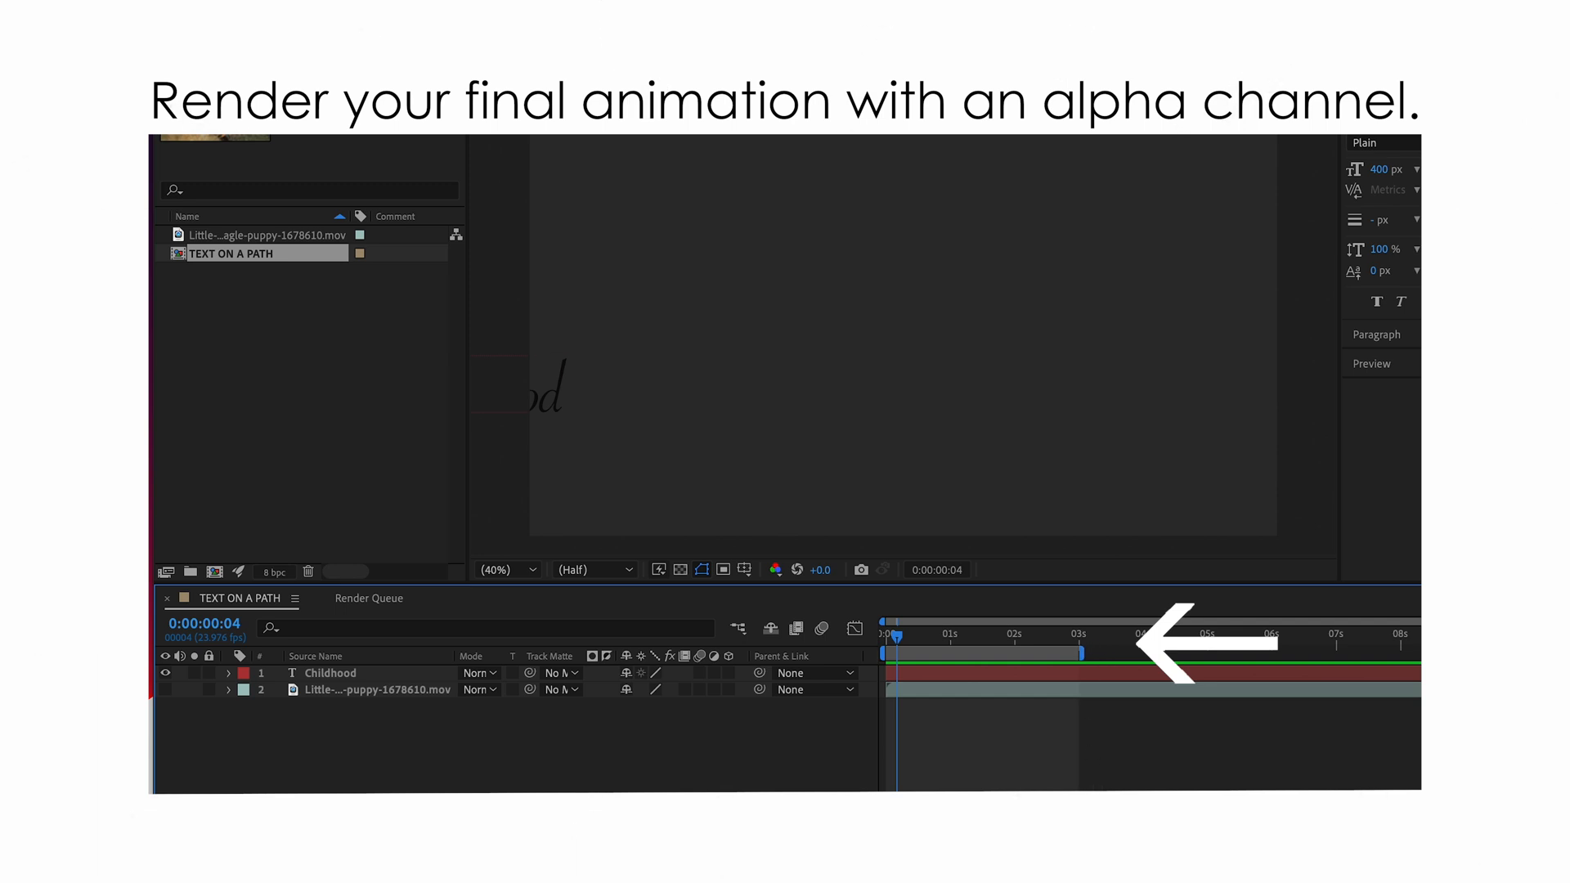
click(392, 168)
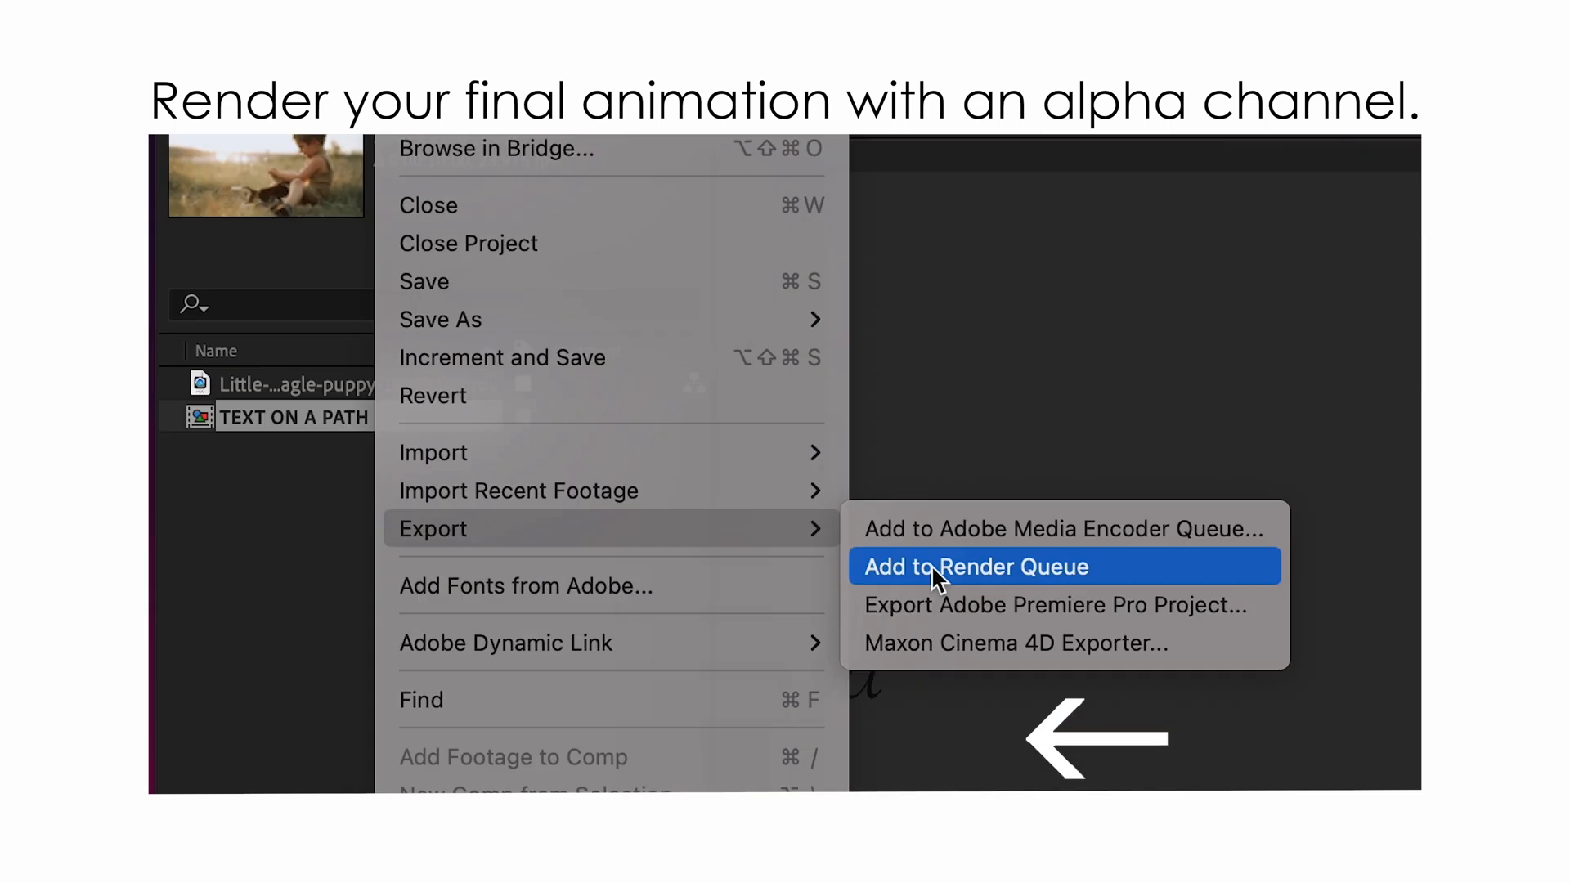
Queue a second render with the Lossless with Alpha output module as FINAL BOY ANIMATION WITH ALPHA.mov
click(976, 565)
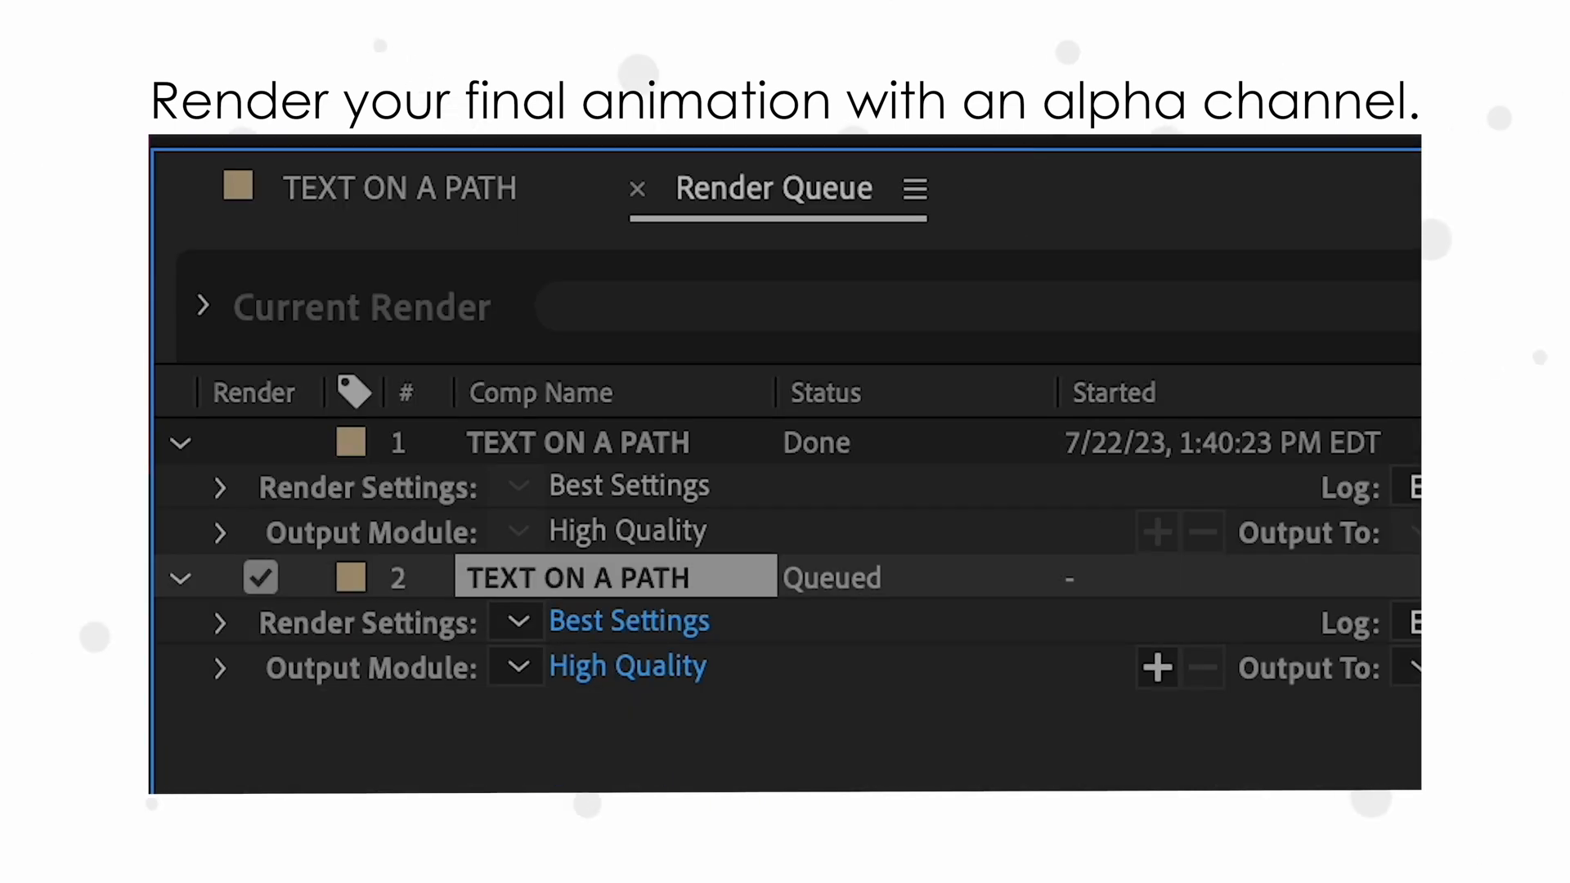
click(517, 667)
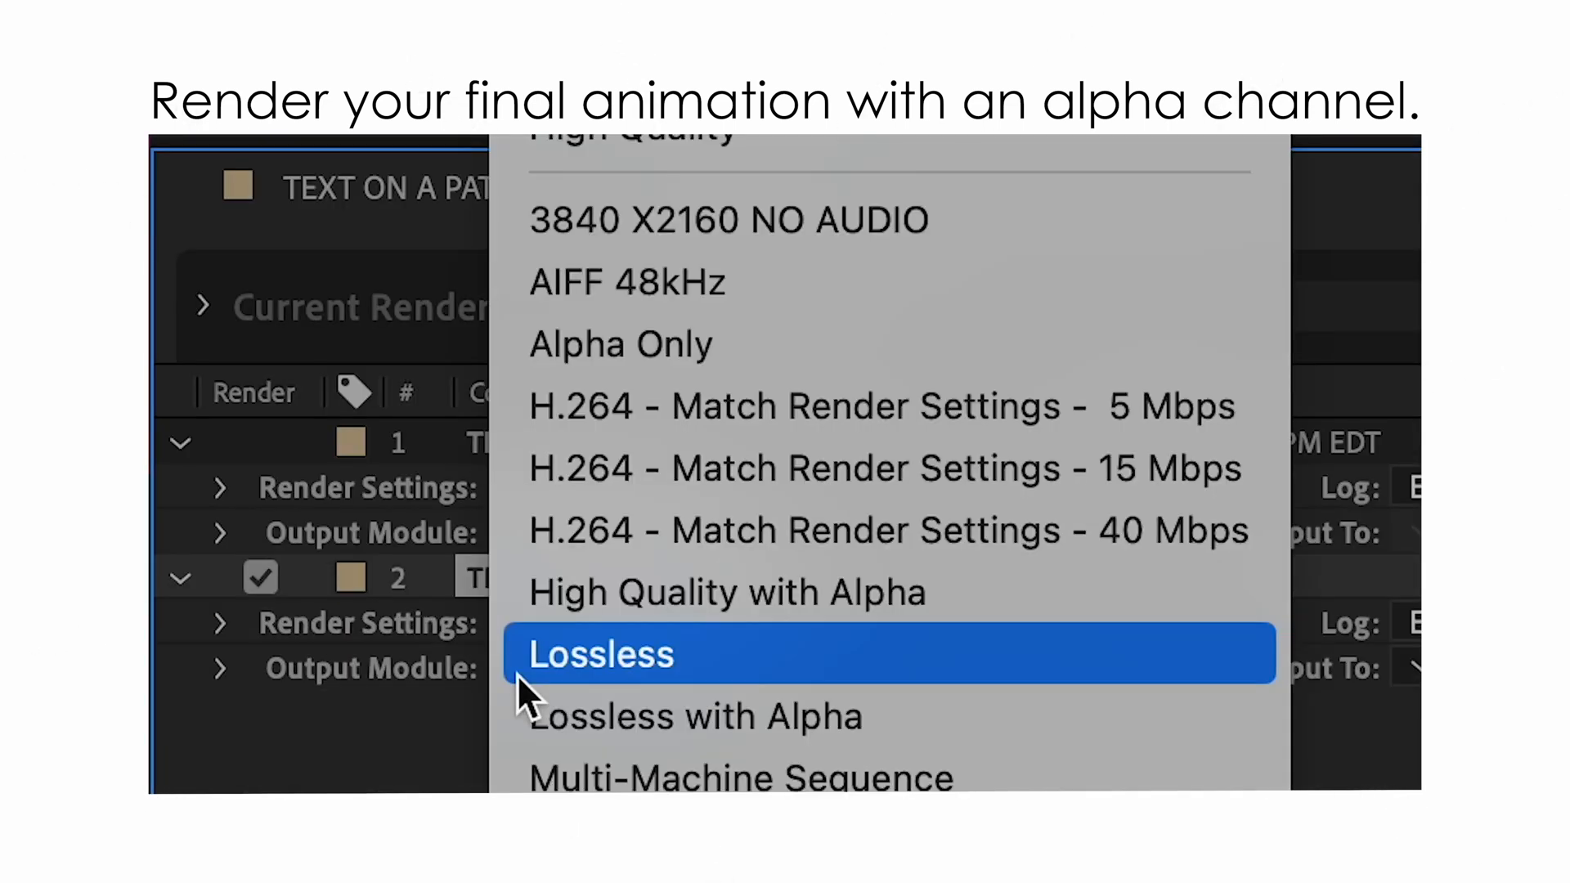
click(697, 717)
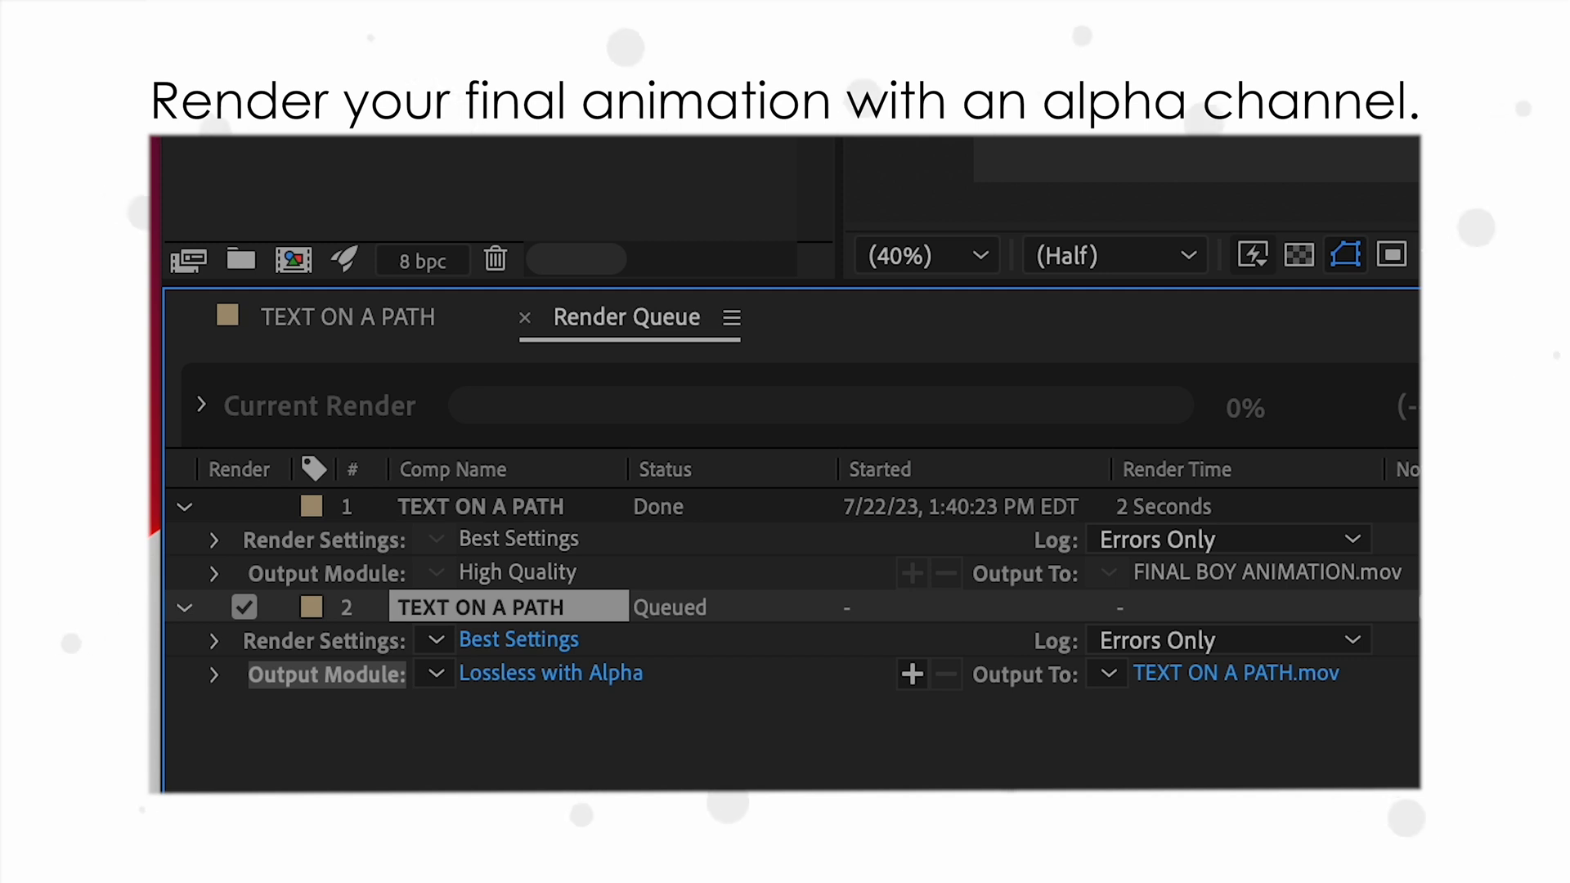
mouse_move(1213, 700)
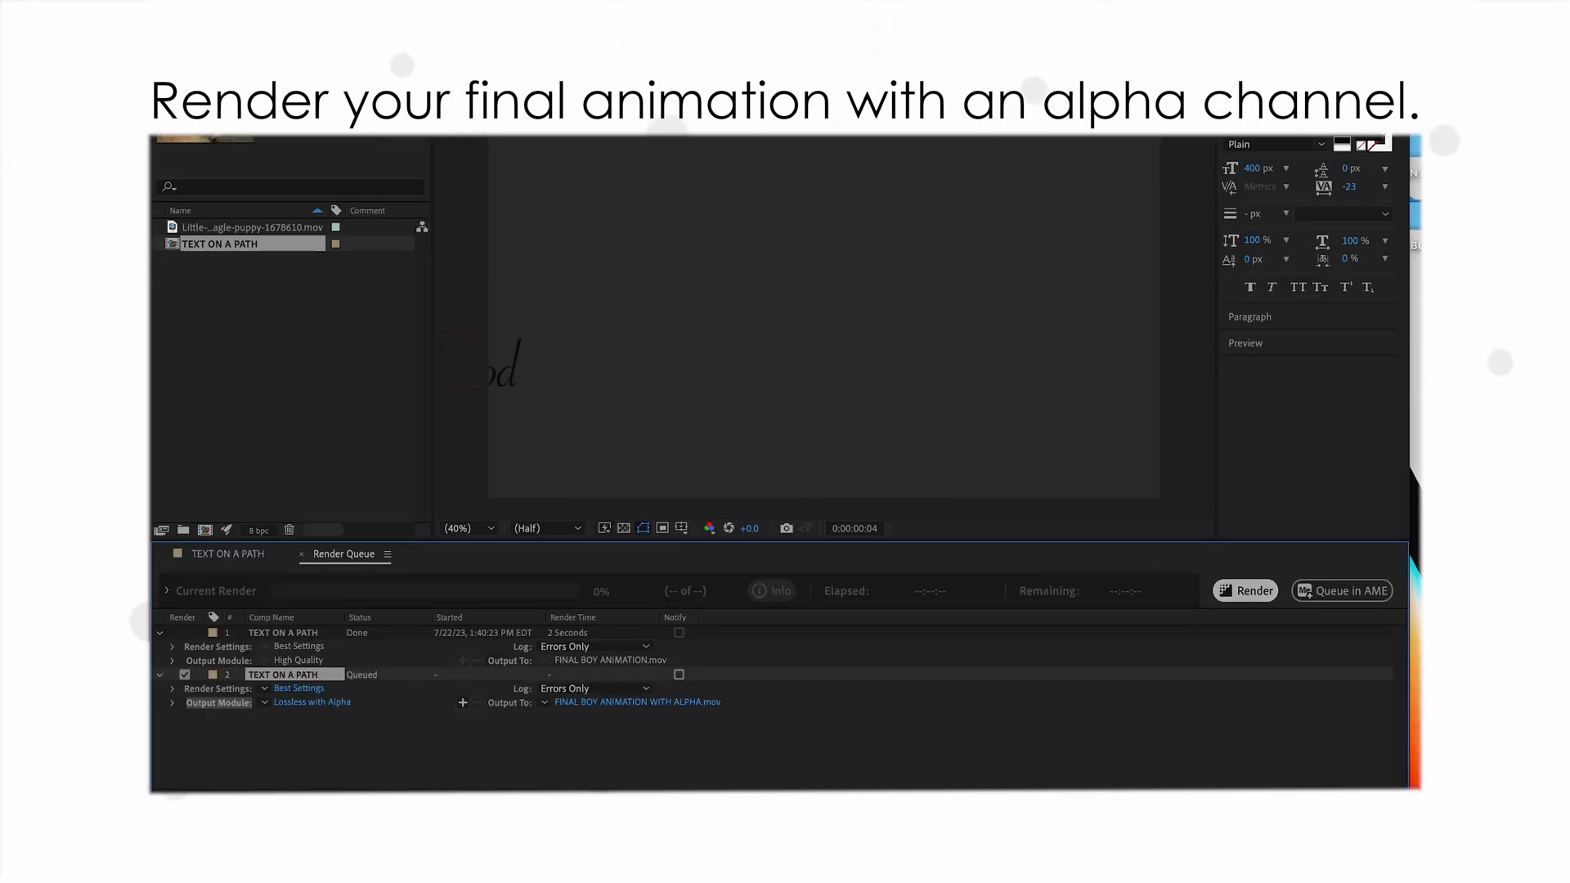
click(1244, 591)
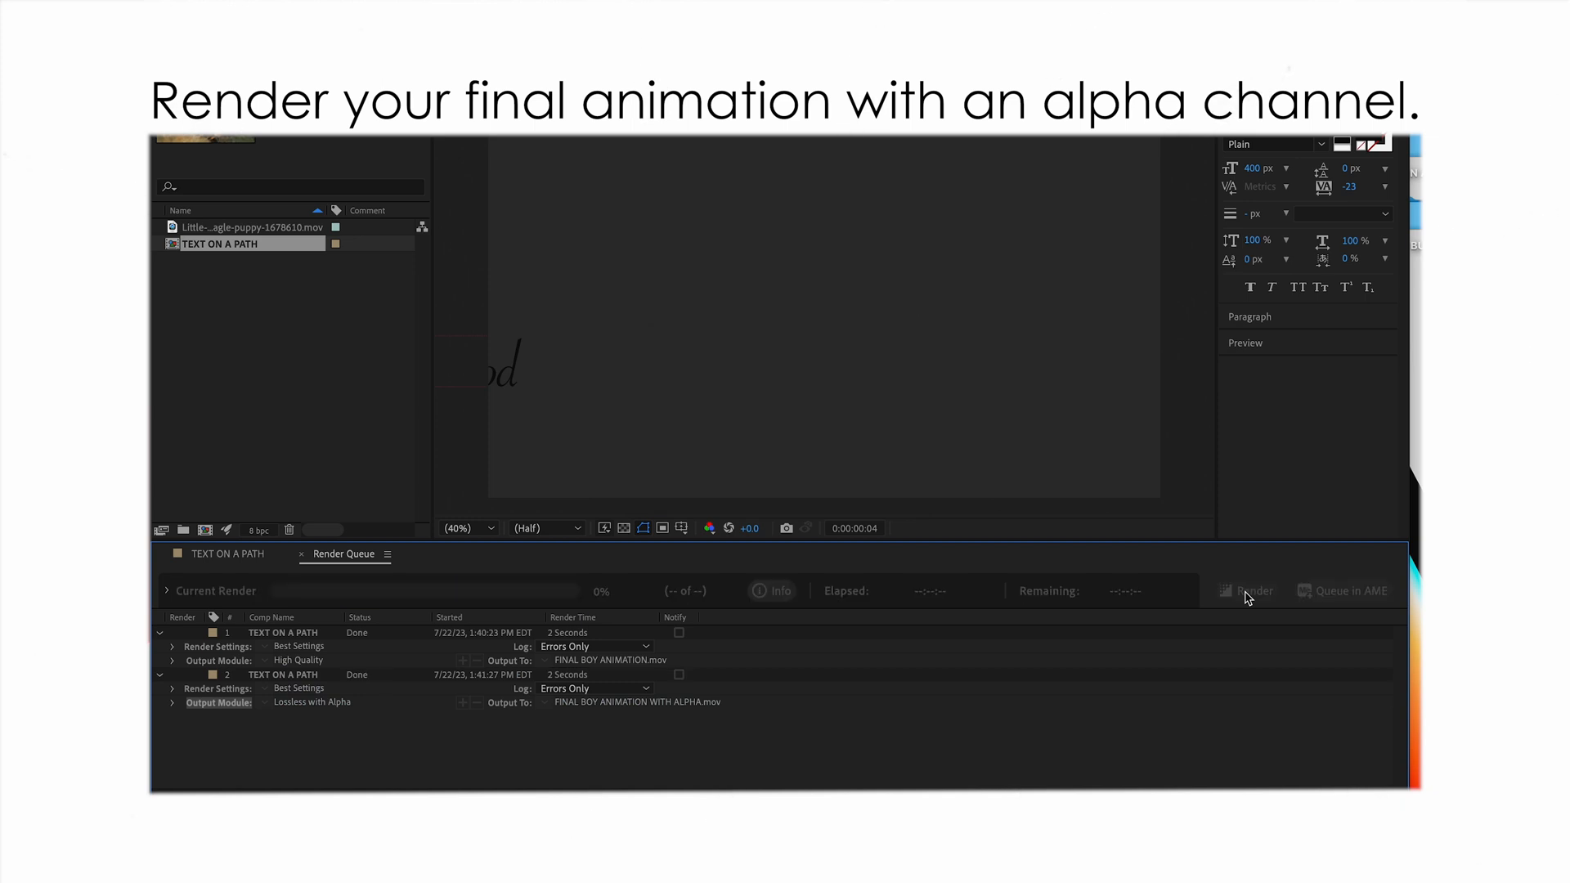